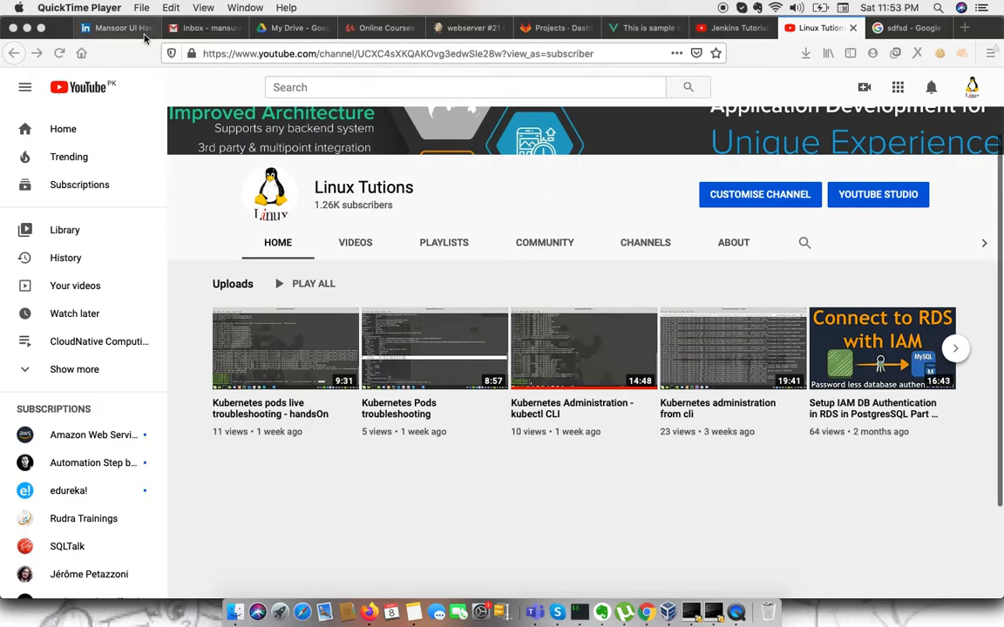
Step: Switch from the LinkedIn profile tab to the five-video Jenkins Tutorials YouTube playlist
{"action": "left_click", "coordinate": [113, 27]}
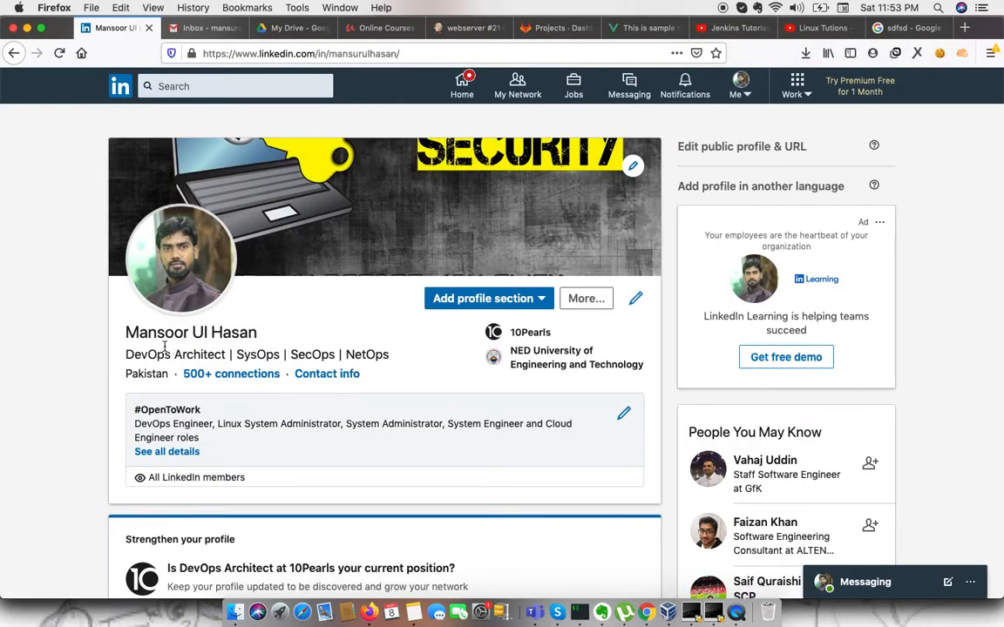
{"action": "mouse_move", "coordinate": [160, 225]}
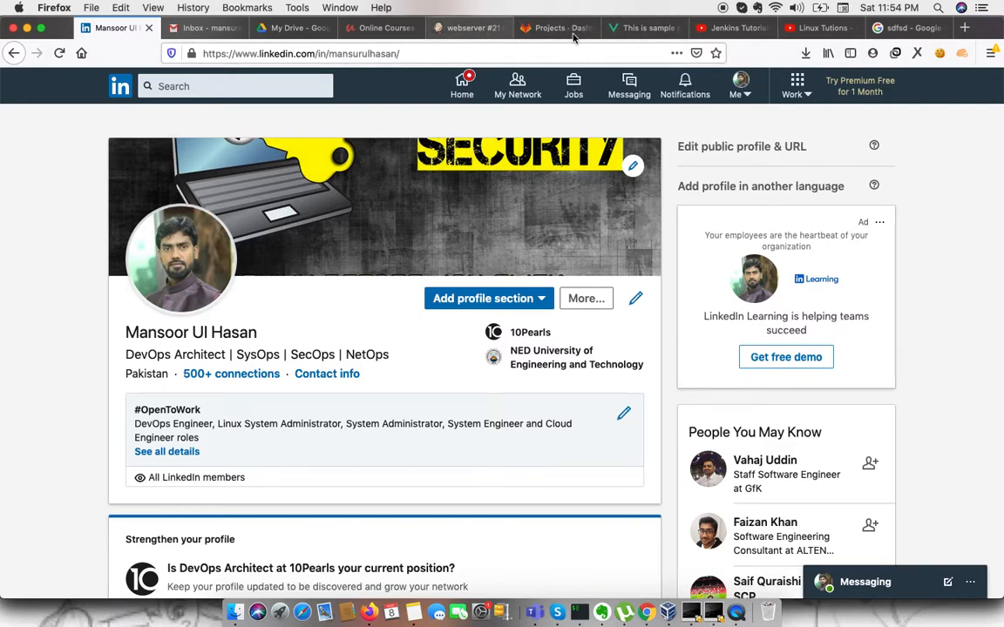
{"action": "left_click", "coordinate": [727, 27]}
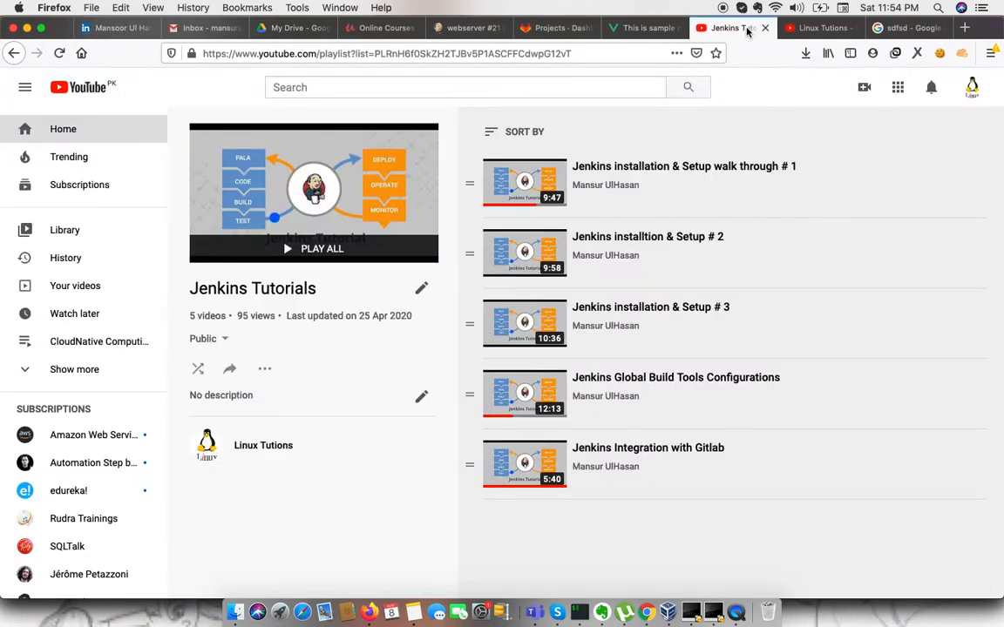
{"action": "mouse_move", "coordinate": [298, 305]}
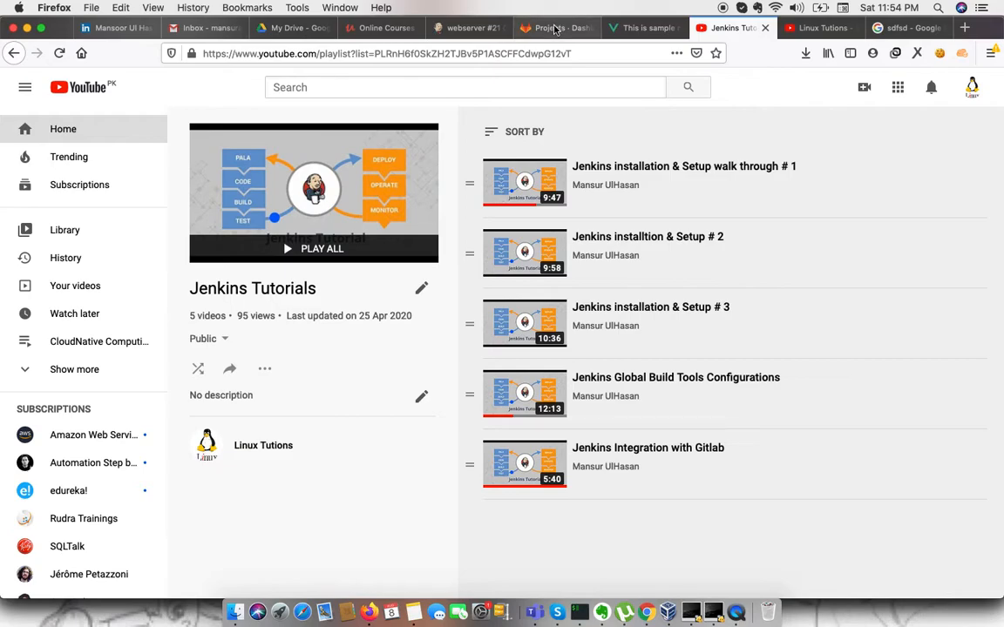
Step: Review GitLab projects, the deployed nginx page and webserver #21 console, then return to the dashboard
{"action": "left_click", "coordinate": [555, 27]}
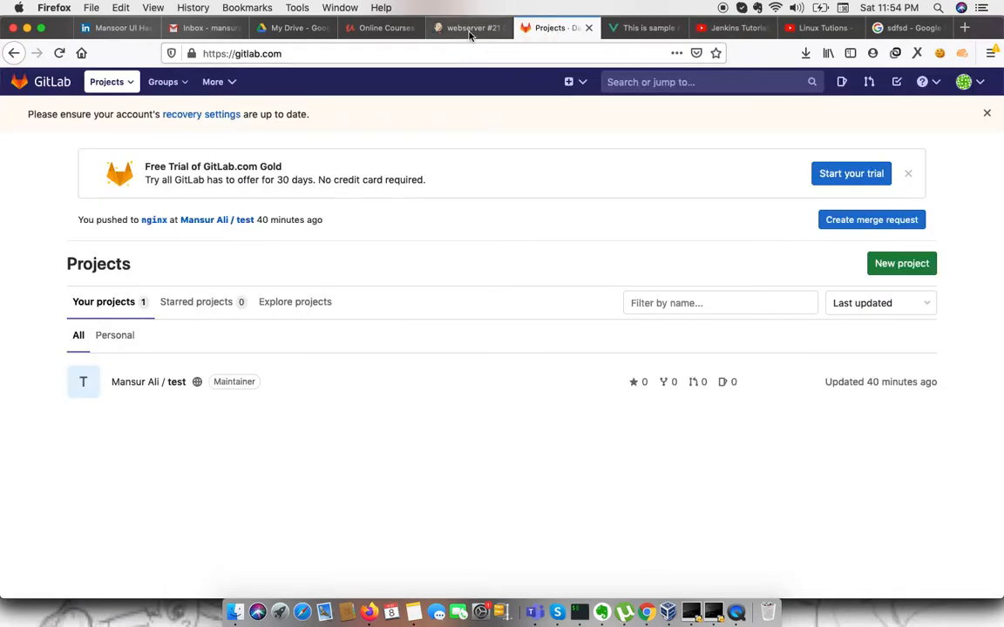
{"action": "left_click", "coordinate": [643, 27]}
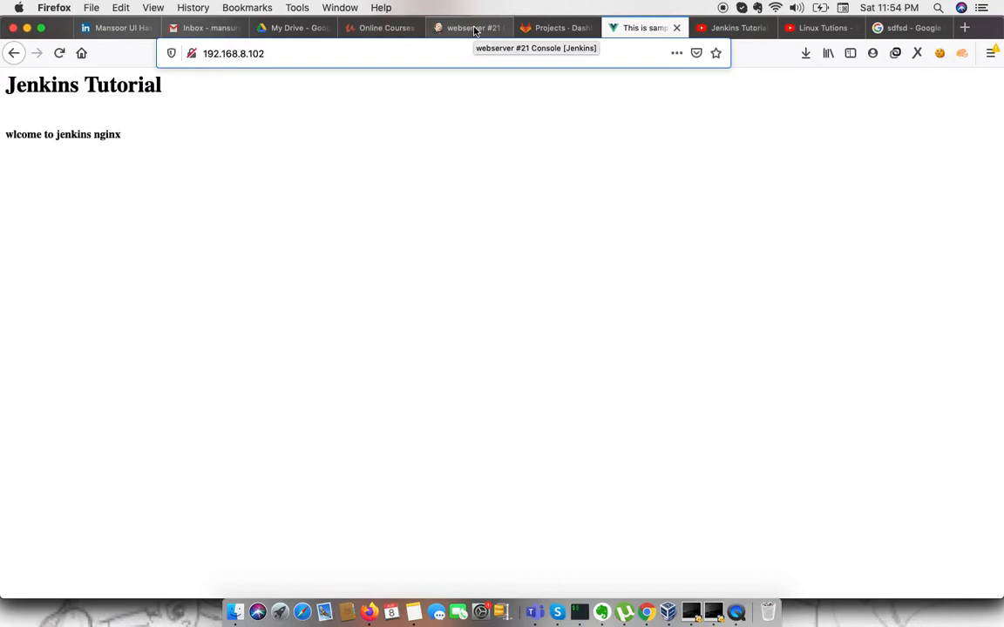
{"action": "left_click", "coordinate": [468, 27]}
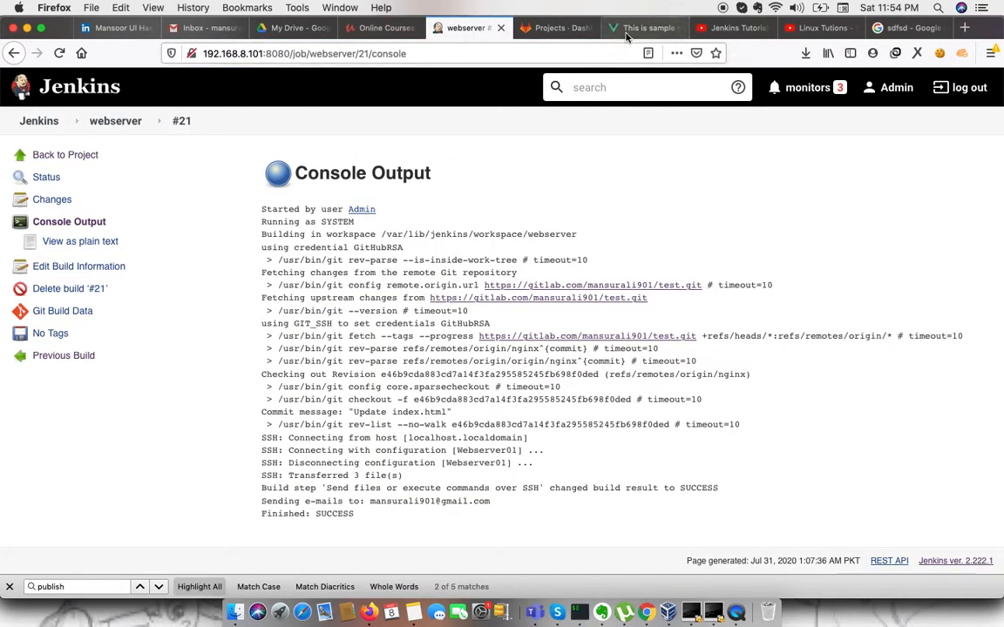
{"action": "mouse_move", "coordinate": [556, 27]}
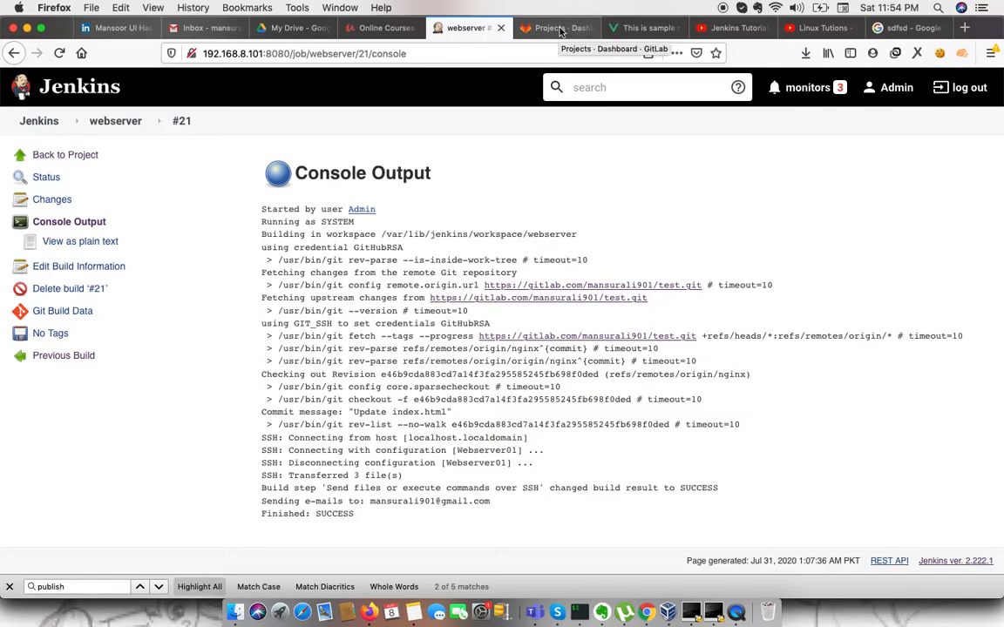
{"action": "mouse_move", "coordinate": [347, 117]}
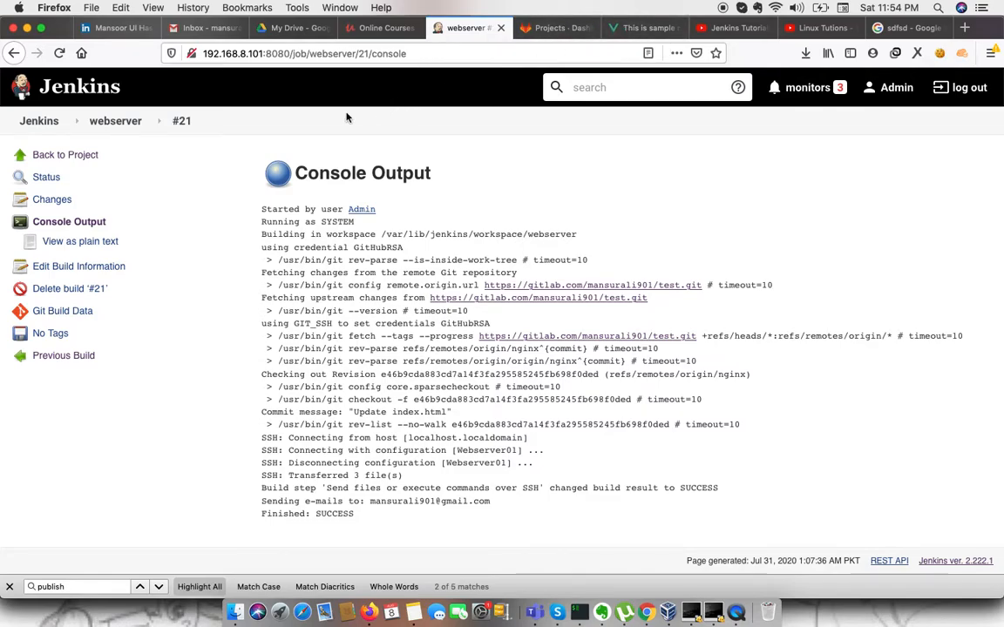
{"action": "left_click", "coordinate": [39, 120]}
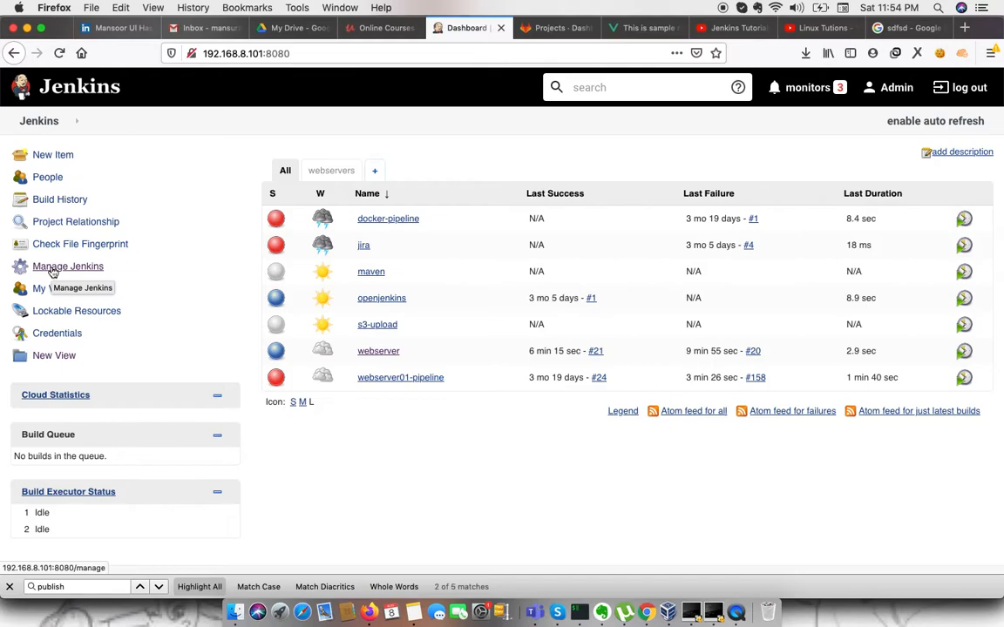
Step: Open Manage Plugins and search the Available plugins for 'ssh'
{"action": "left_click", "coordinate": [67, 265]}
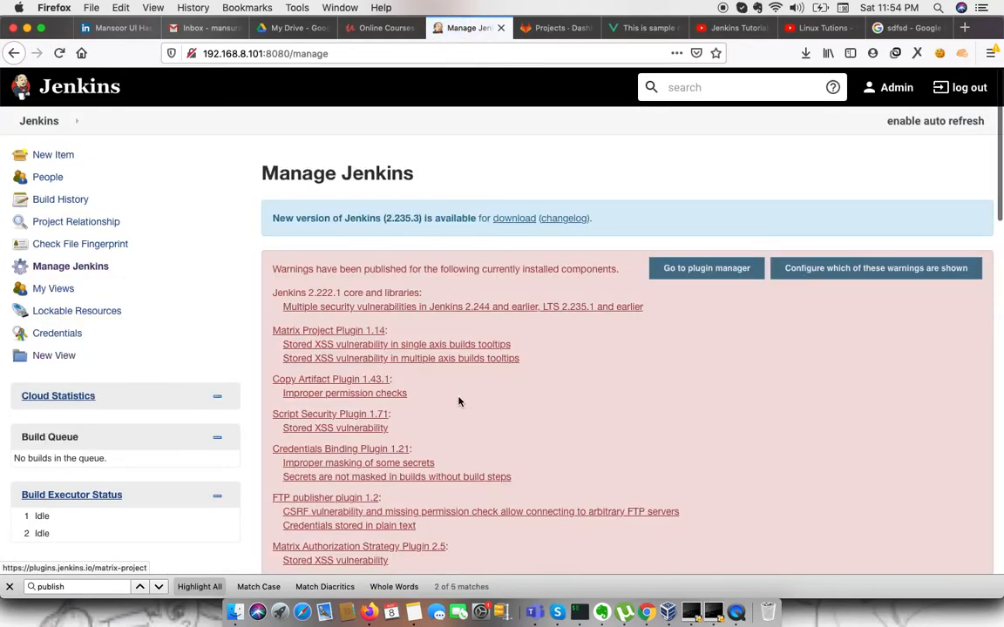
{"action": "scroll", "scroll_direction": "down", "scroll_amount": 3}
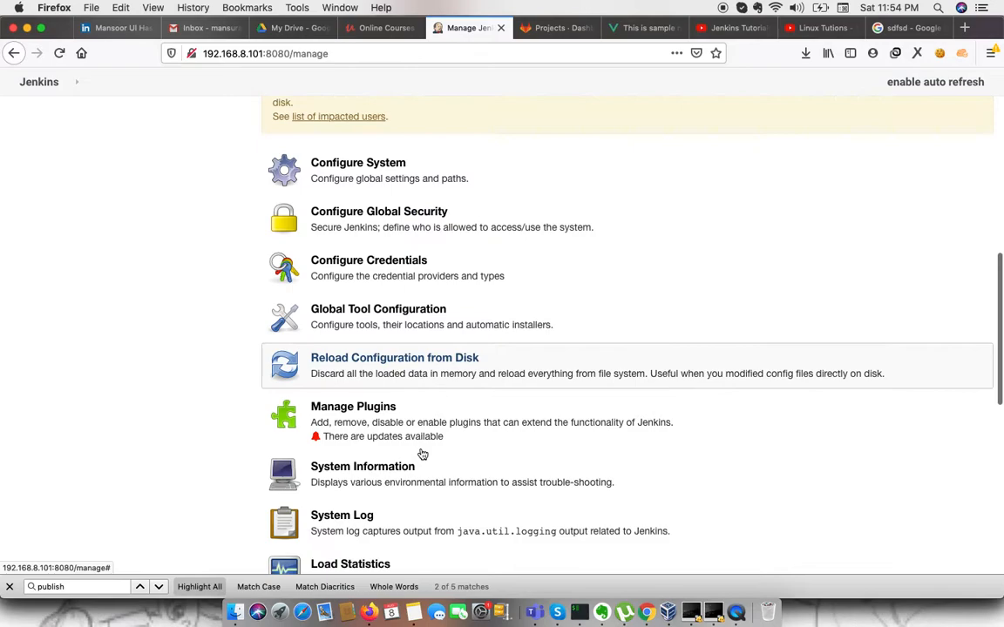
{"action": "left_click", "coordinate": [353, 406]}
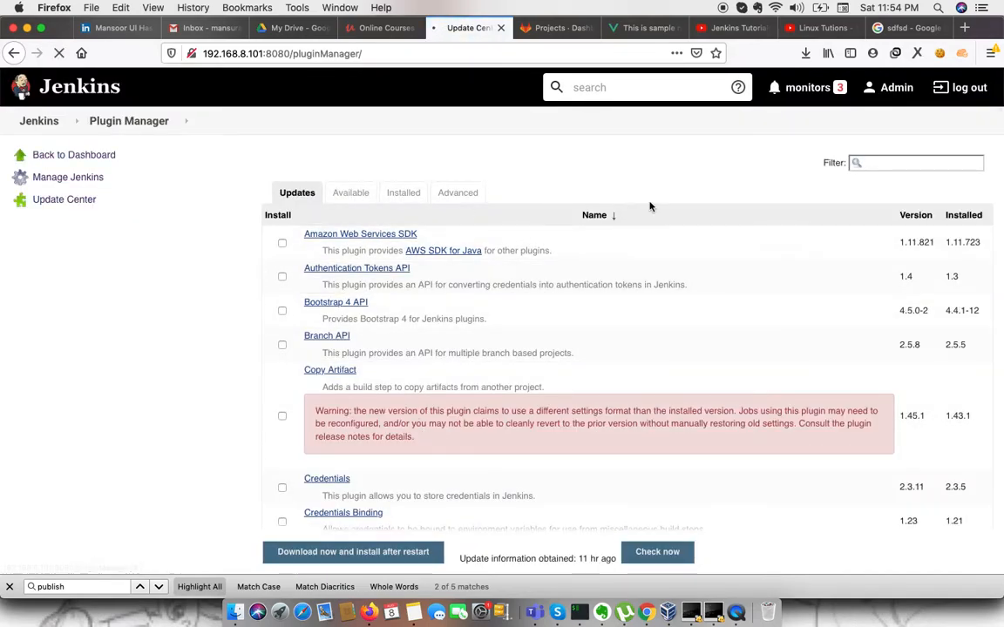
{"action": "left_click", "coordinate": [350, 193]}
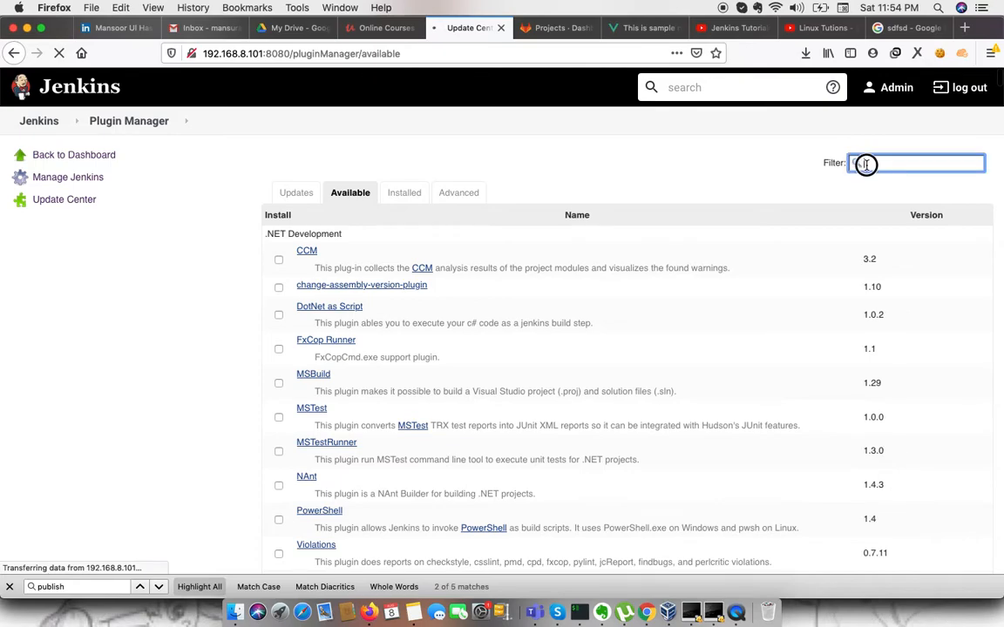
{"action": "type", "text": "ssh"}
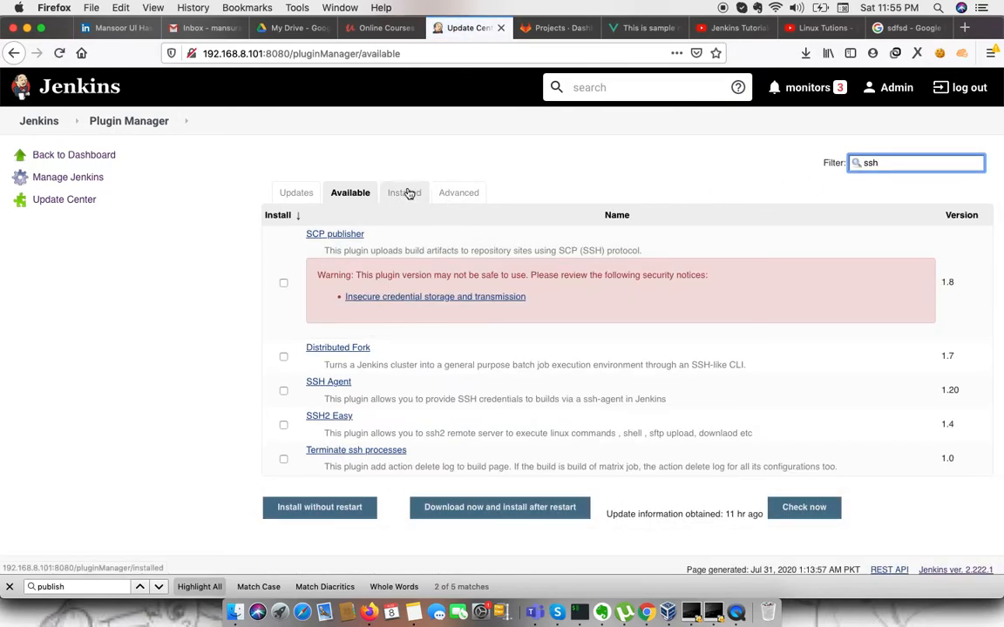
Step: Filter Installed plugins by 'ss' to confirm Publish Over SSH 1.20.1 is present
{"action": "left_click", "coordinate": [402, 193]}
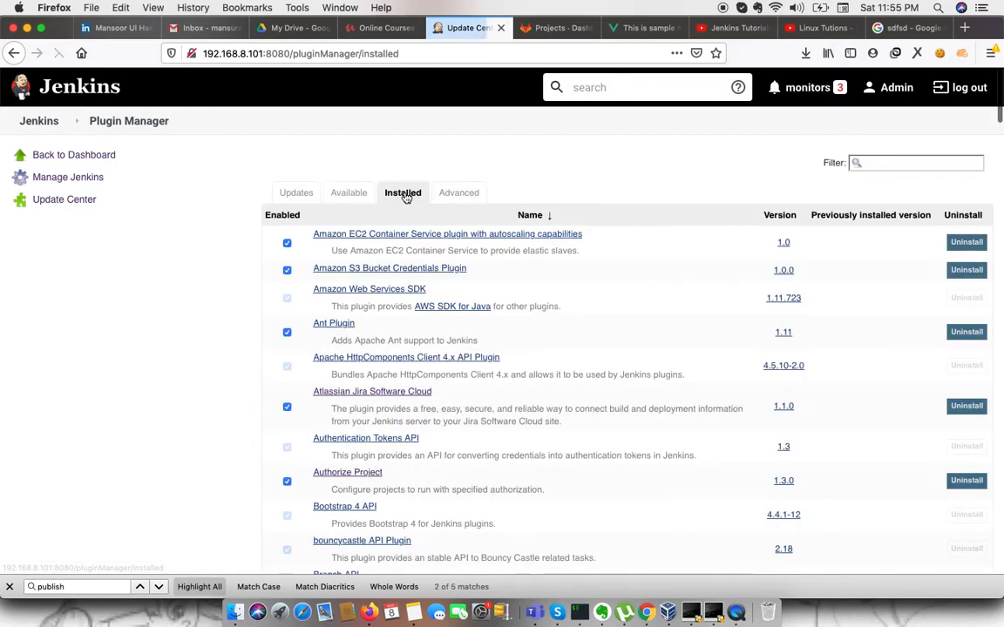
{"action": "type", "text": "ssh"}
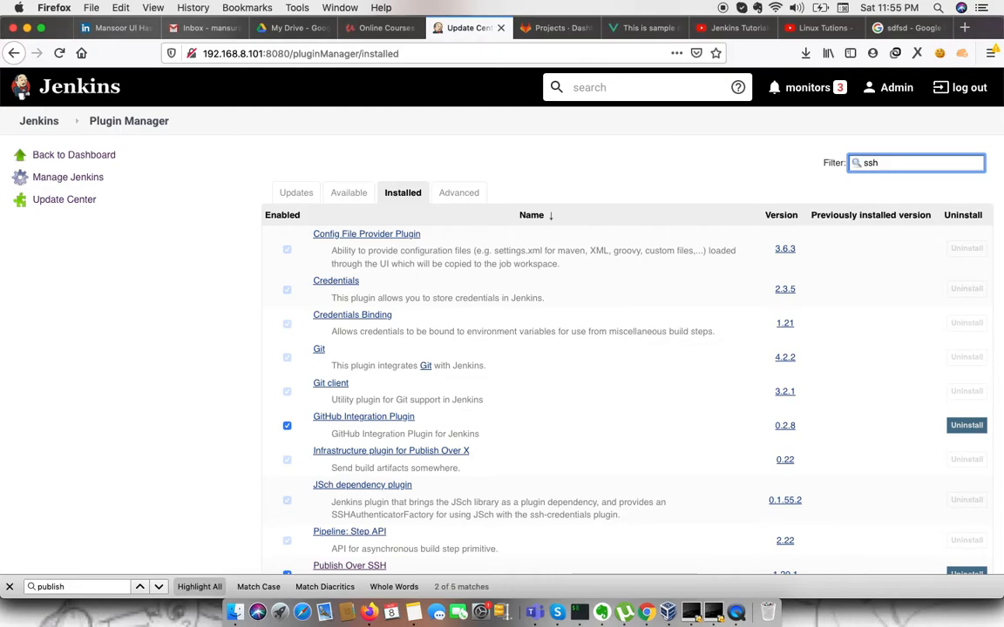
{"action": "scroll", "scroll_direction": "down", "scroll_amount": 3}
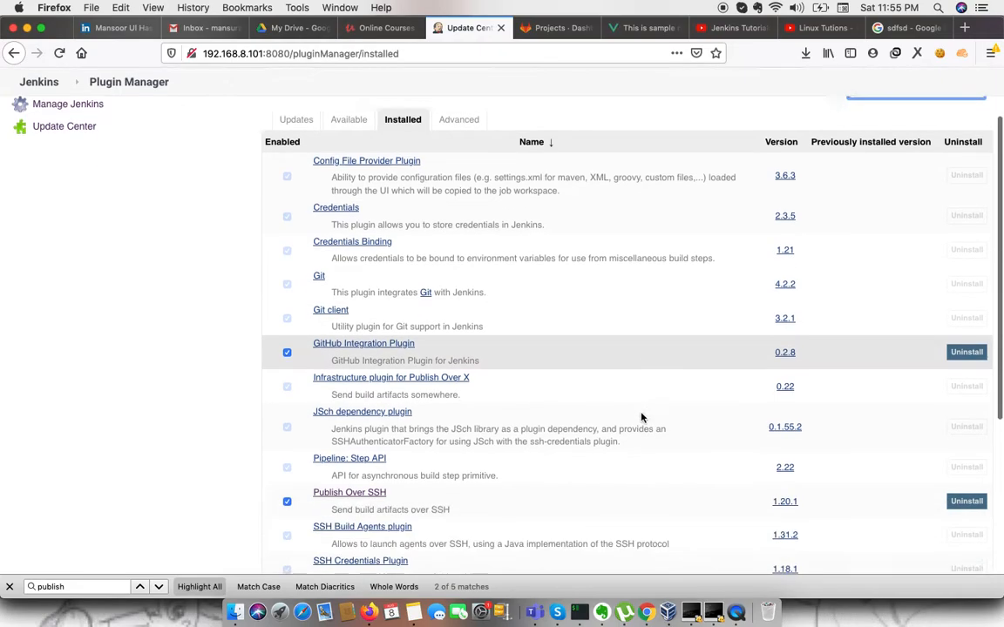
{"action": "scroll", "scroll_direction": "down", "scroll_amount": 3}
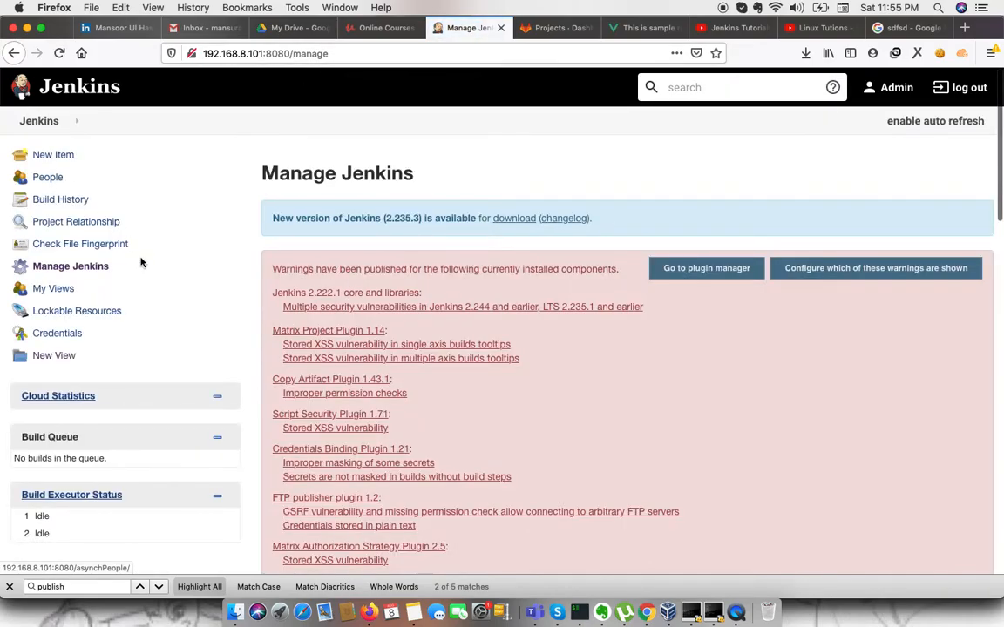
Step: Open Configure System and scroll to Publish over SSH, showing Webserver01 at 192.168.8.102
{"action": "scroll", "scroll_direction": "down", "scroll_amount": 3}
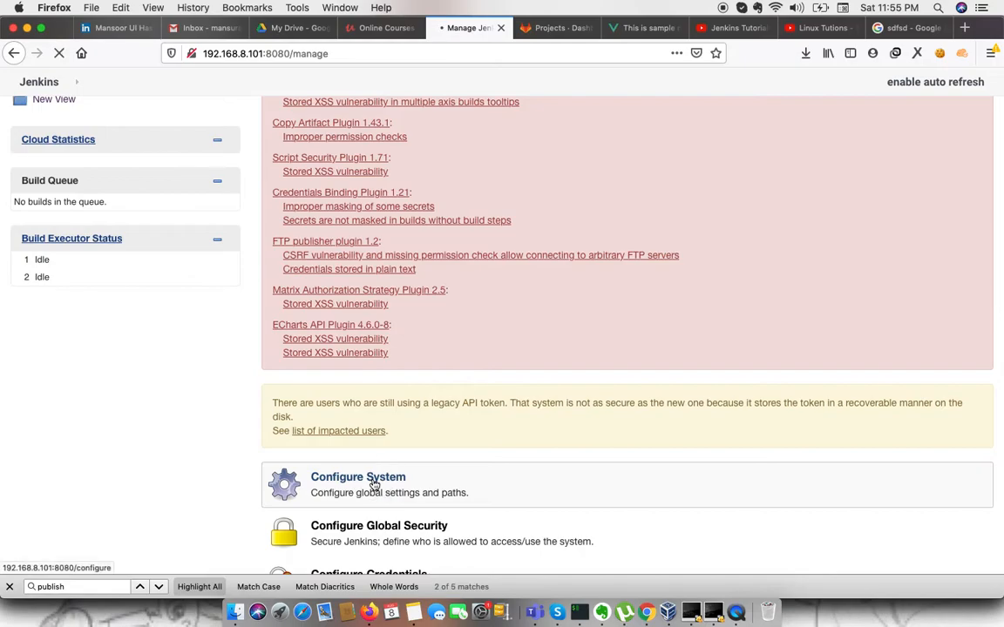
{"action": "left_click", "coordinate": [357, 476]}
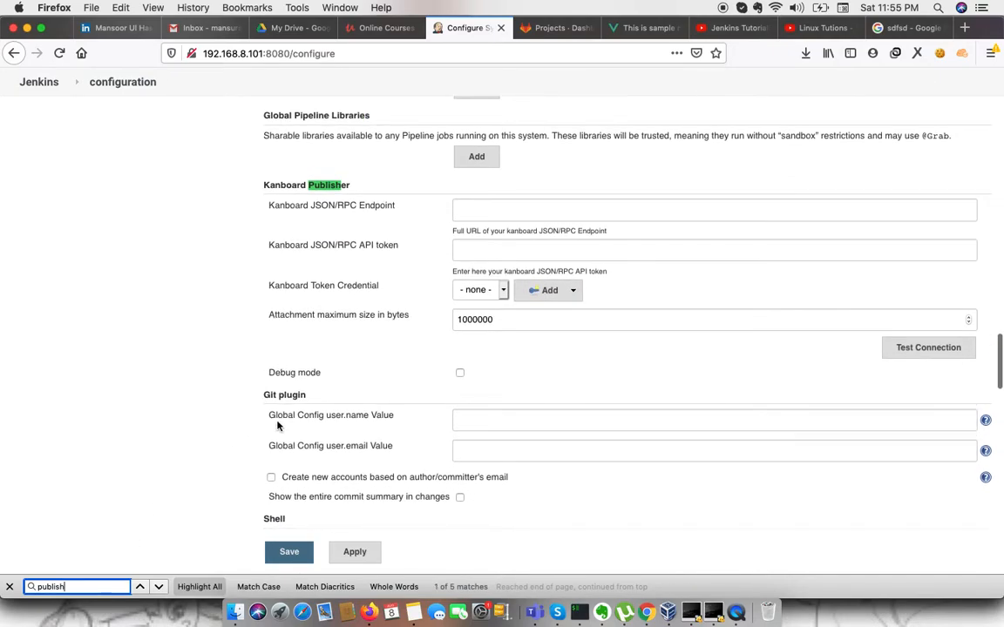
{"action": "scroll", "scroll_direction": "down", "scroll_amount": 3}
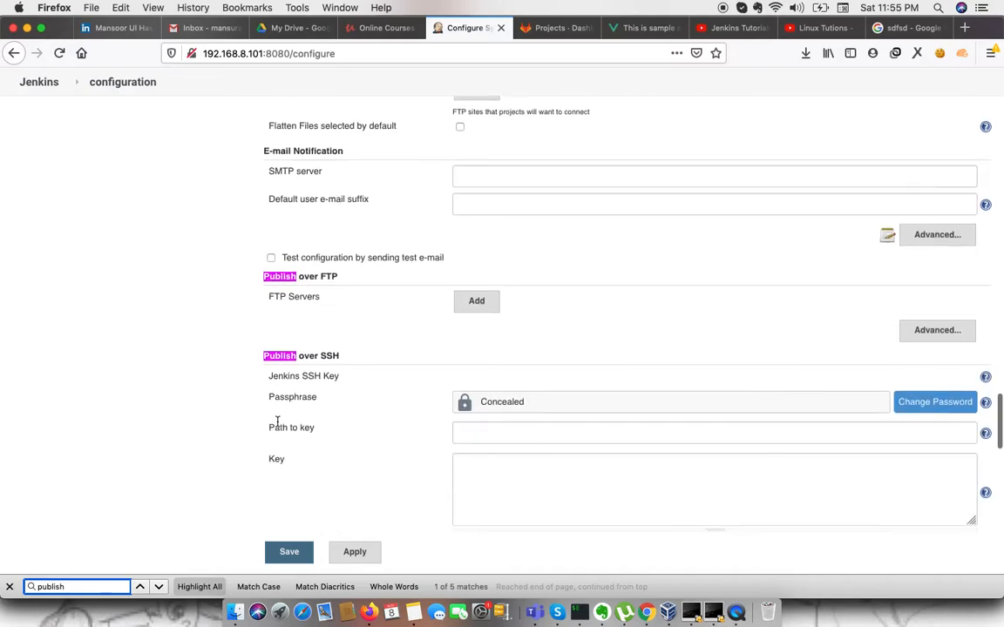
{"action": "scroll", "scroll_direction": "down", "scroll_amount": 3}
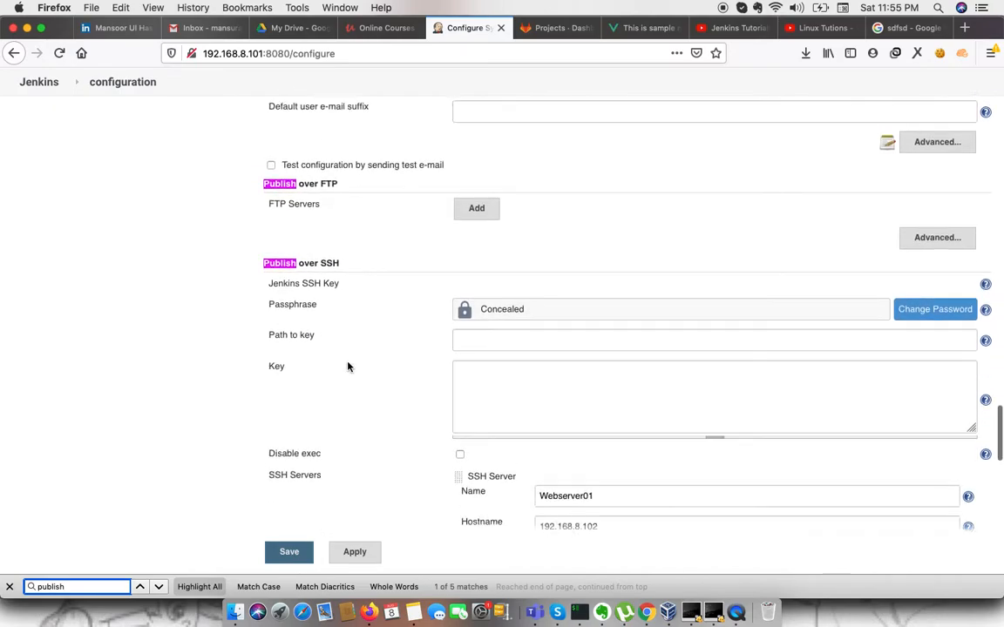
{"action": "scroll", "scroll_direction": "down", "scroll_amount": 3}
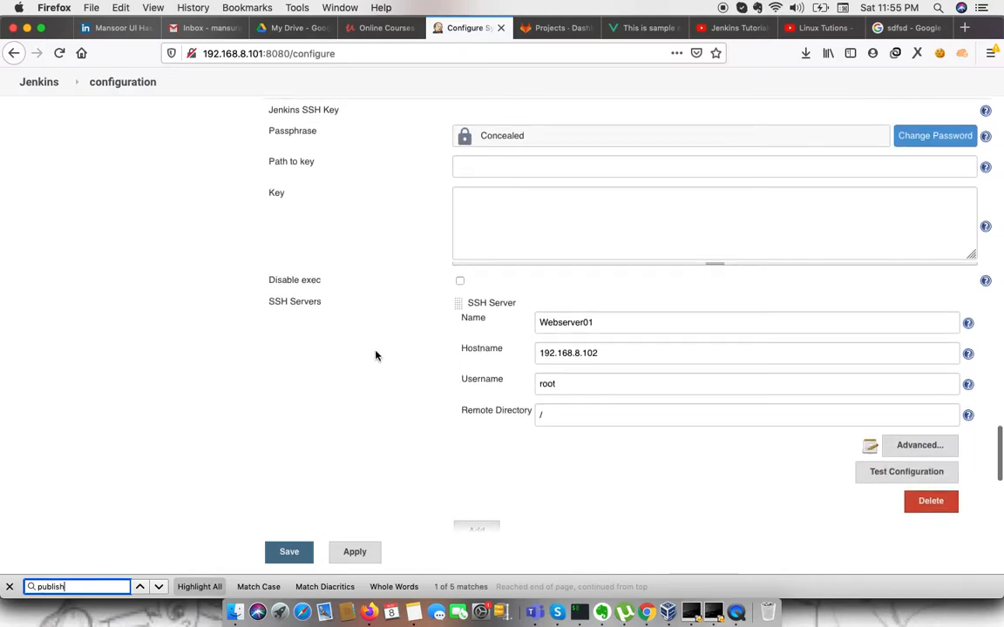
{"action": "scroll", "scroll_direction": "down", "scroll_amount": 3}
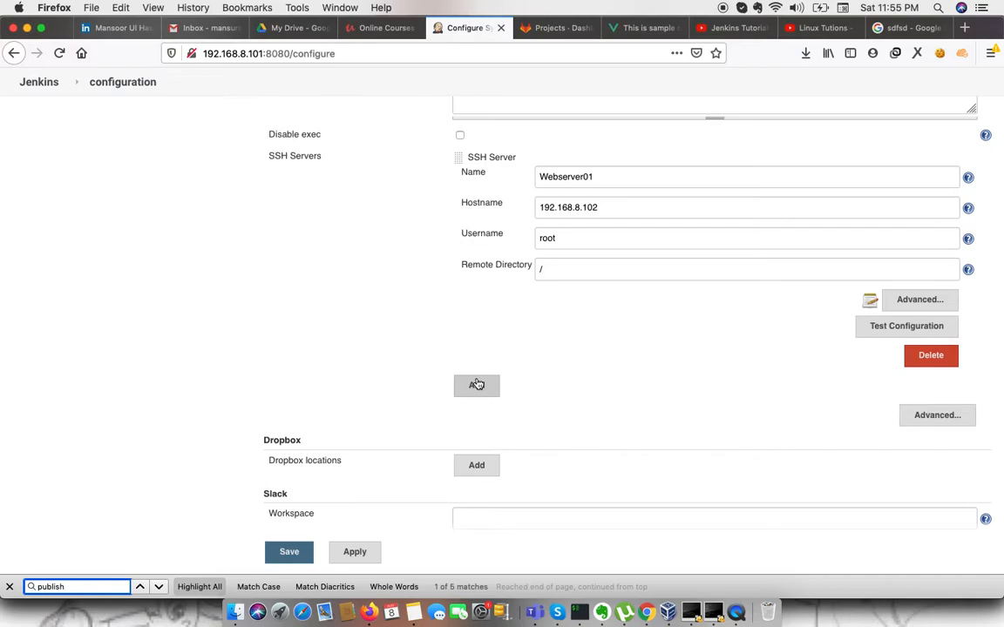
Step: Add SSH server entry webserver02: hostname 192.168.8.102, username root, remote directory /
{"action": "left_click", "coordinate": [476, 385]}
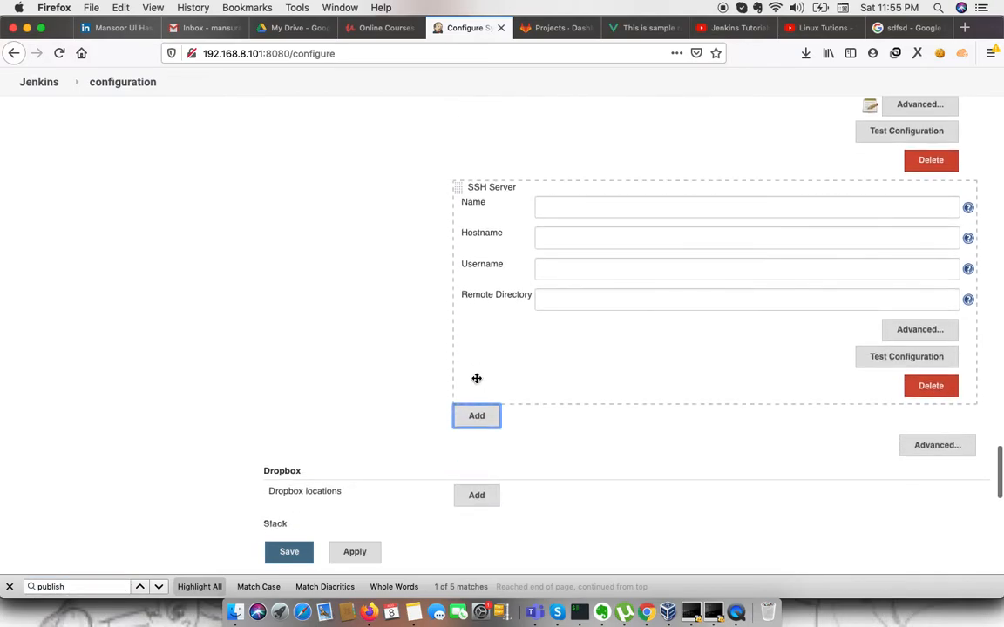
{"action": "left_click", "coordinate": [746, 208]}
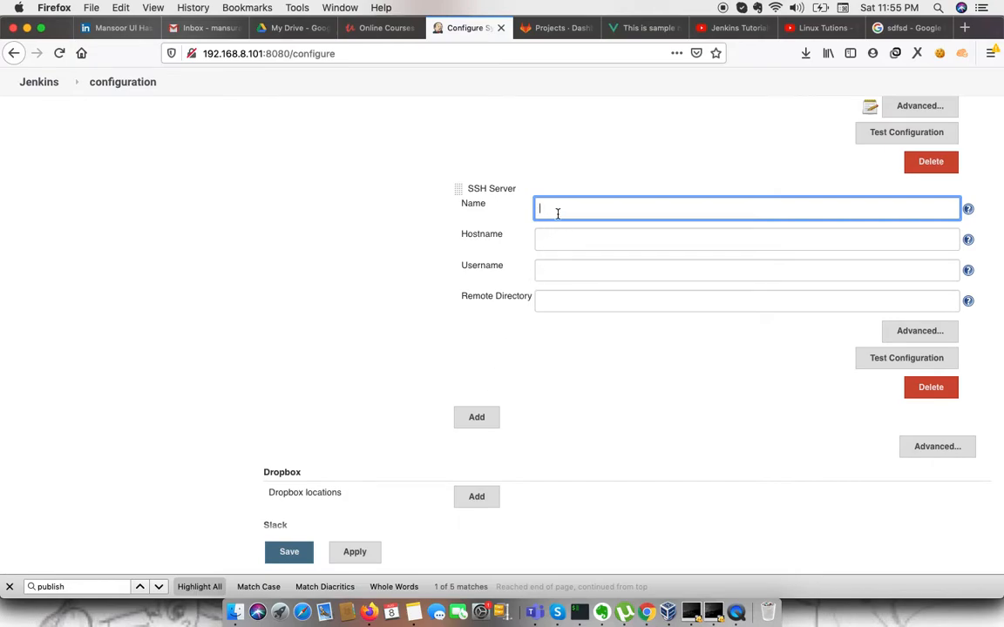
{"action": "type", "text": "webserver02"}
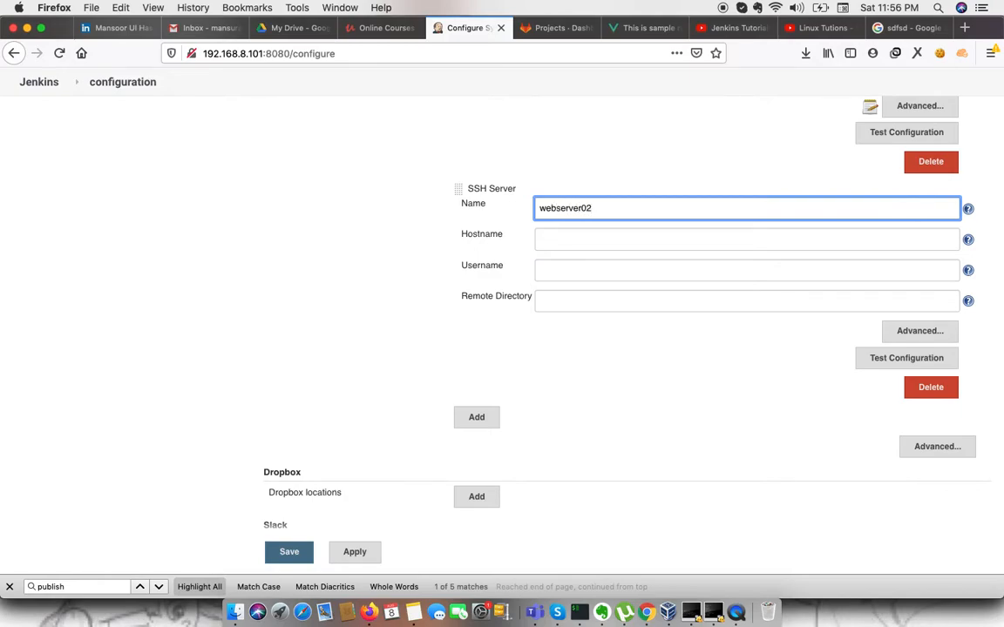
{"action": "left_click", "coordinate": [744, 239]}
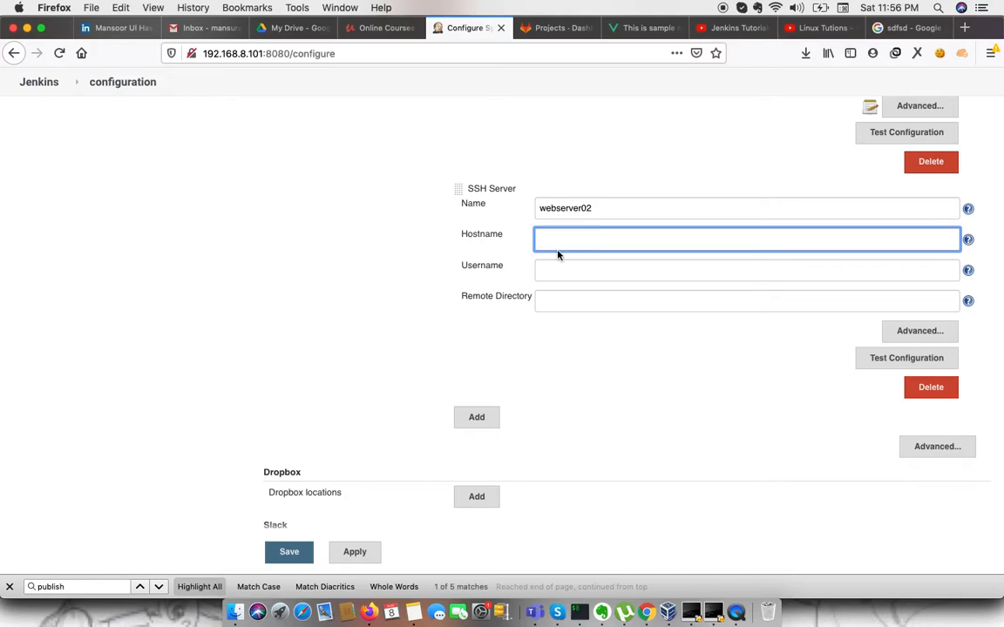
{"action": "left_click", "coordinate": [644, 27]}
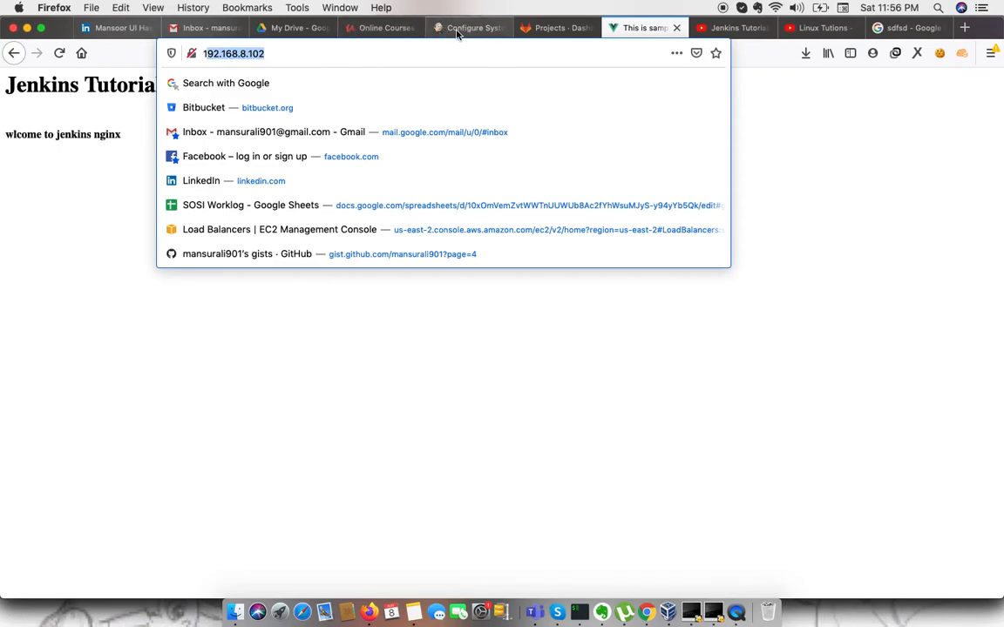
{"action": "left_click", "coordinate": [469, 27]}
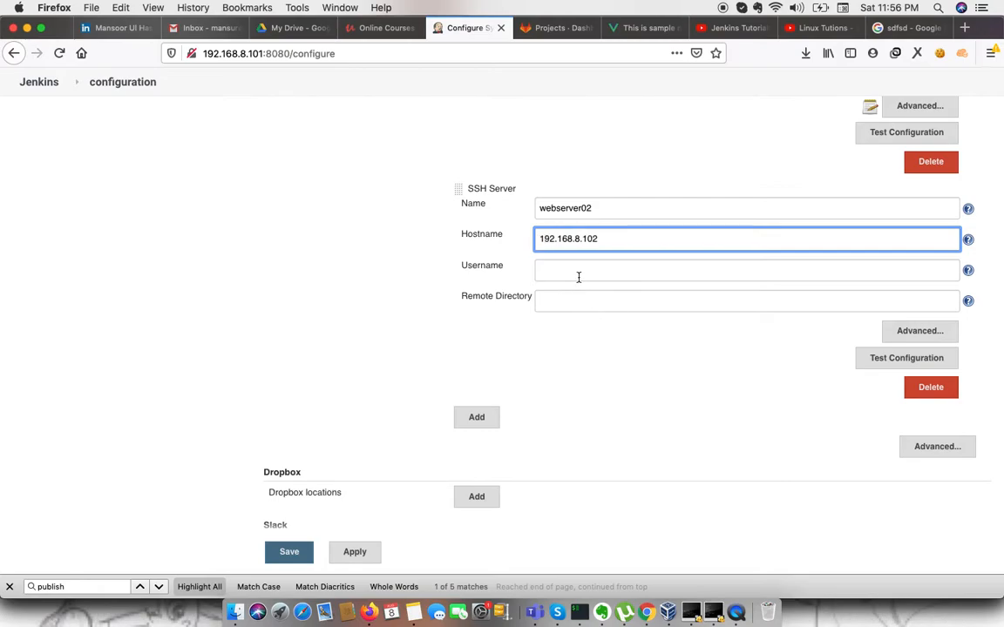
{"action": "type", "text": "root"}
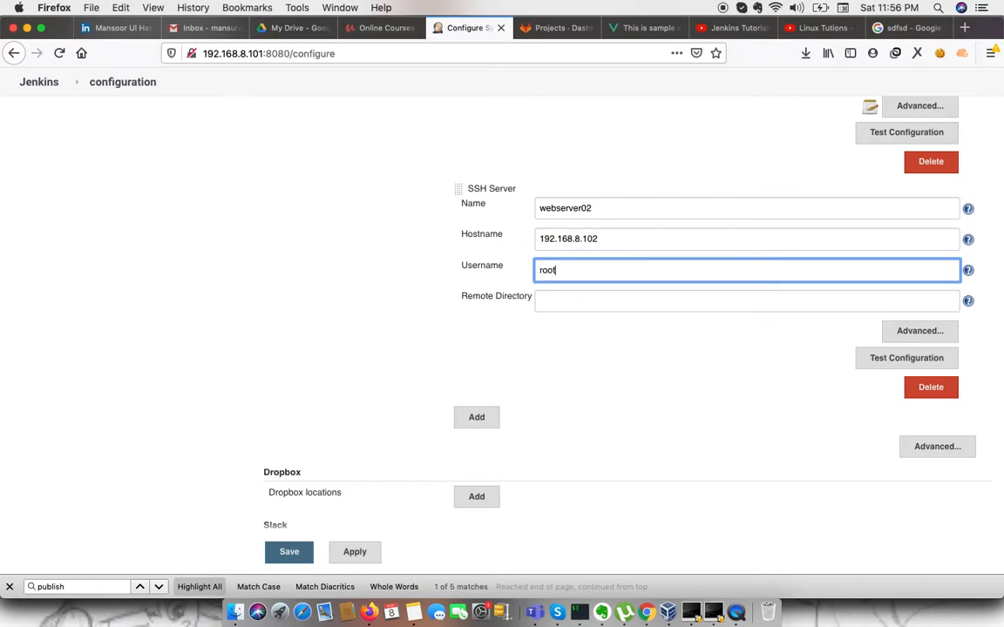
{"action": "left_click", "coordinate": [745, 300]}
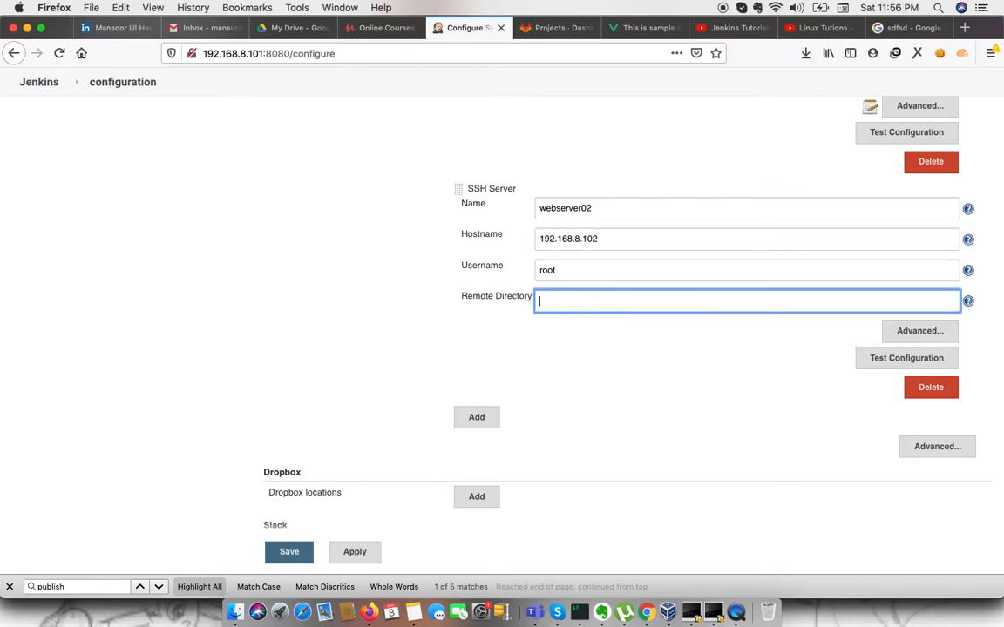
{"action": "type", "text": "/"}
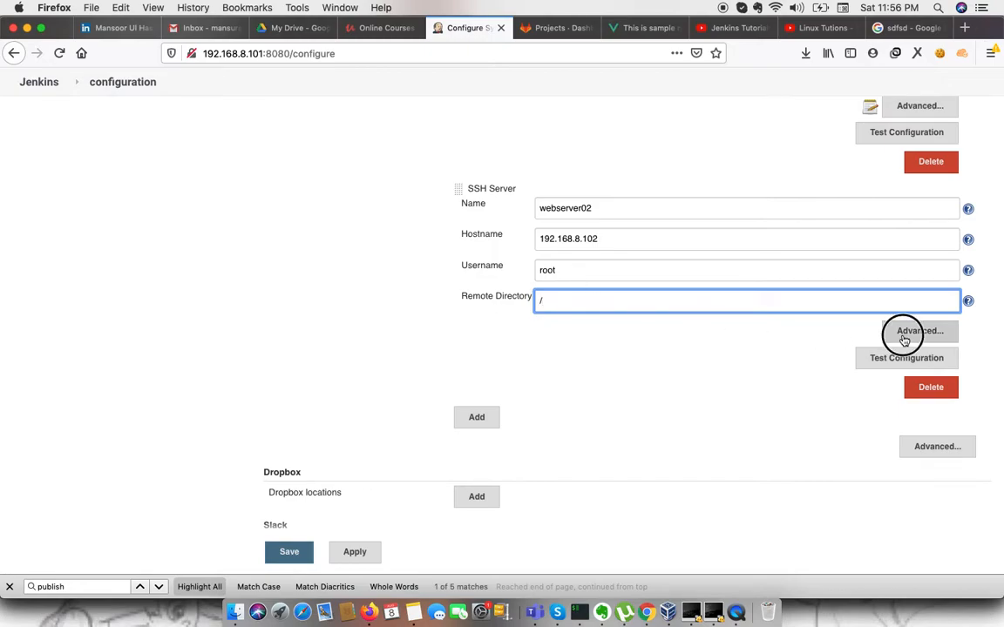
Step: In webserver02's Advanced settings, enable password authentication and enter the password
{"action": "left_click", "coordinate": [919, 331]}
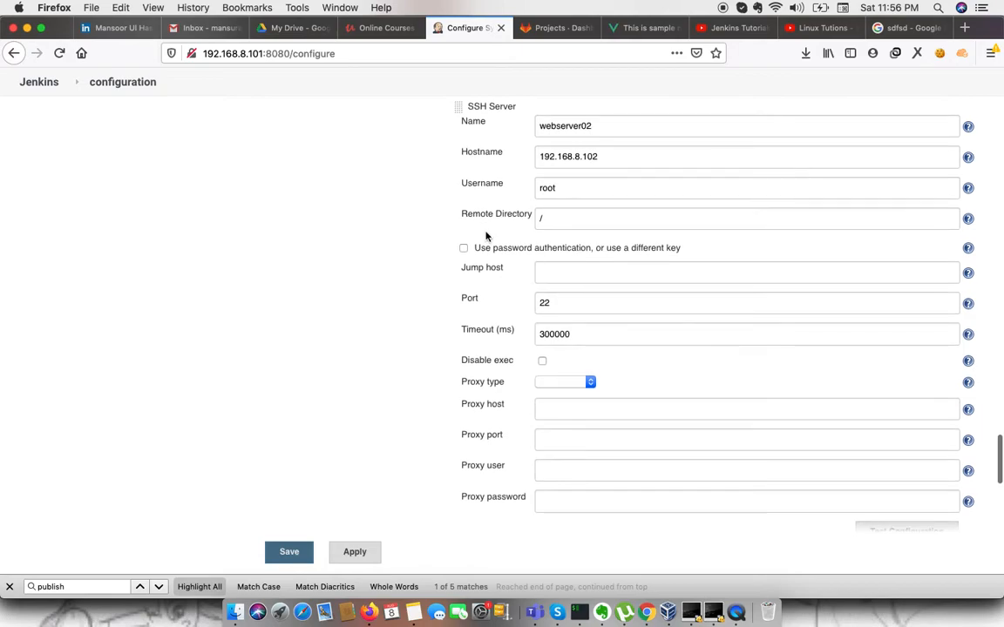
{"action": "mouse_move", "coordinate": [596, 295]}
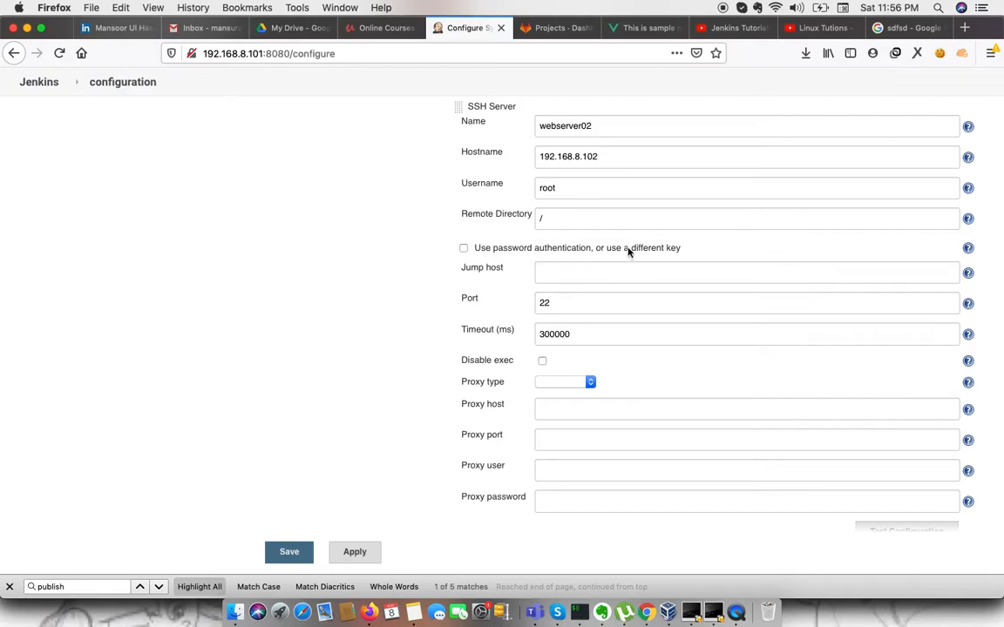
{"action": "mouse_move", "coordinate": [669, 250]}
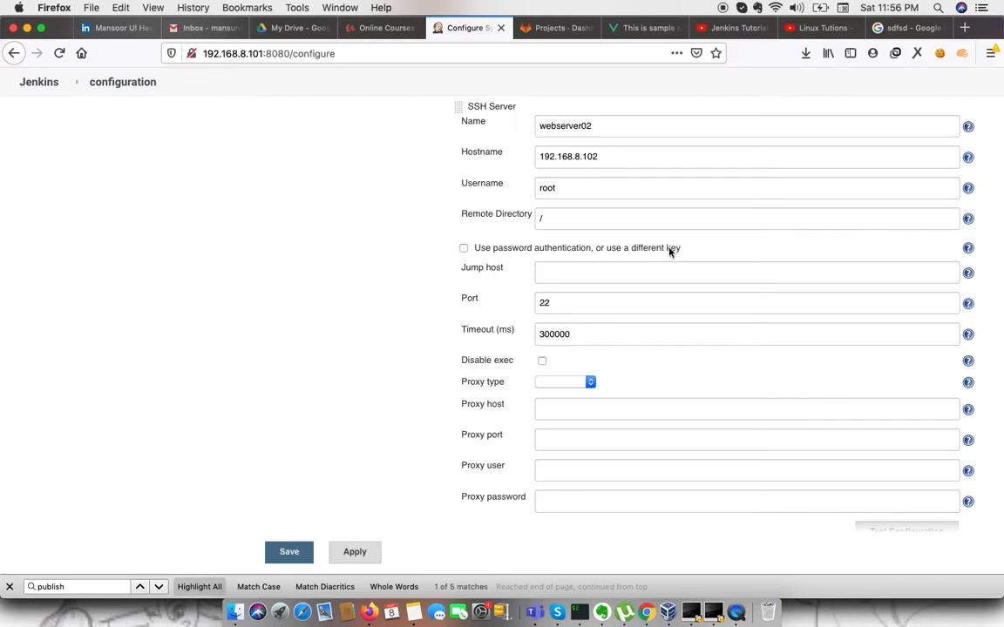
{"action": "scroll", "scroll_direction": "down", "scroll_amount": 3}
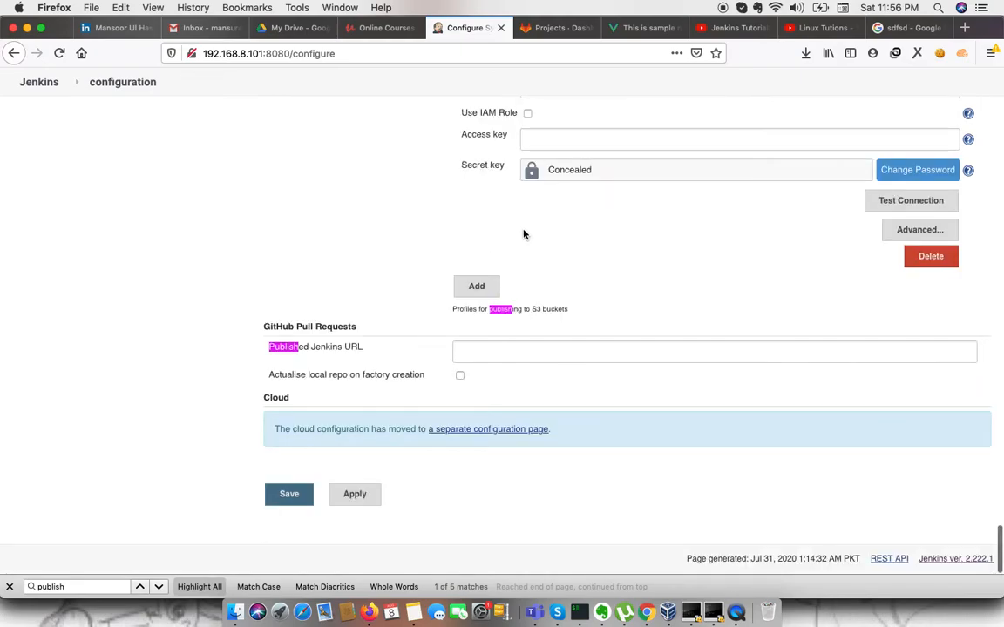
{"action": "scroll", "scroll_direction": "down", "scroll_amount": 3}
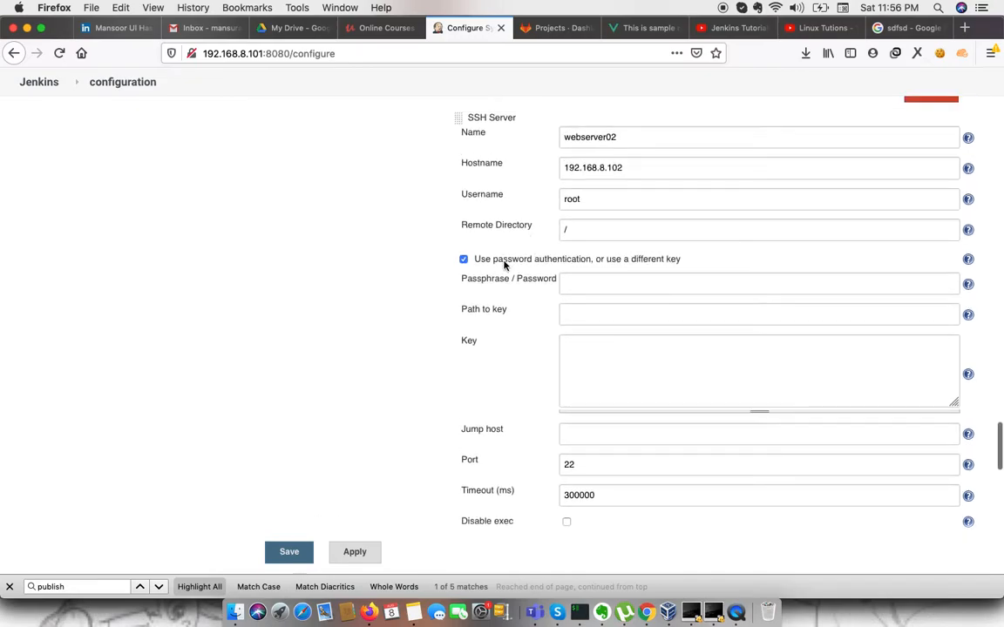
{"action": "left_click", "coordinate": [758, 283]}
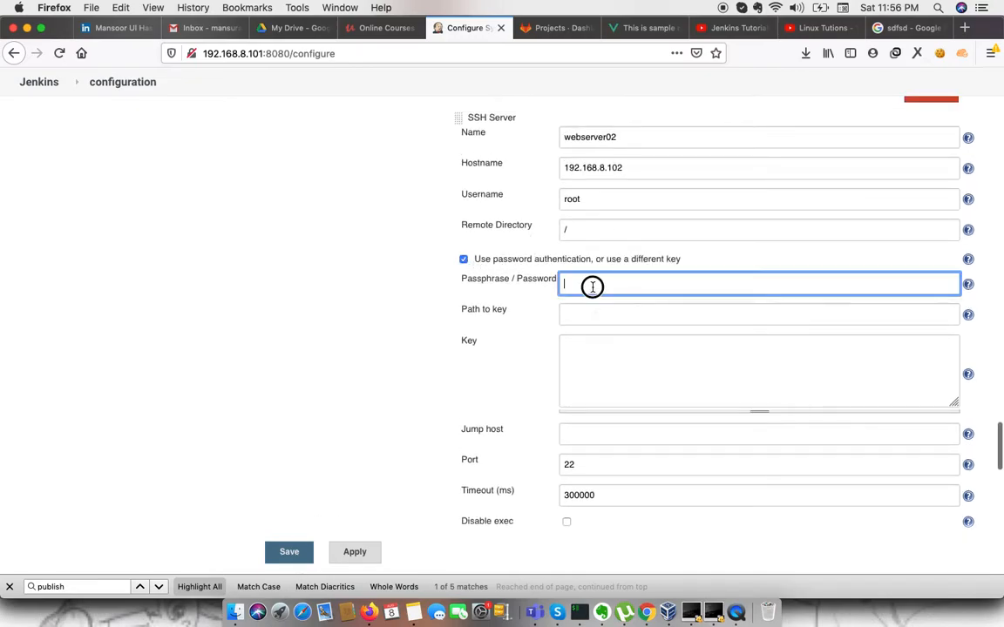
{"action": "mouse_move", "coordinate": [607, 283]}
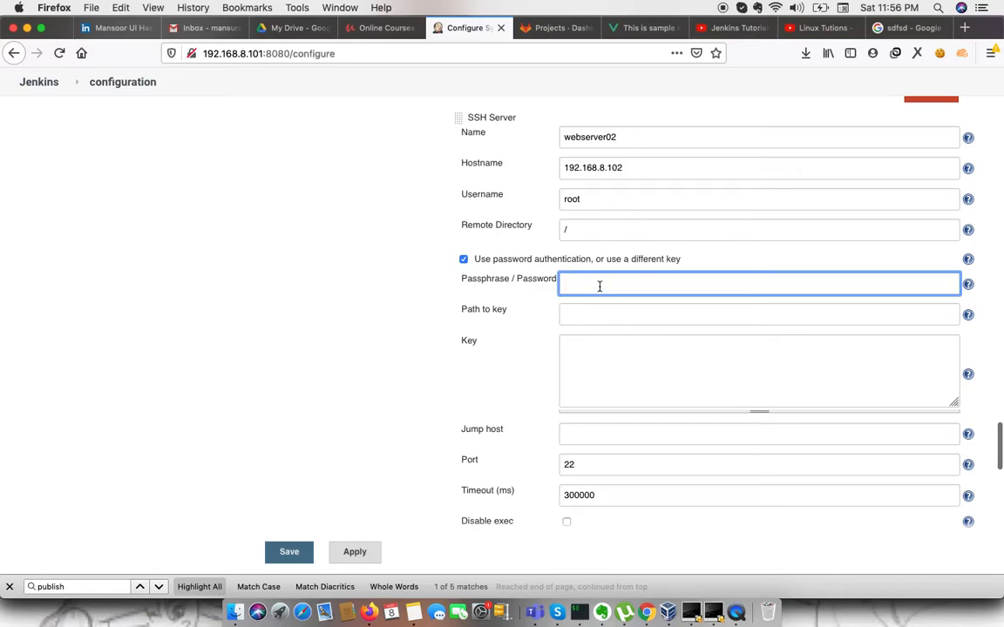
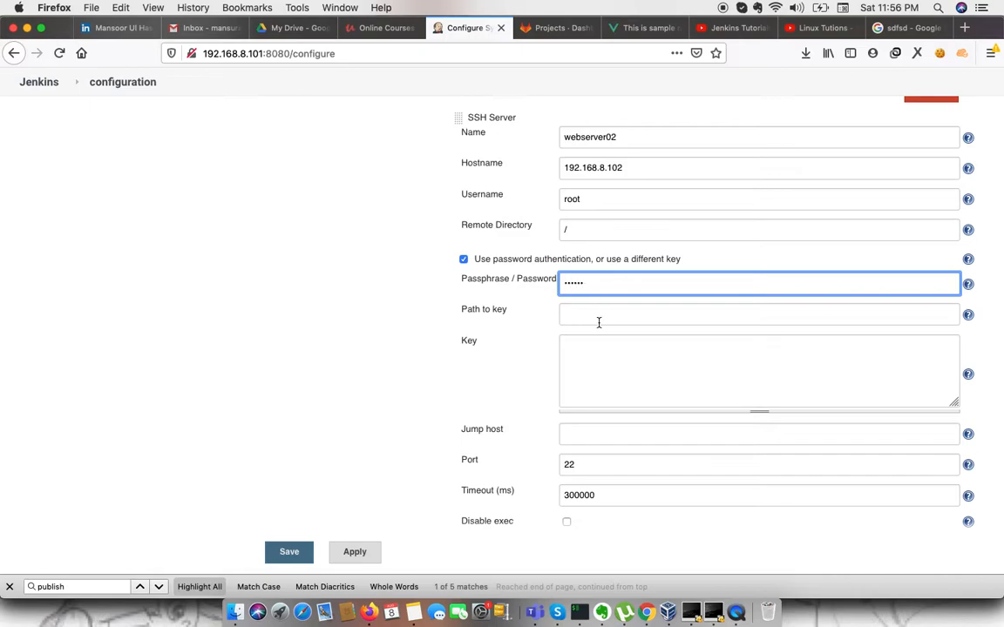
{"action": "scroll", "scroll_direction": "down", "scroll_amount": 3}
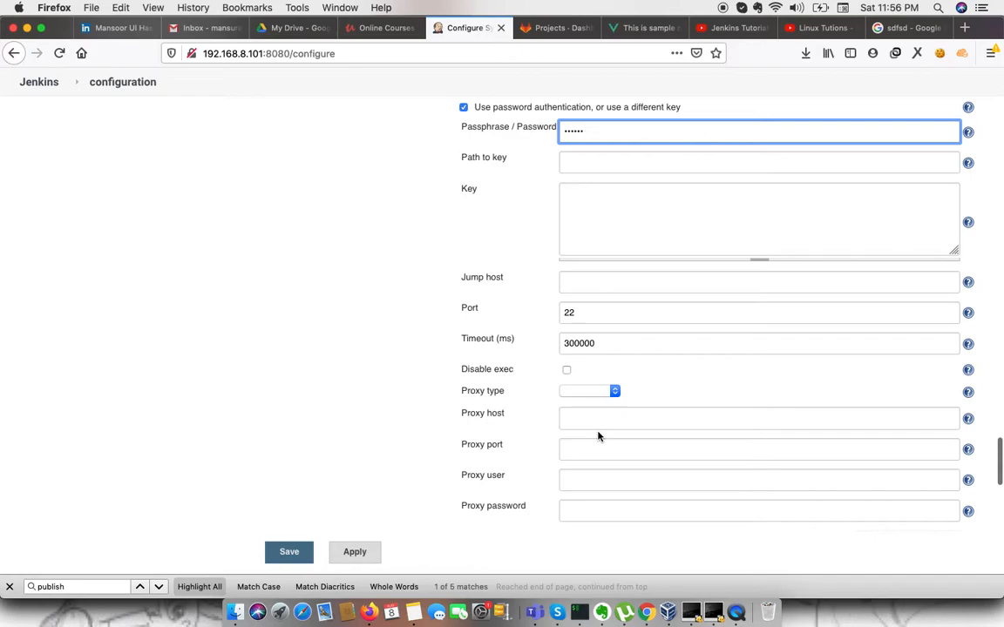
{"action": "scroll", "scroll_direction": "down", "scroll_amount": 3}
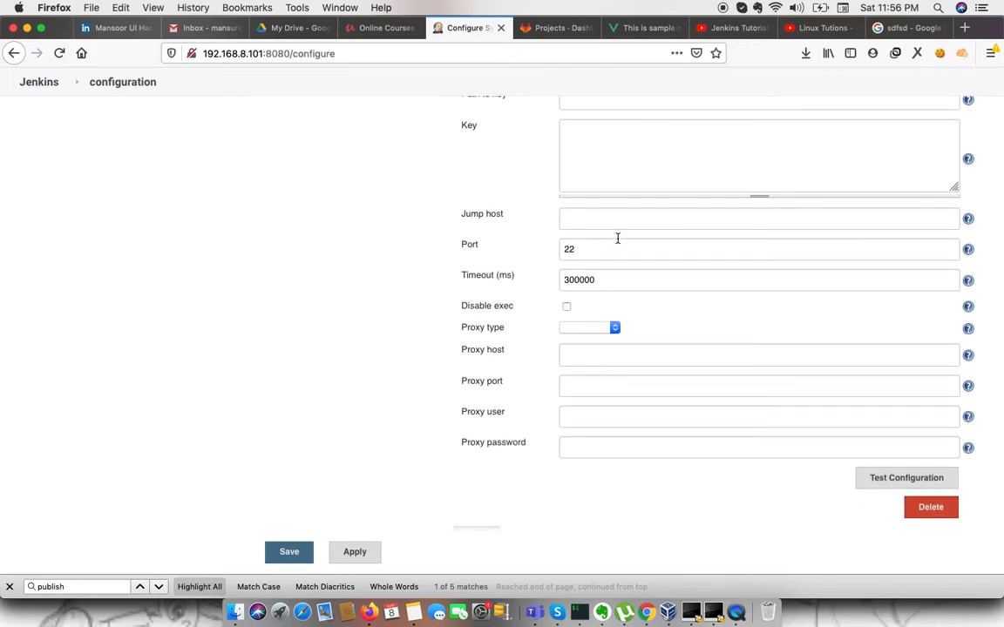
Step: Test the webserver02 connection until it reports Success, then cross-check the 192.168.8.102 site tab
{"action": "left_click", "coordinate": [906, 477]}
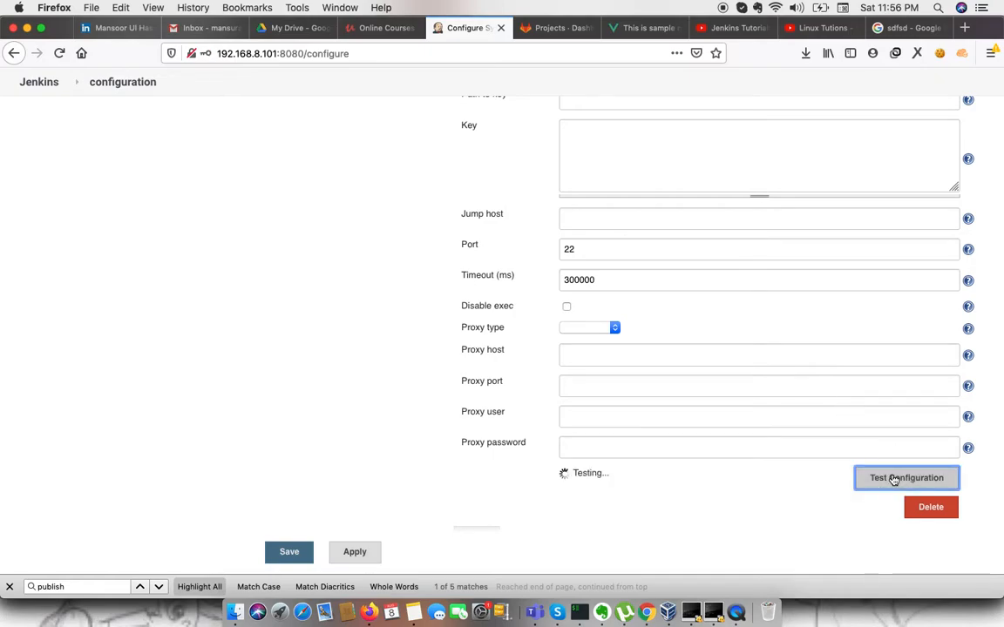
{"action": "left_click", "coordinate": [906, 477]}
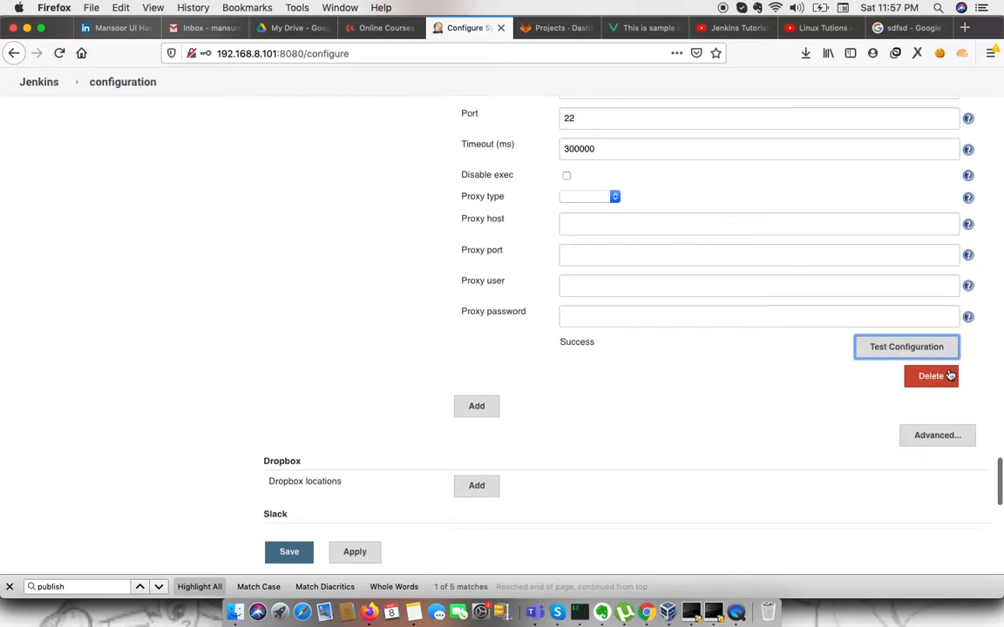
{"action": "scroll", "scroll_direction": "down", "scroll_amount": 3}
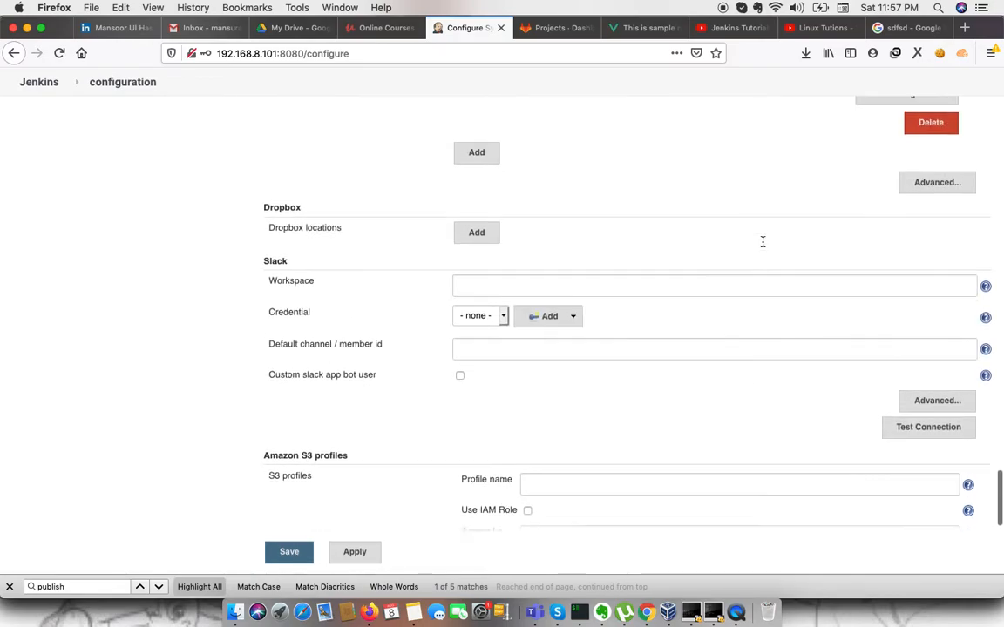
{"action": "scroll", "scroll_direction": "down", "scroll_amount": 3}
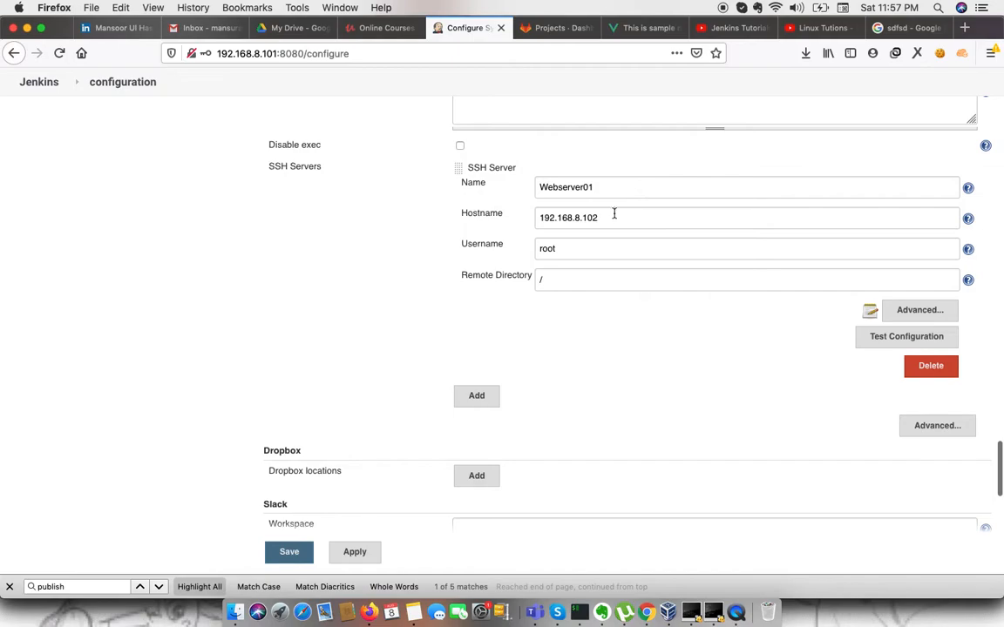
{"action": "left_click", "coordinate": [643, 27]}
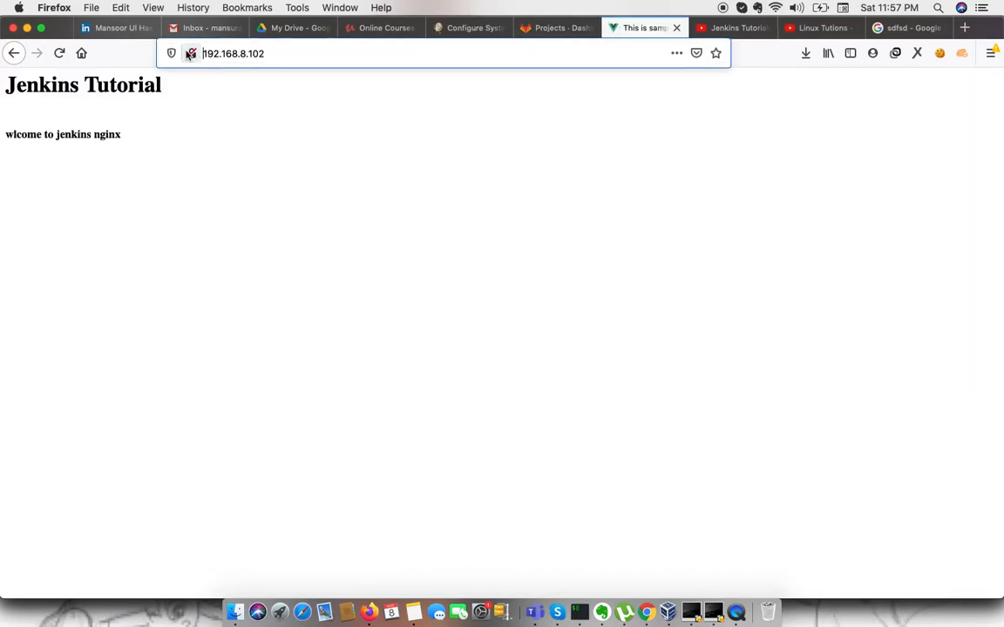
{"action": "left_click", "coordinate": [468, 27]}
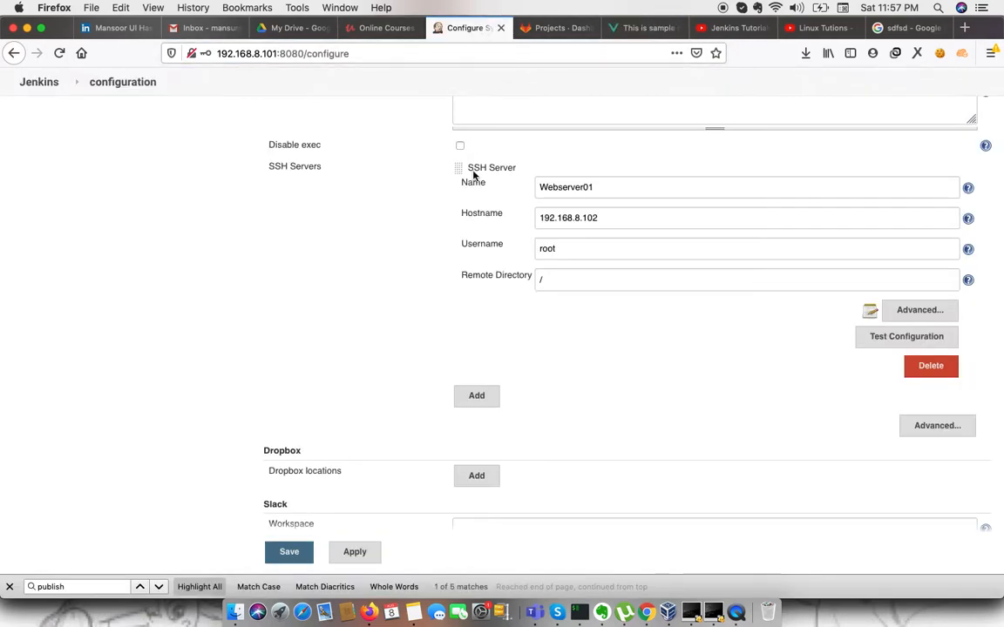
{"action": "scroll", "scroll_direction": "down", "scroll_amount": 3}
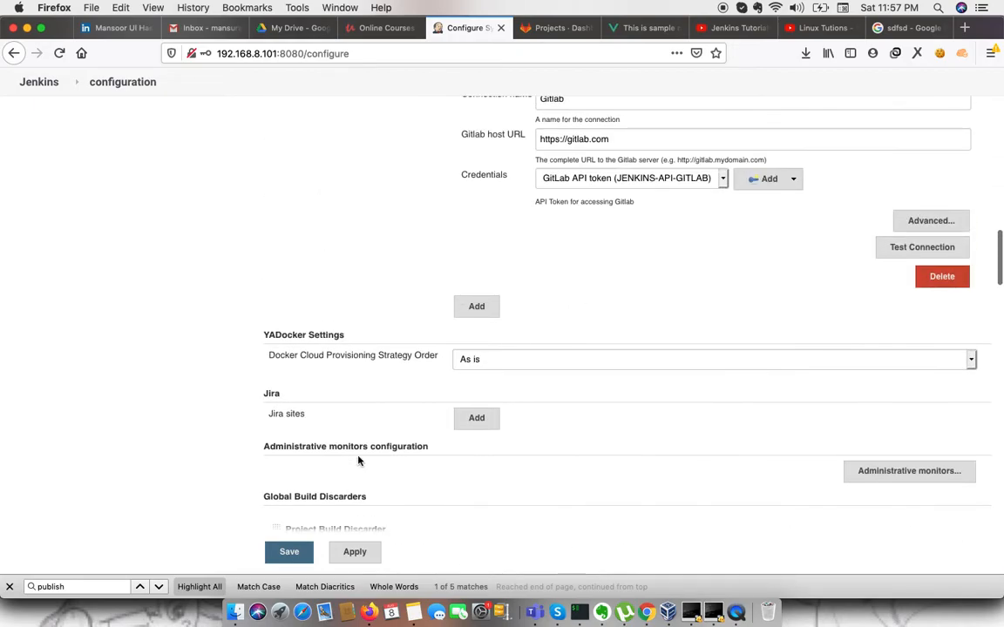
Step: Open the webserver job's configuration and remove its old Send-over-SSH build step
{"action": "left_click", "coordinate": [38, 82]}
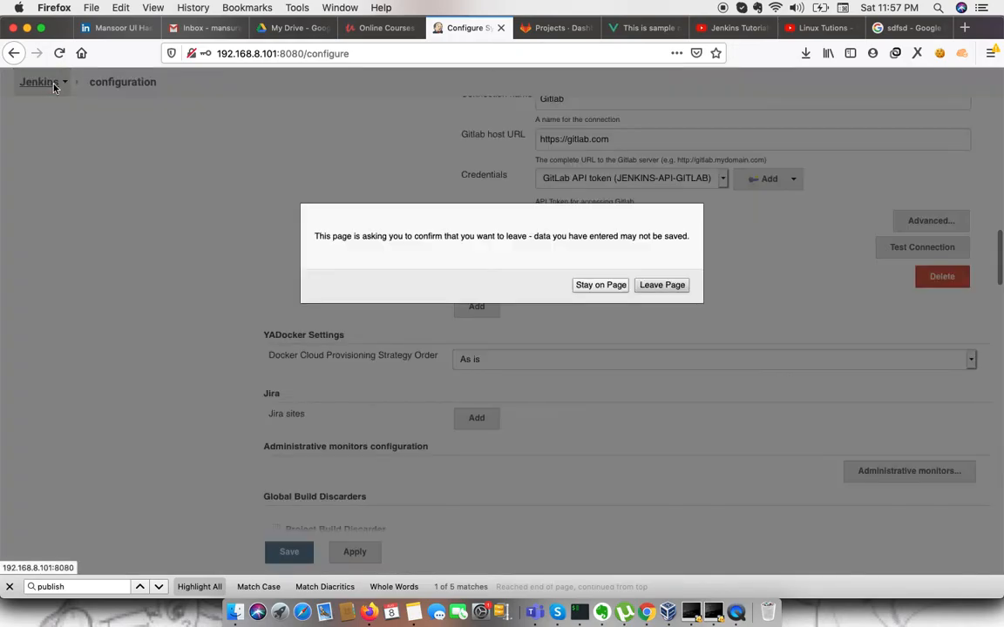
{"action": "left_click", "coordinate": [661, 285]}
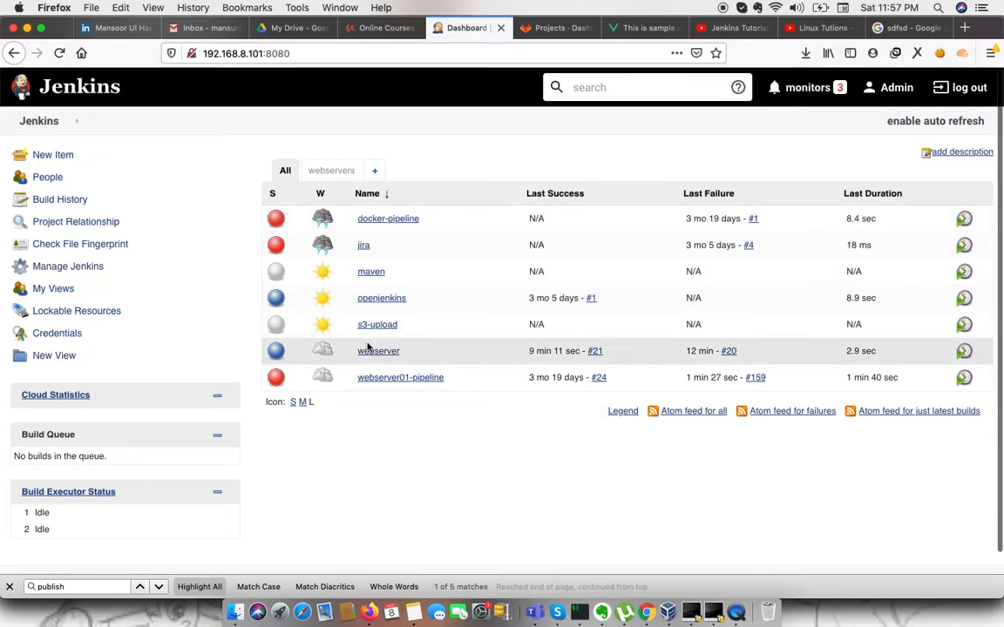
{"action": "left_click", "coordinate": [378, 351]}
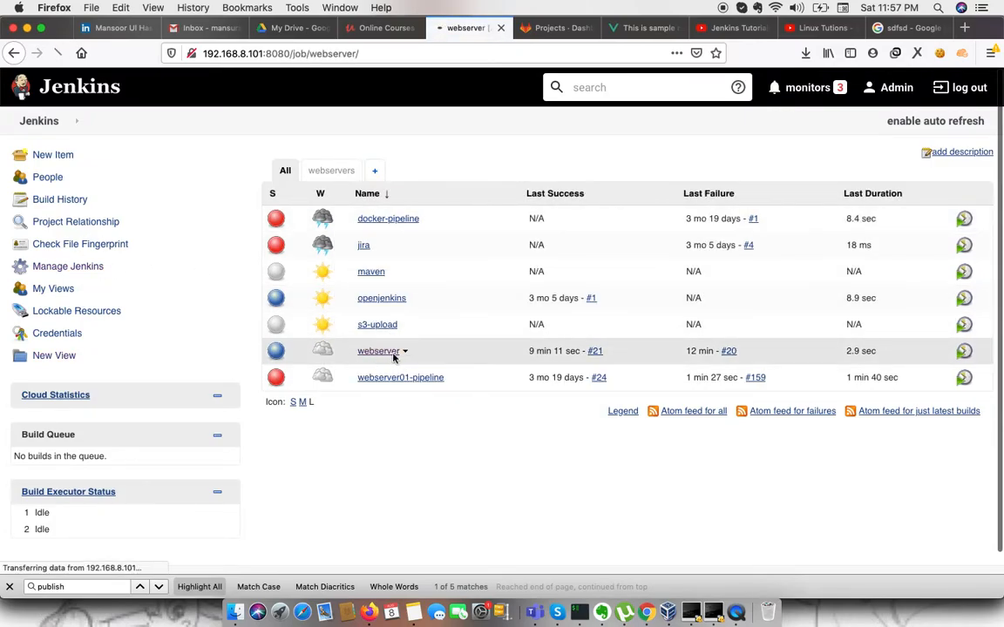
{"action": "left_click", "coordinate": [379, 350]}
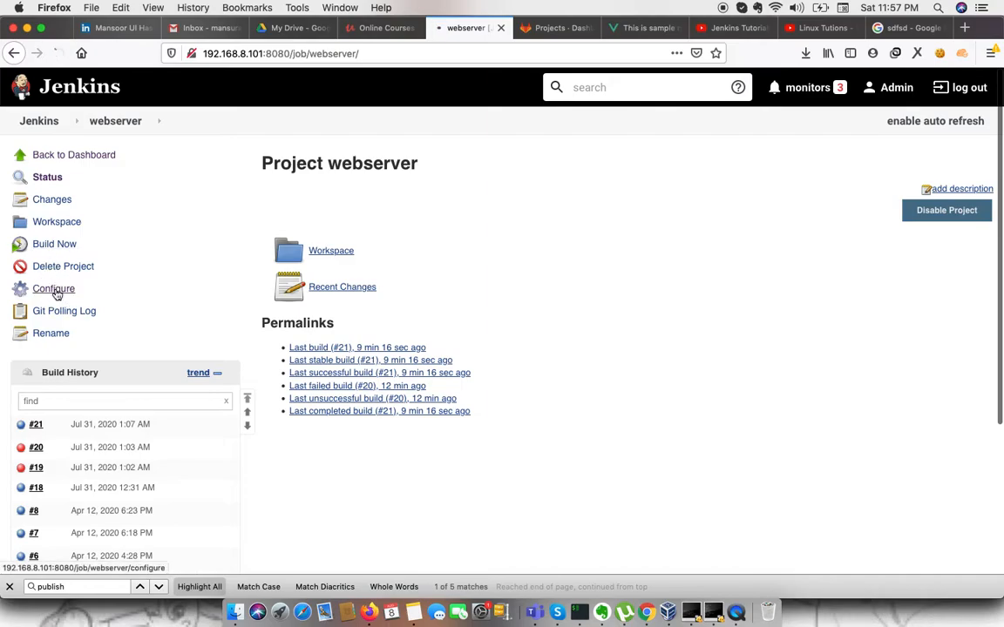
{"action": "left_click", "coordinate": [53, 288]}
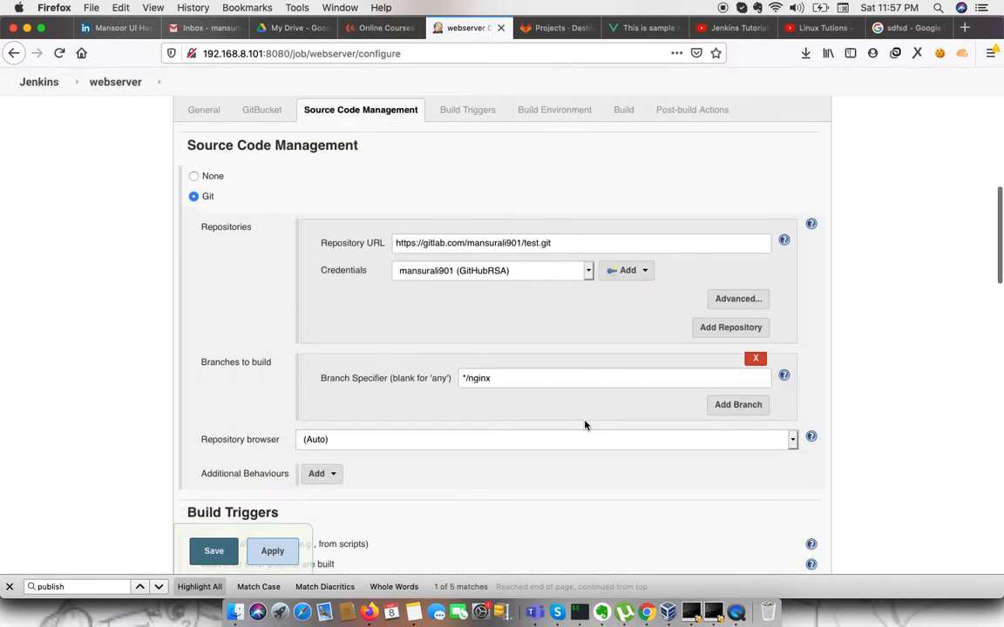
{"action": "left_click", "coordinate": [465, 109]}
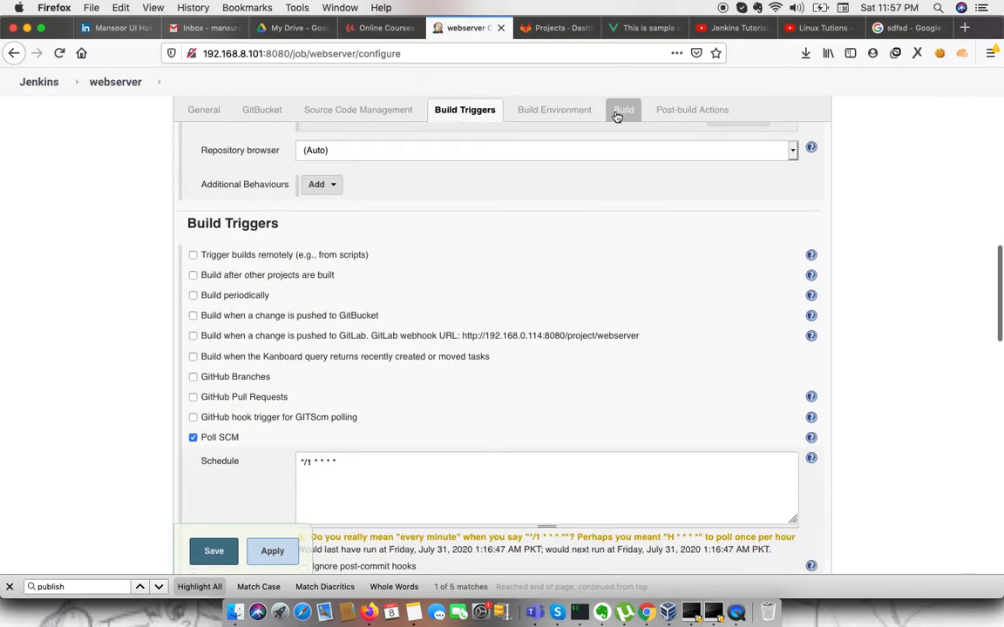
{"action": "left_click", "coordinate": [623, 109]}
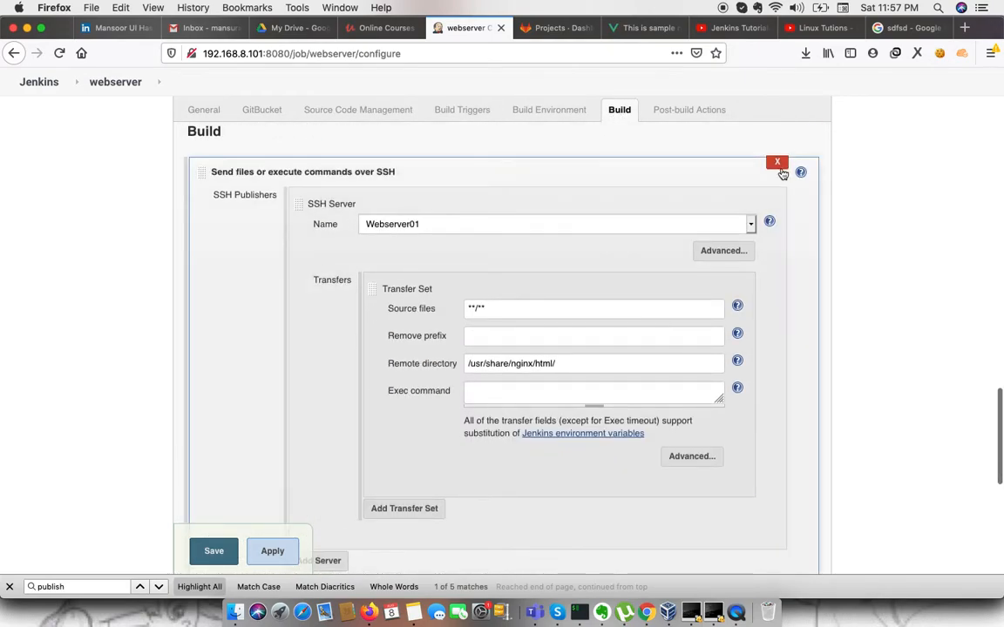
Step: Add a 'Send files or execute commands over SSH' build step with source files **
{"action": "left_click", "coordinate": [252, 205]}
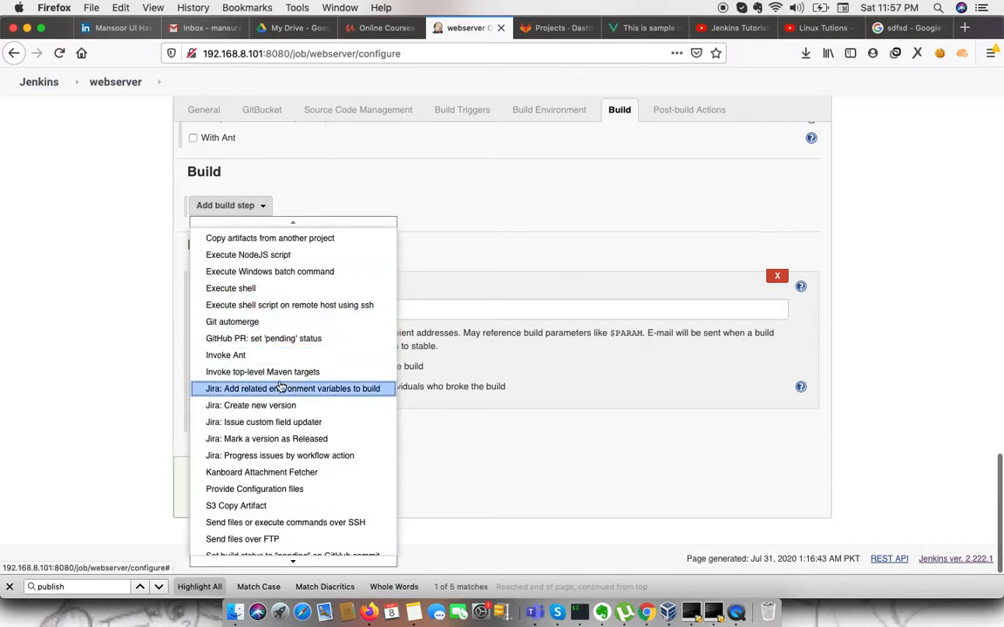
{"action": "mouse_move", "coordinate": [492, 158]}
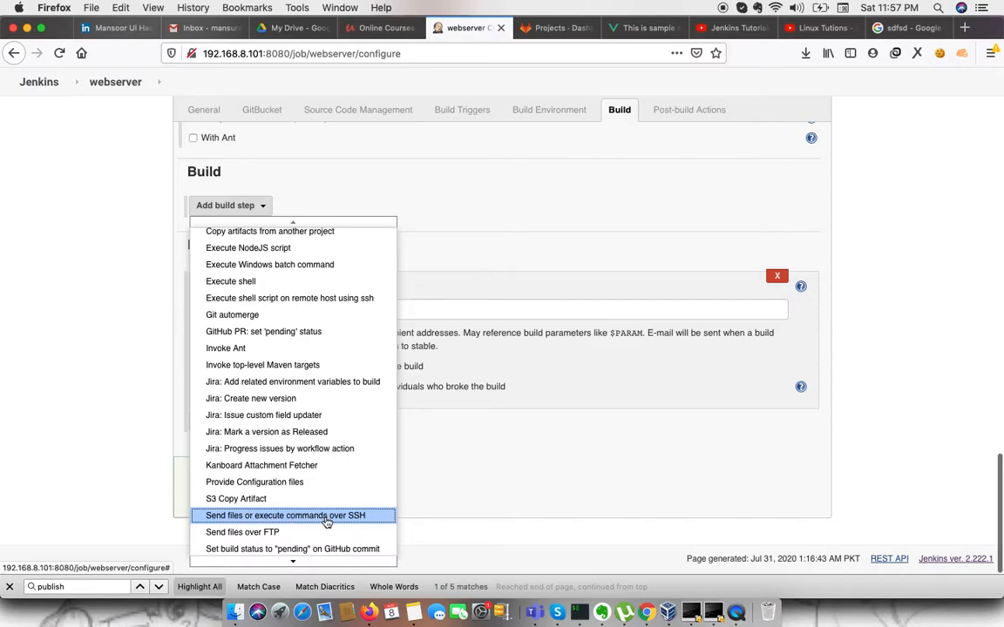
{"action": "left_click", "coordinate": [284, 515]}
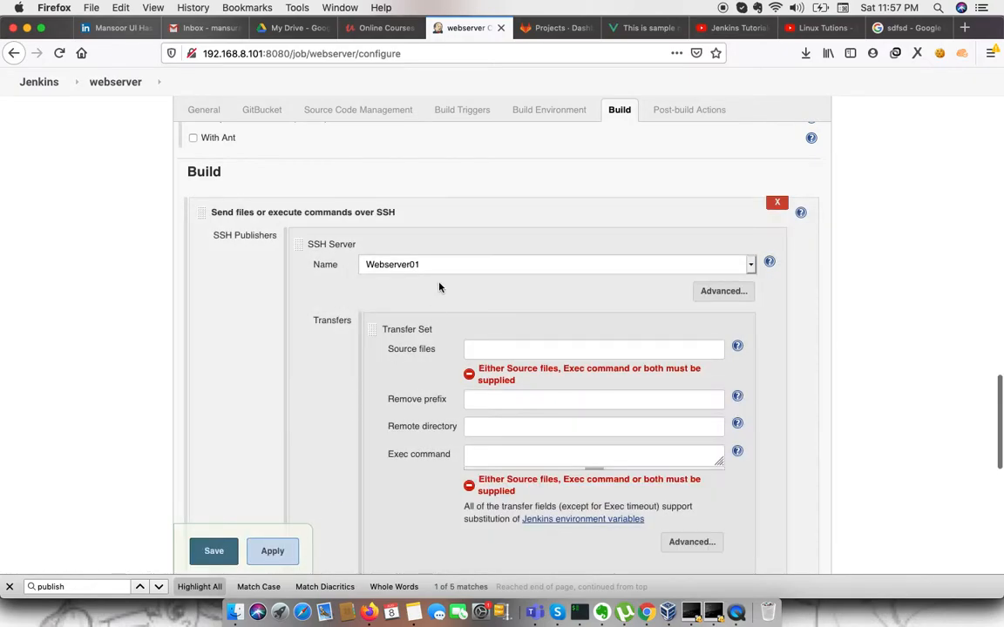
{"action": "mouse_move", "coordinate": [395, 369]}
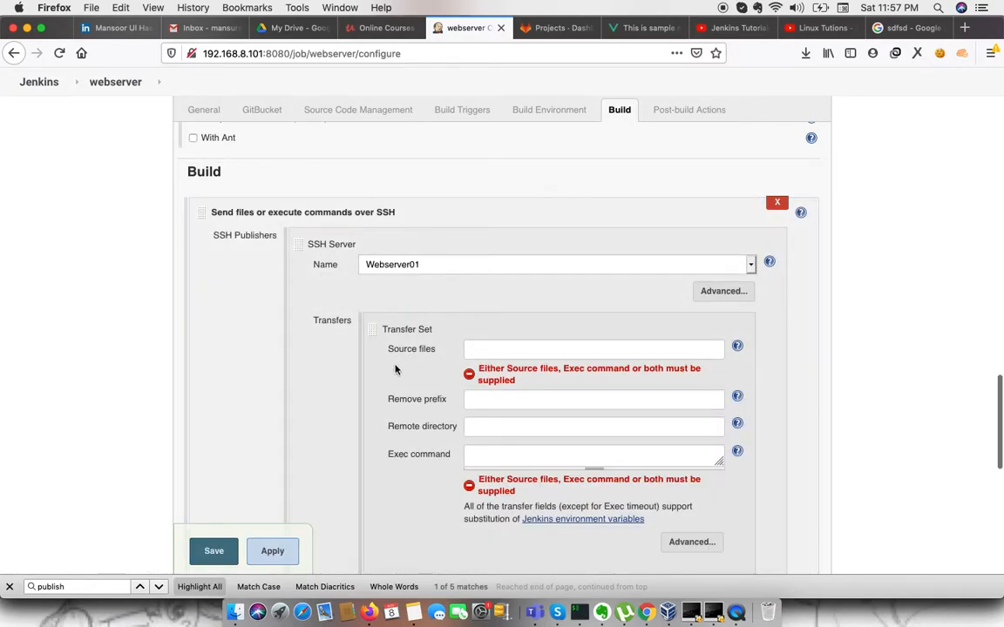
{"action": "left_click", "coordinate": [593, 349]}
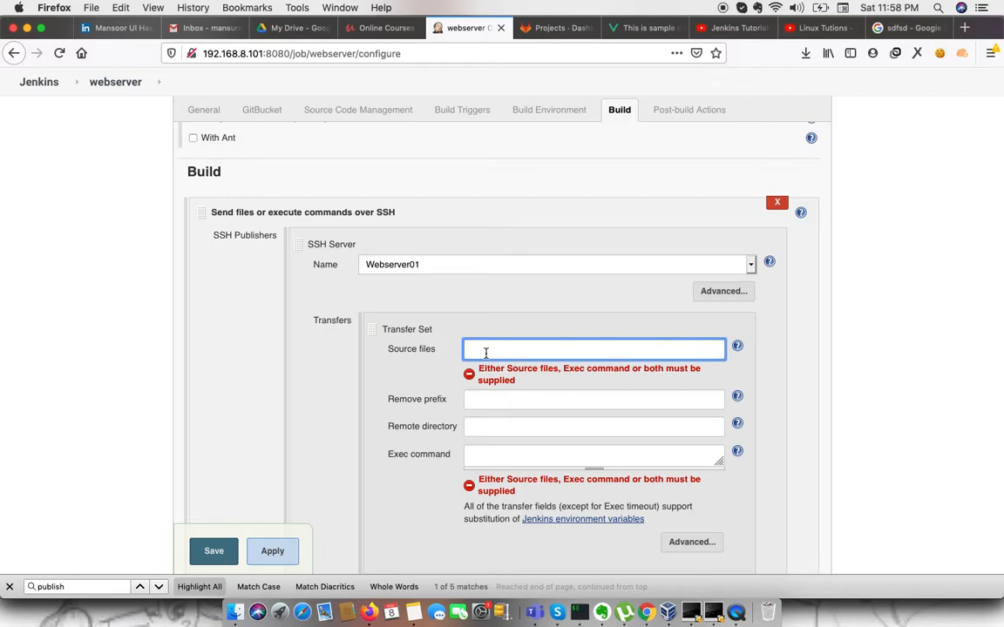
{"action": "type", "text": "**"}
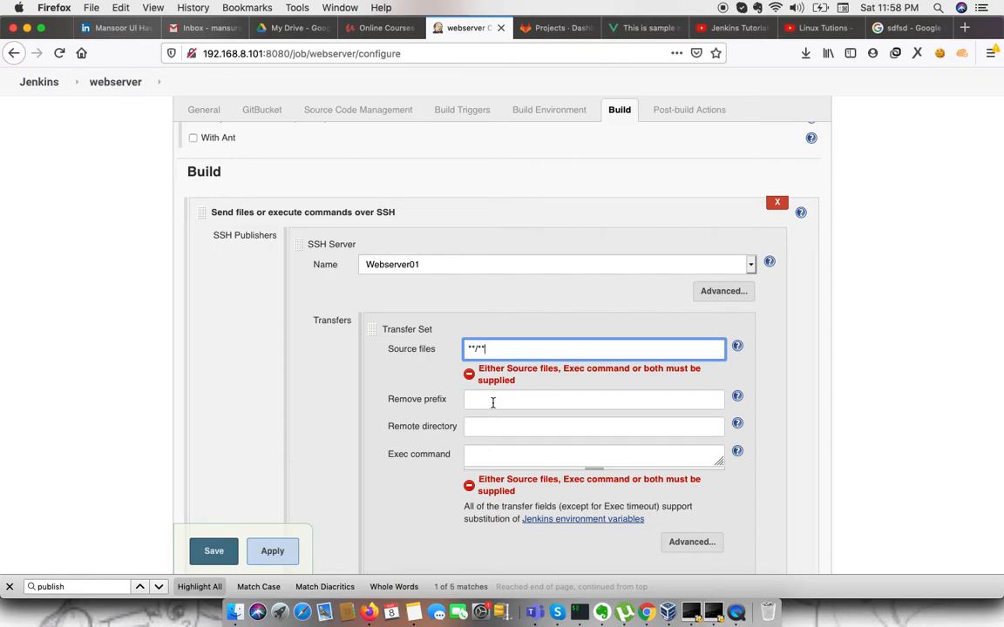
Step: Set the new SSH step's remote directory to /usr/share/nginx/html
{"action": "left_click", "coordinate": [594, 375]}
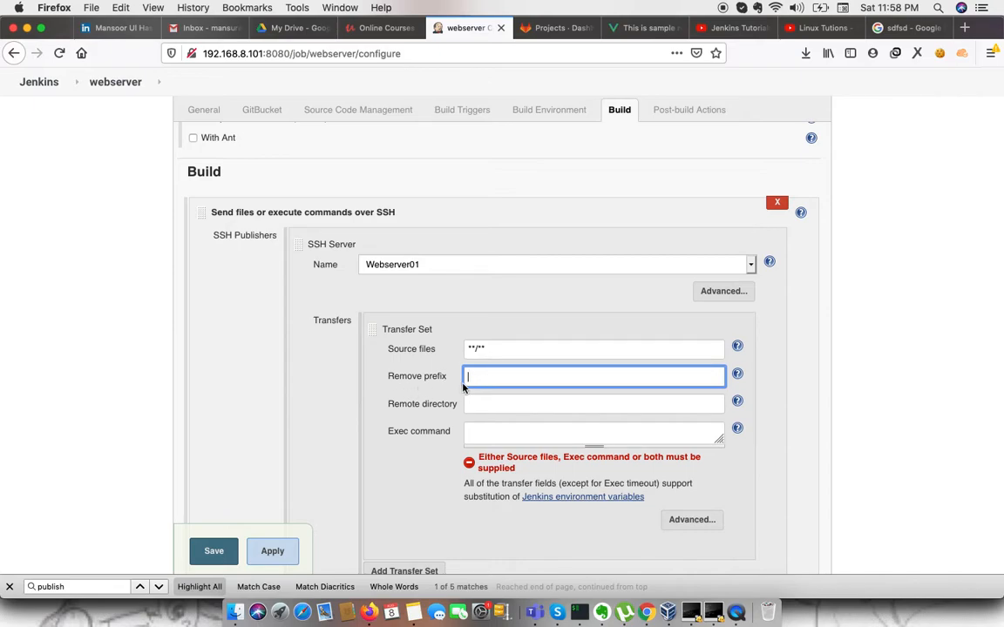
{"action": "mouse_move", "coordinate": [484, 411]}
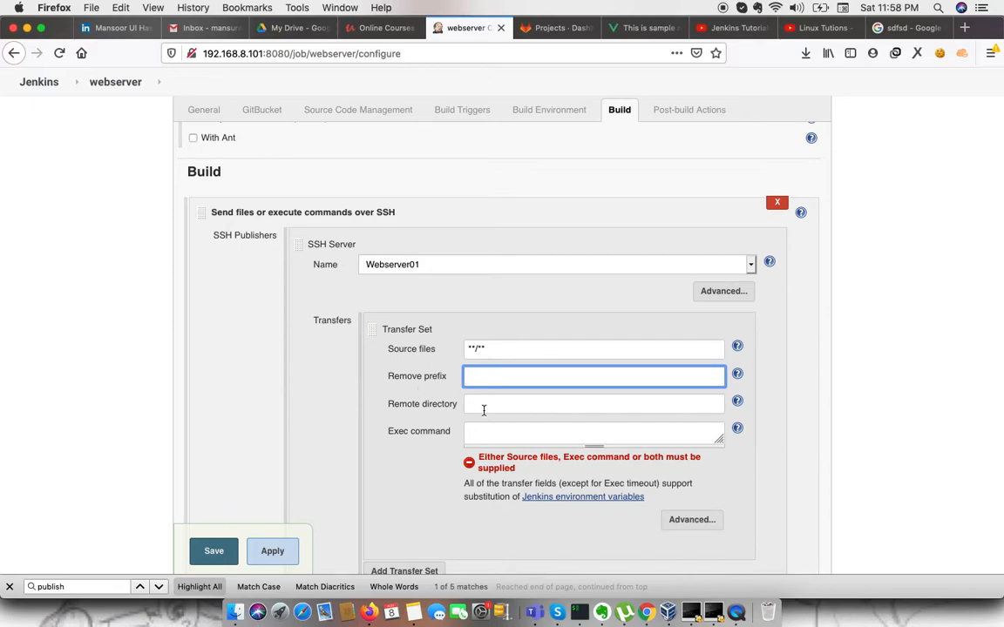
{"action": "left_click", "coordinate": [594, 403]}
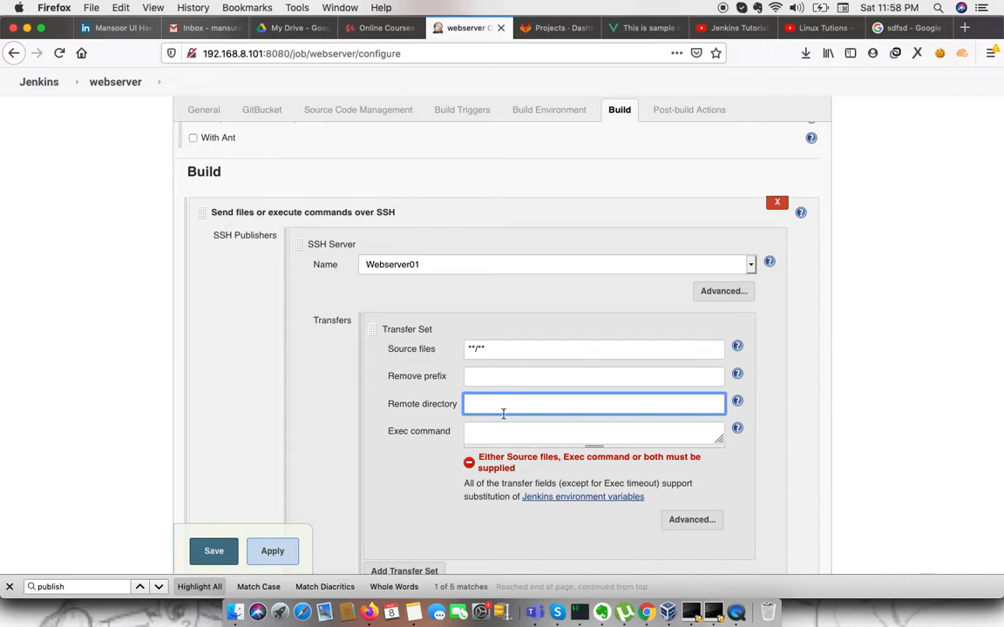
{"action": "type", "text": "/"}
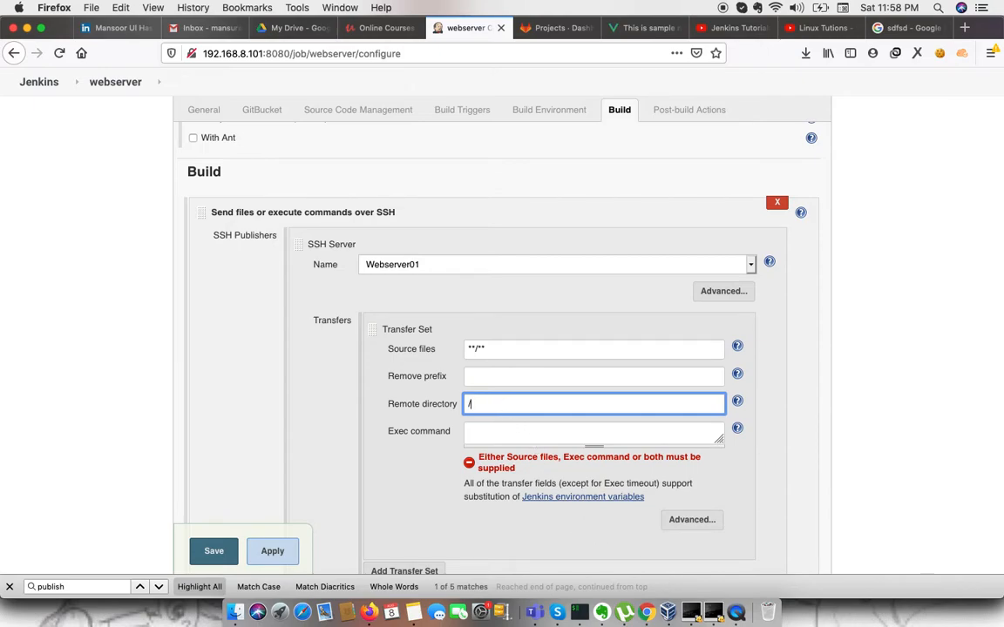
{"action": "type", "text": "usr/share"}
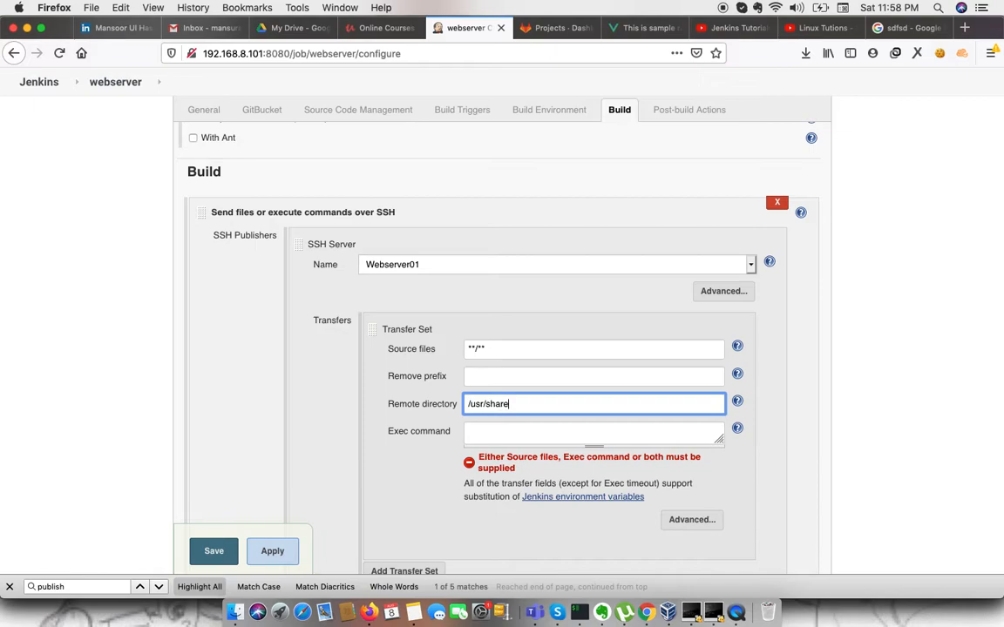
{"action": "type", "text": "/nginx"}
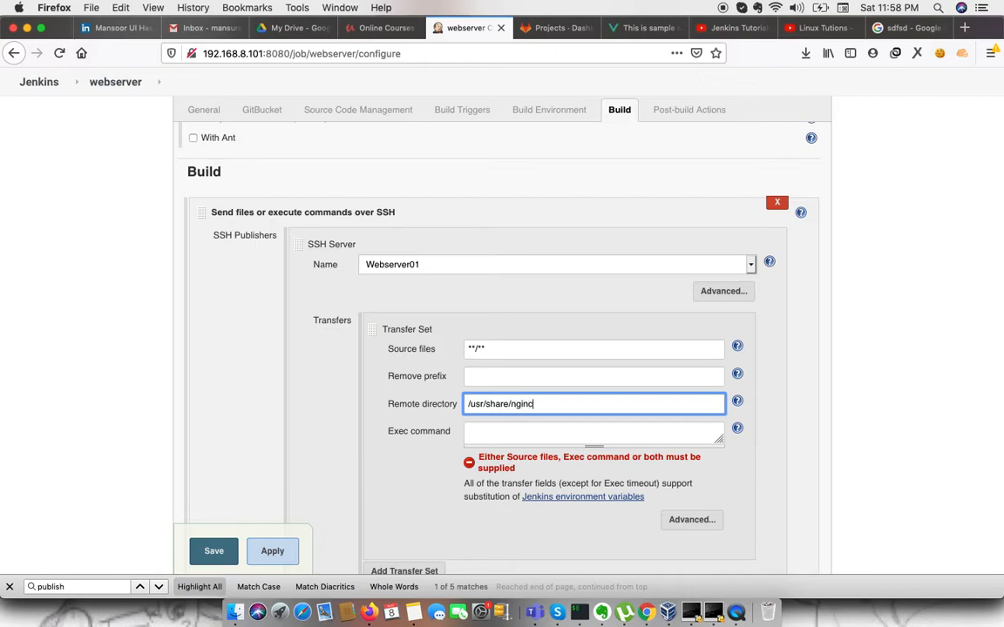
{"action": "type", "text": "x/html"}
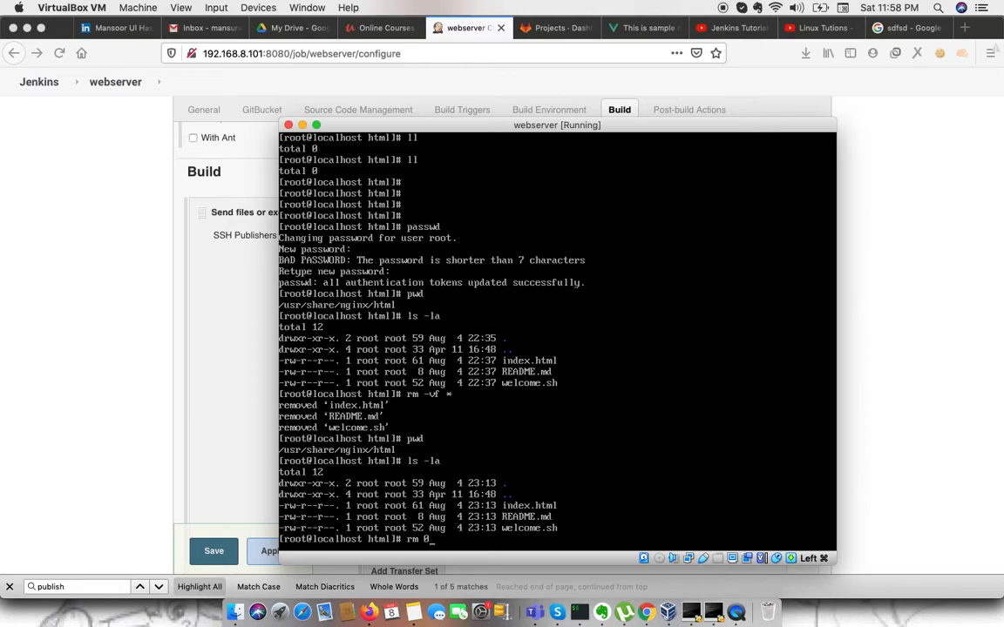
Step: Run rm -rvf * in /usr/share/nginx/html and list the folder to confirm it's empty
{"action": "type", "text": "-rvf"}
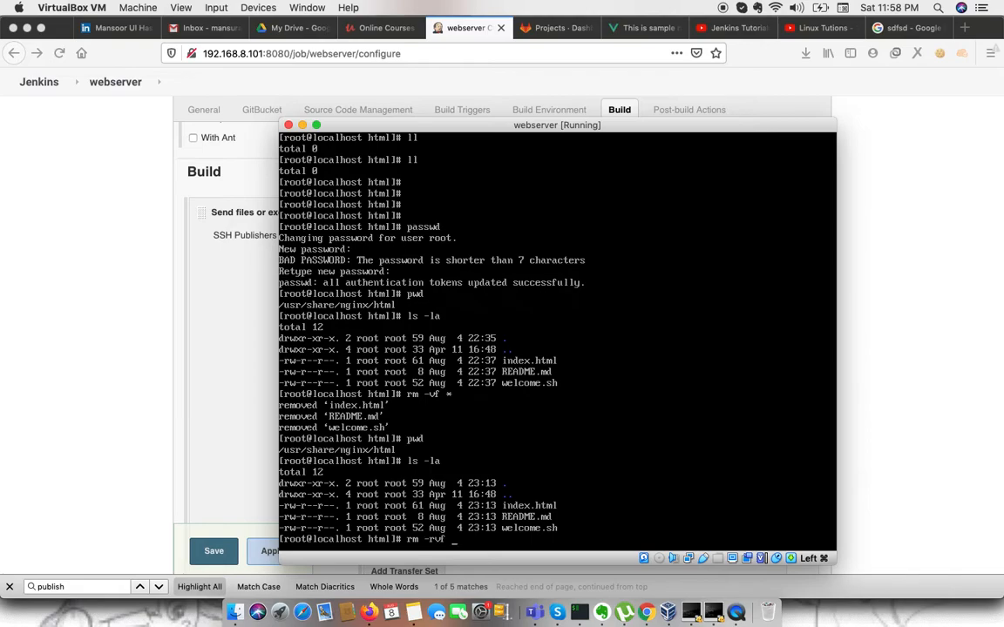
{"action": "type", "text": "ll"}
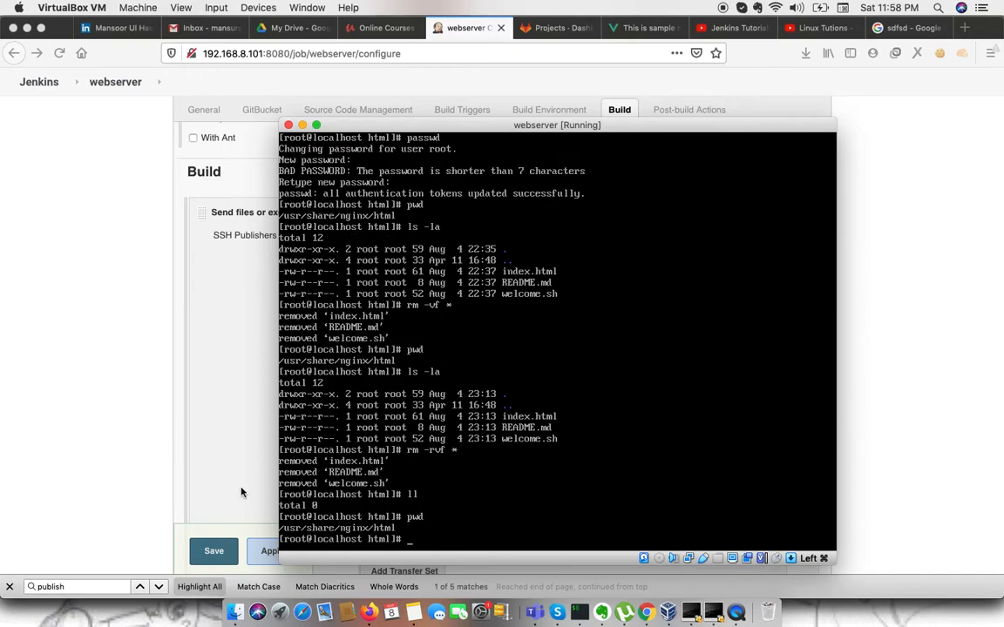
{"action": "mouse_move", "coordinate": [259, 312]}
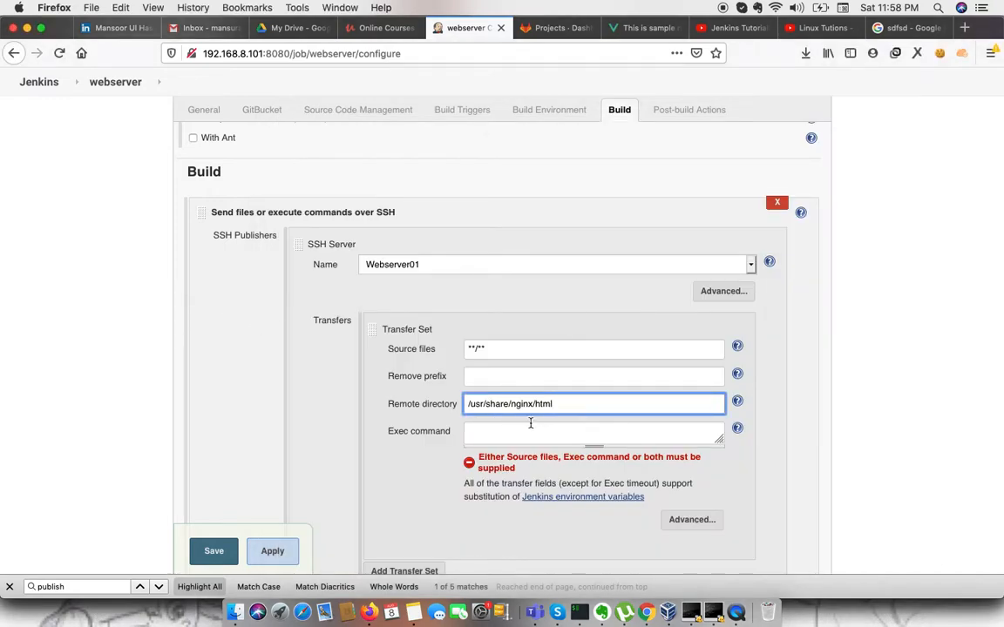
Step: Apply the SSH step sending **/** to /usr/share/nginx/html, then view the */nginx Git source
{"action": "scroll", "scroll_direction": "down", "scroll_amount": 3}
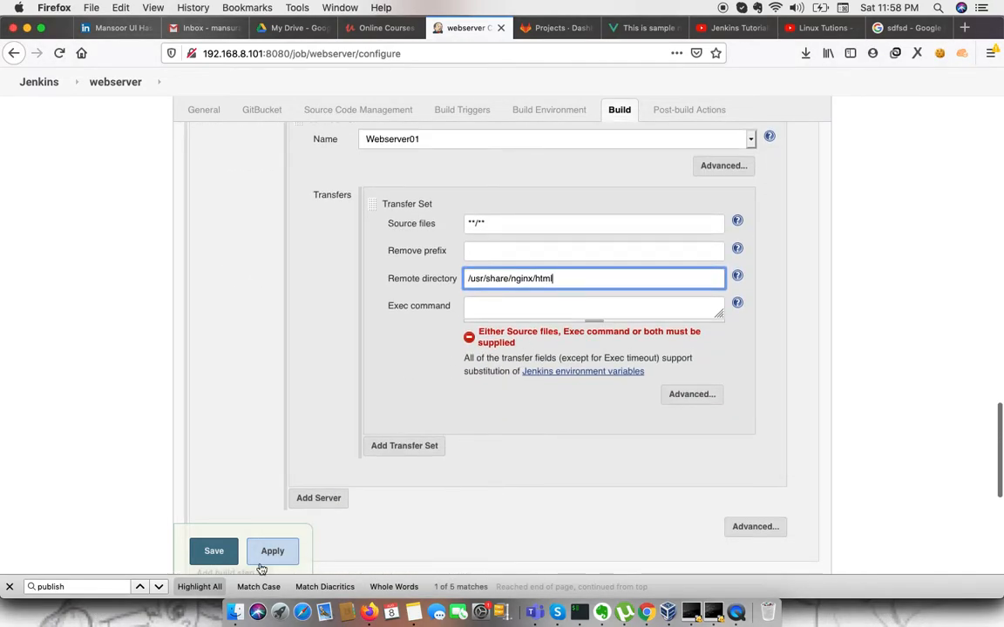
{"action": "left_click", "coordinate": [272, 551]}
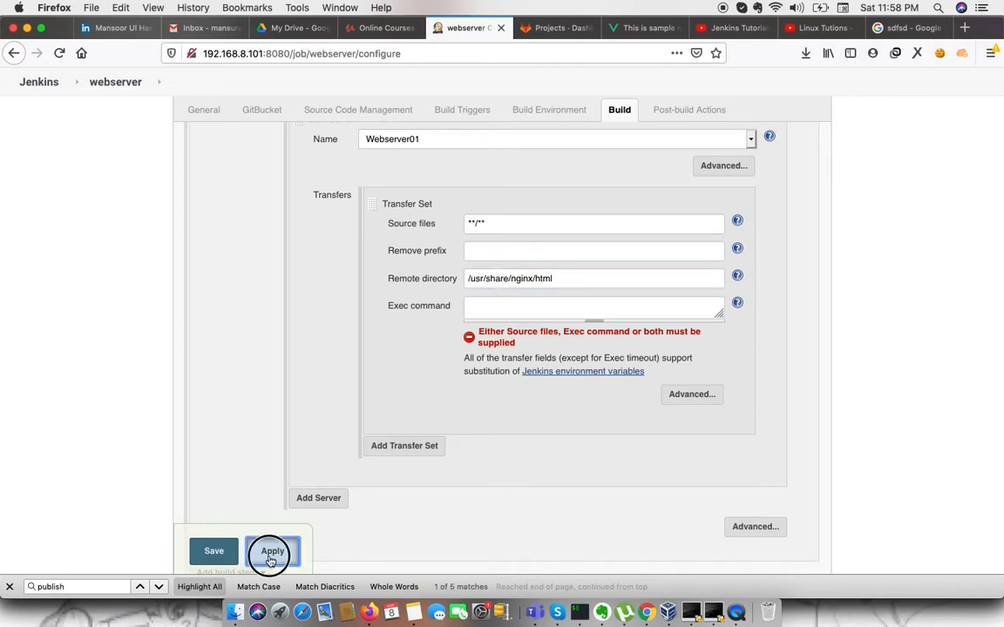
{"action": "left_click", "coordinate": [272, 551]}
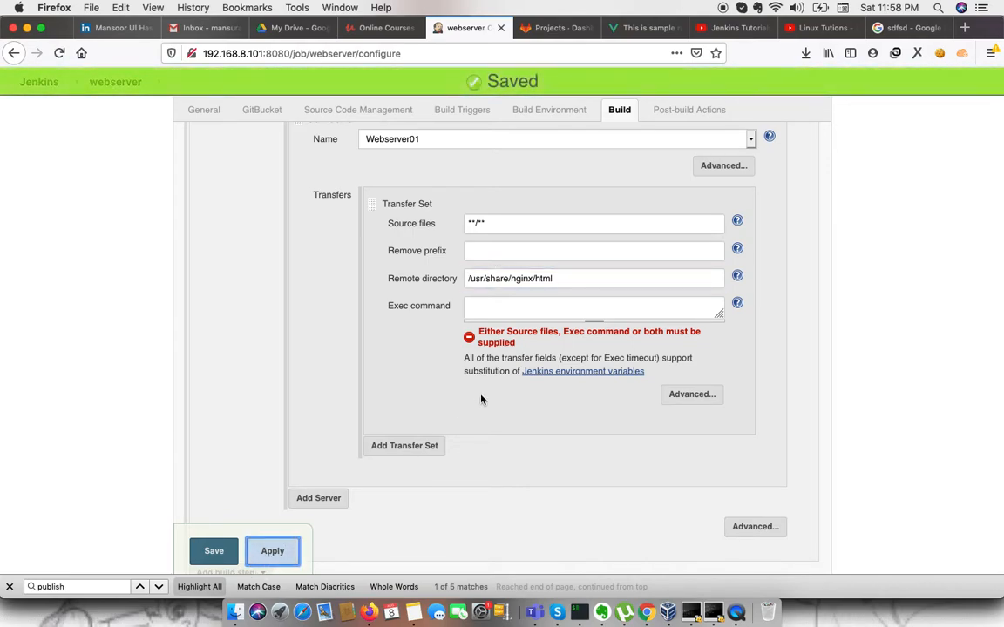
{"action": "left_click", "coordinate": [357, 109]}
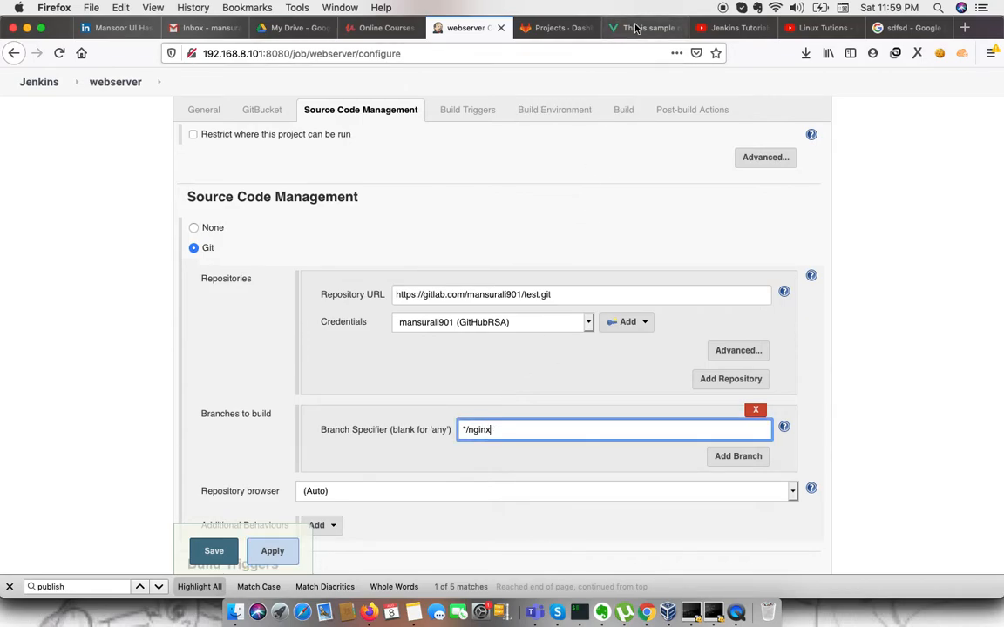
Step: Open the GitLab test project's Settings > Repository page
{"action": "left_click", "coordinate": [555, 27]}
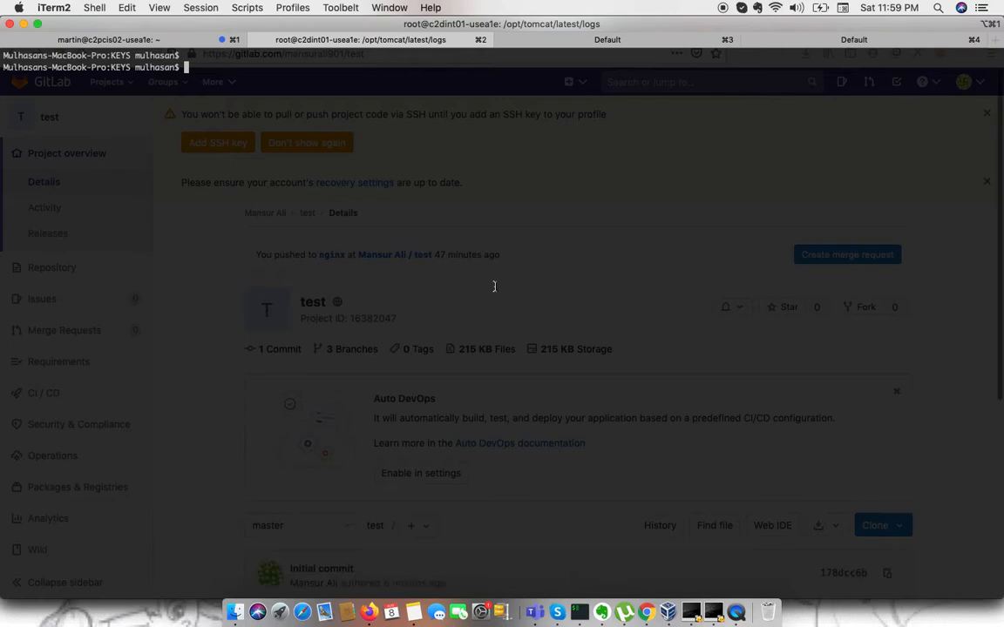
{"action": "mouse_move", "coordinate": [437, 288]}
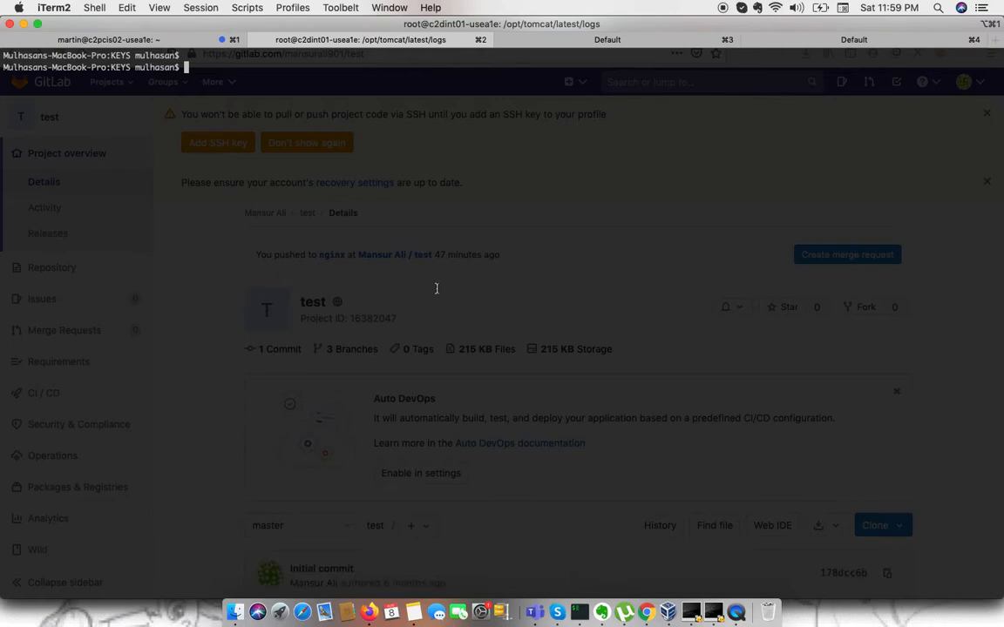
{"action": "mouse_move", "coordinate": [405, 233]}
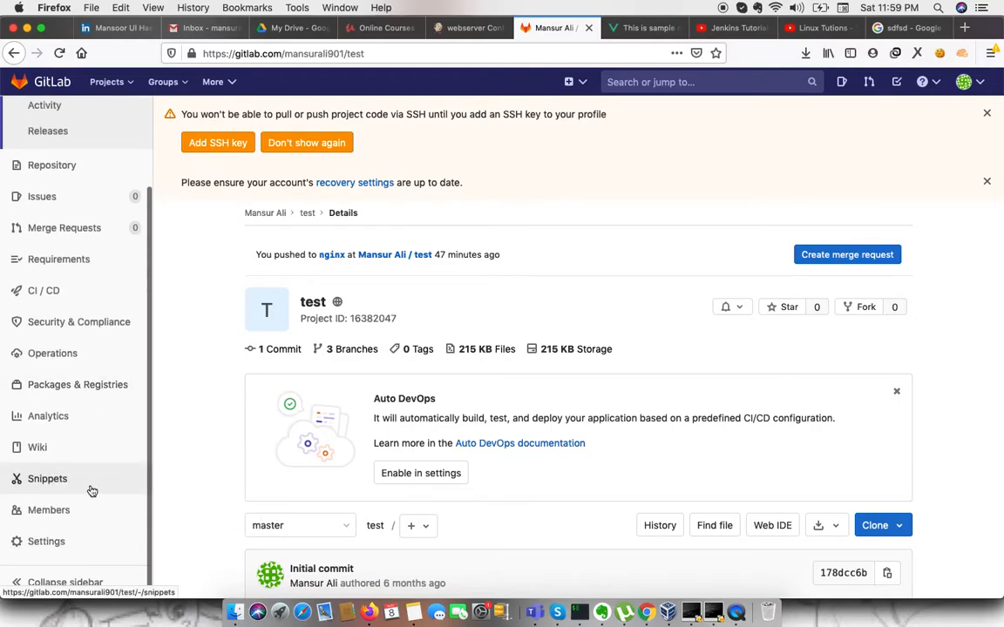
{"action": "left_click", "coordinate": [45, 541]}
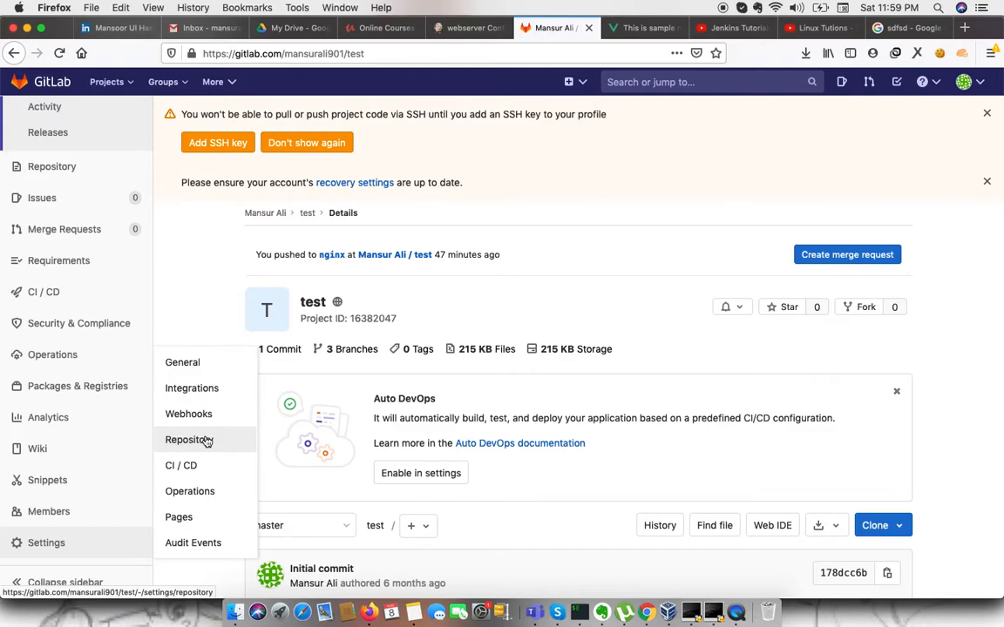
{"action": "left_click", "coordinate": [188, 439]}
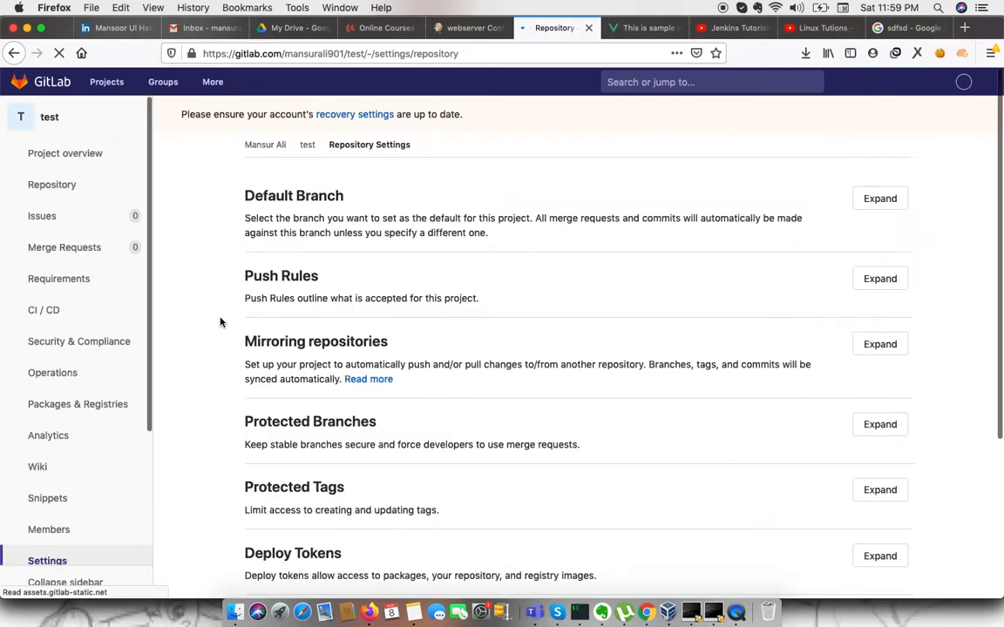
Step: Expand Deploy Keys, check the two enabled keys, and return to the project page
{"action": "scroll", "scroll_direction": "down", "scroll_amount": 3}
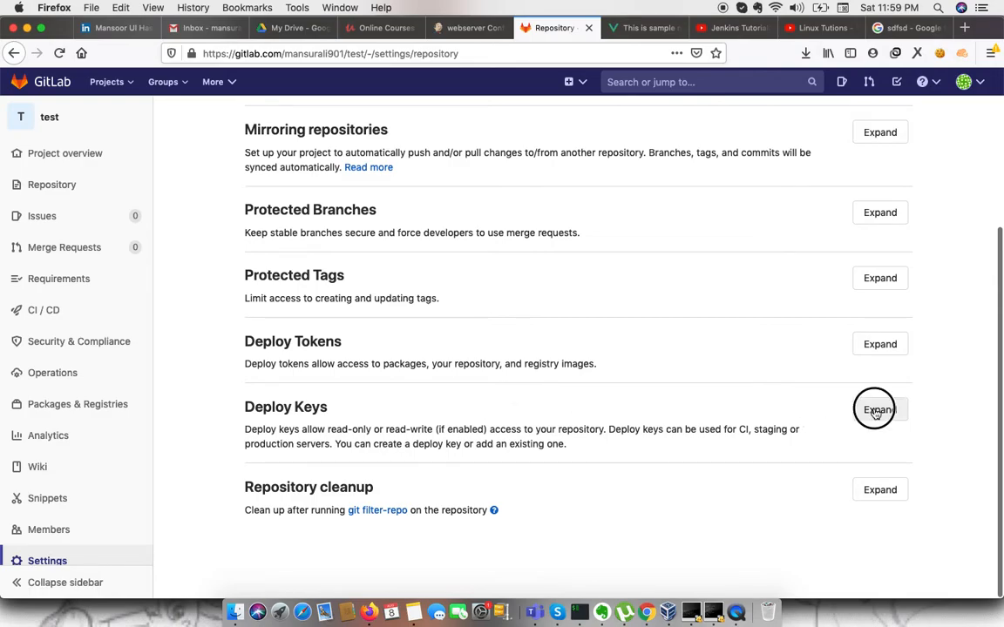
{"action": "left_click", "coordinate": [879, 409]}
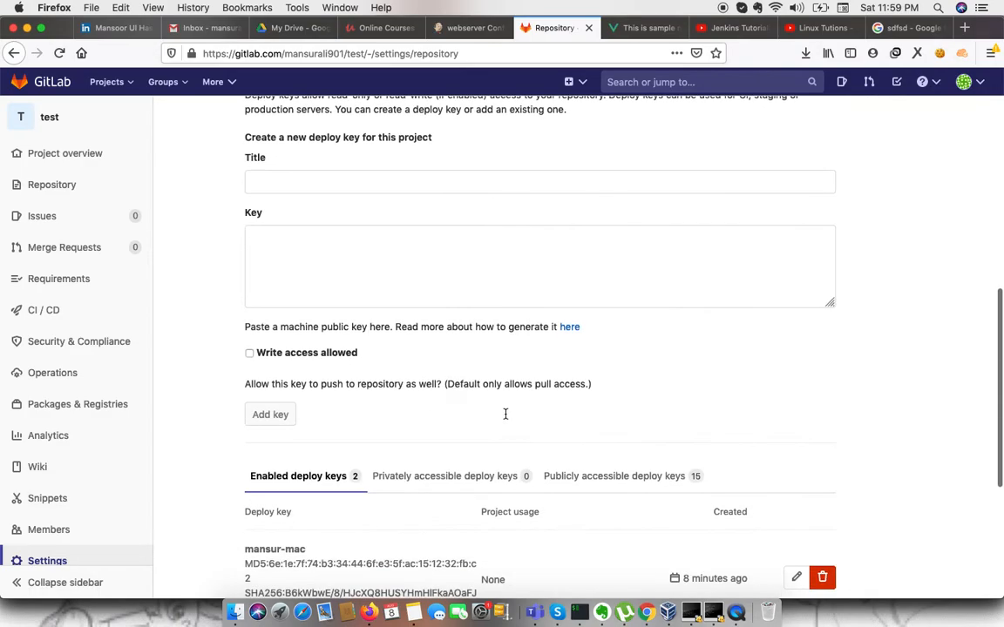
{"action": "scroll", "scroll_direction": "down", "scroll_amount": 3}
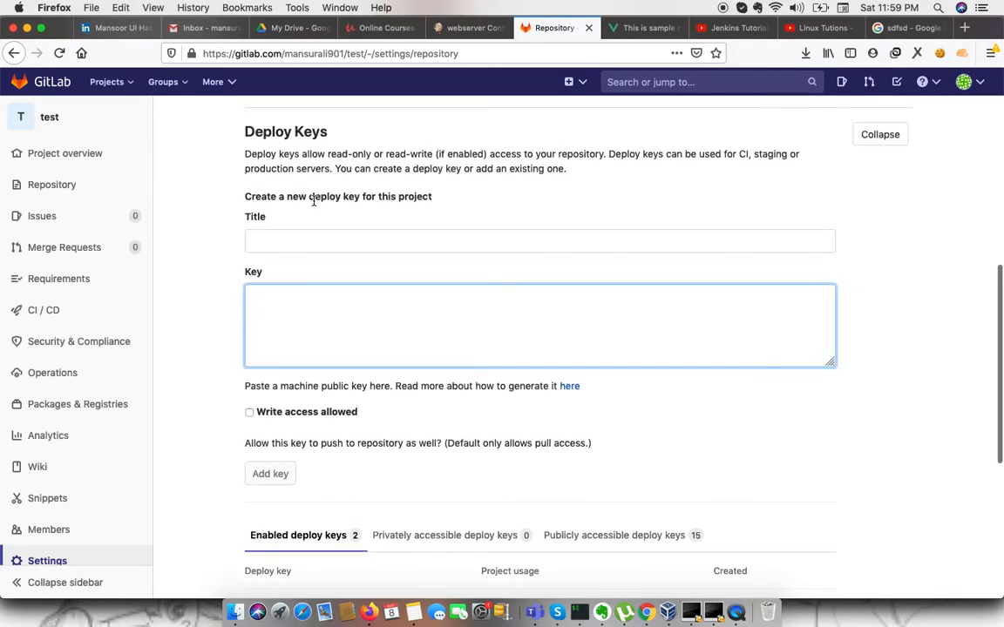
{"action": "scroll", "scroll_direction": "down", "scroll_amount": 3}
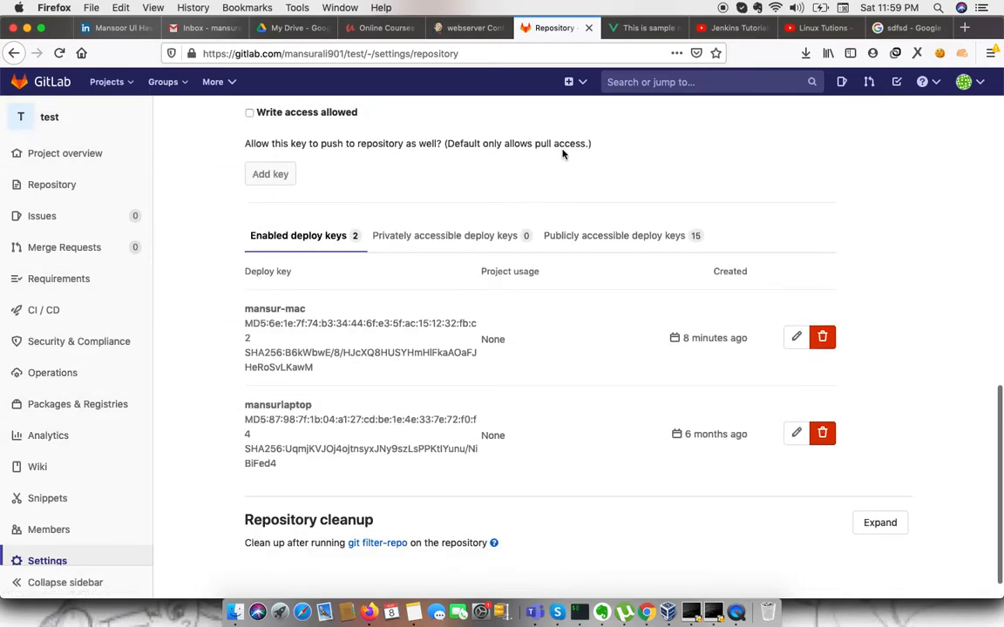
{"action": "left_click", "coordinate": [469, 27]}
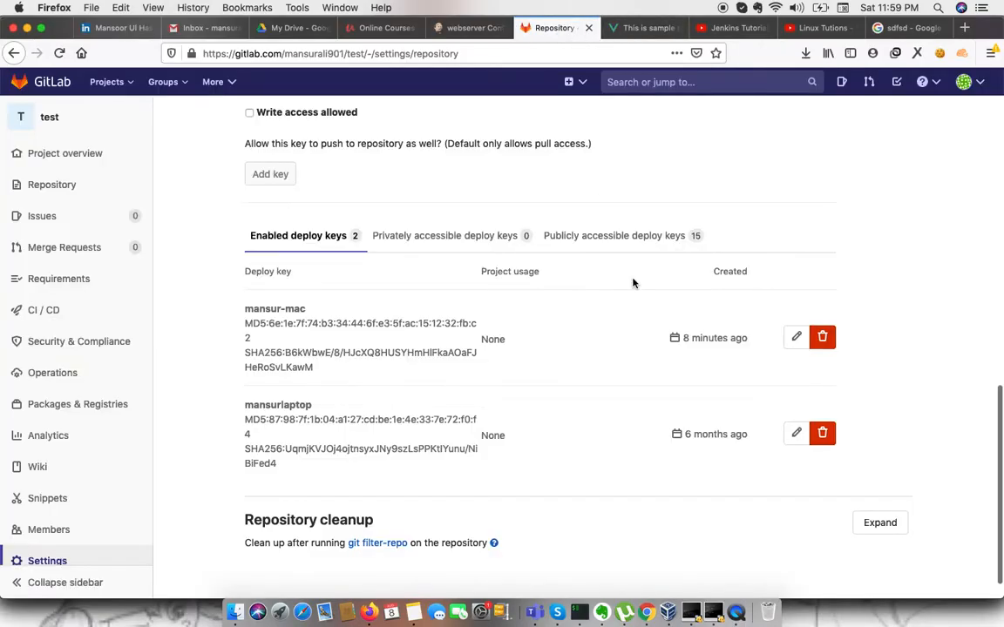
{"action": "scroll", "scroll_direction": "up", "scroll_amount": 3}
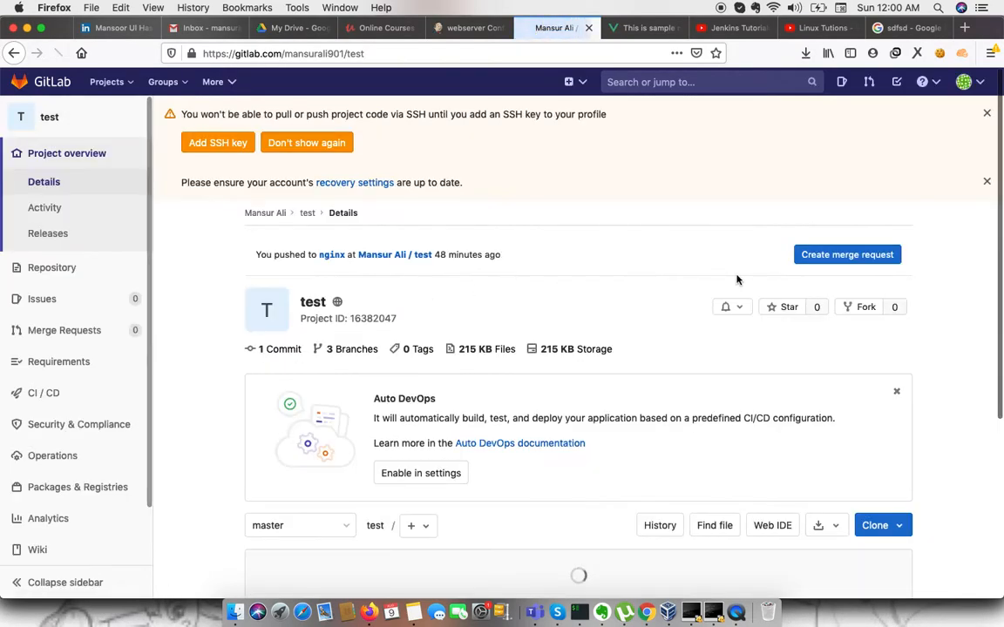
Step: Reload the 'test' project overview via the sidebar project name and scroll through it
{"action": "left_click", "coordinate": [52, 268]}
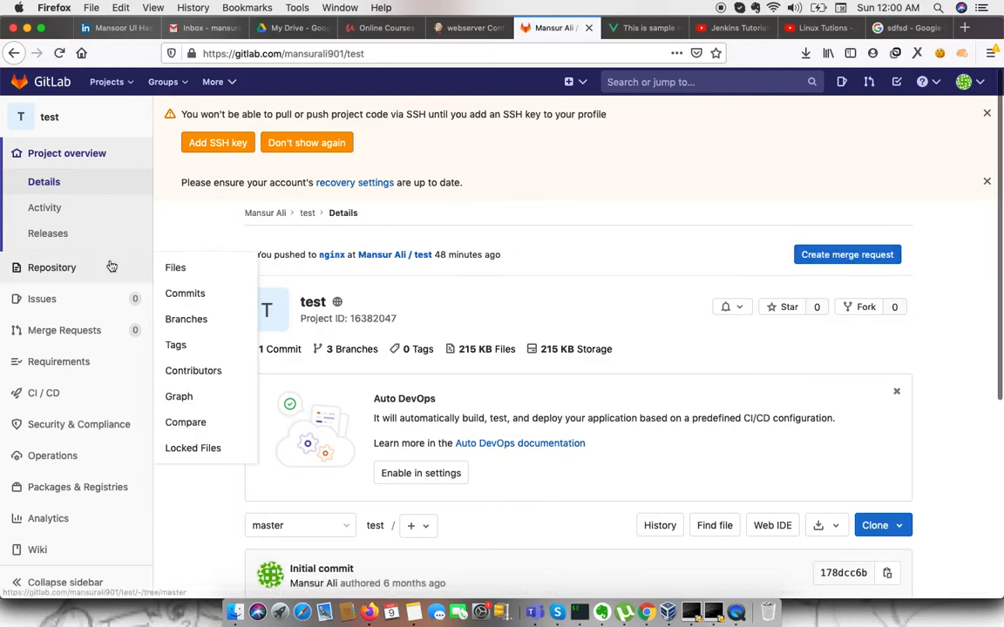
{"action": "left_click", "coordinate": [48, 117]}
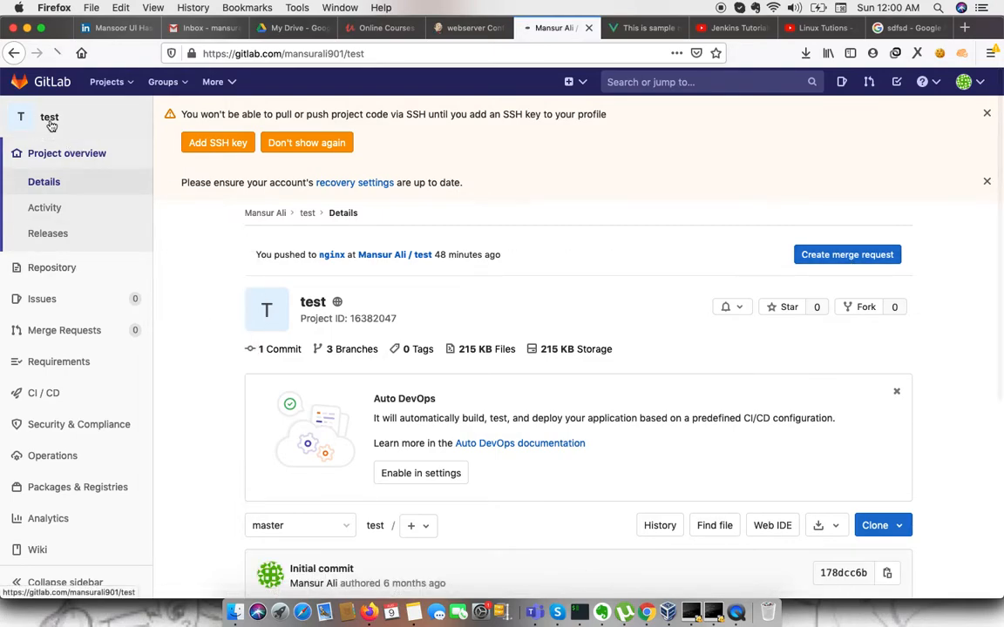
{"action": "left_click", "coordinate": [49, 116]}
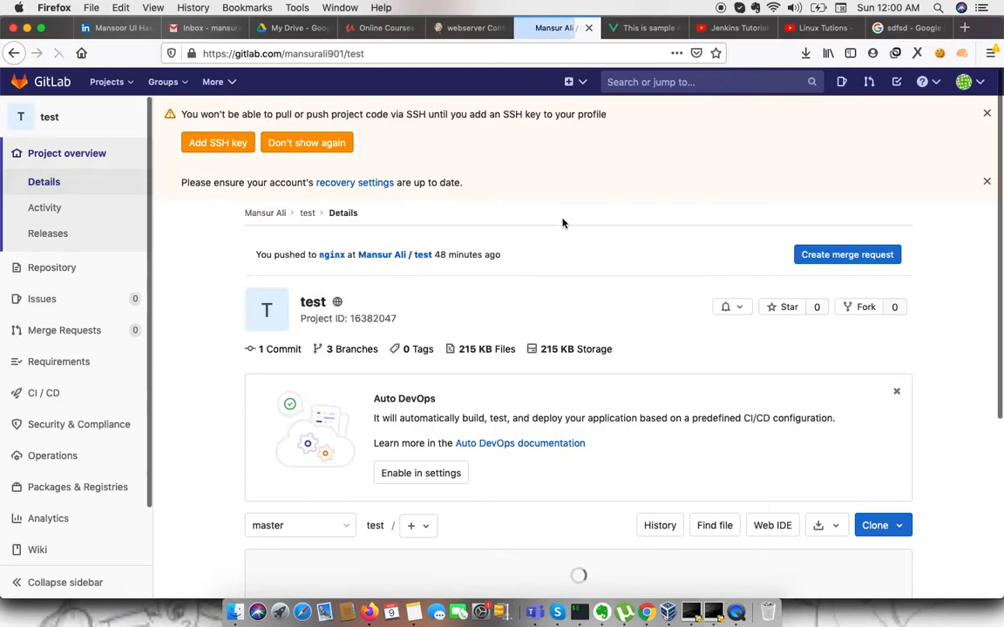
{"action": "scroll", "scroll_direction": "down", "scroll_amount": 3}
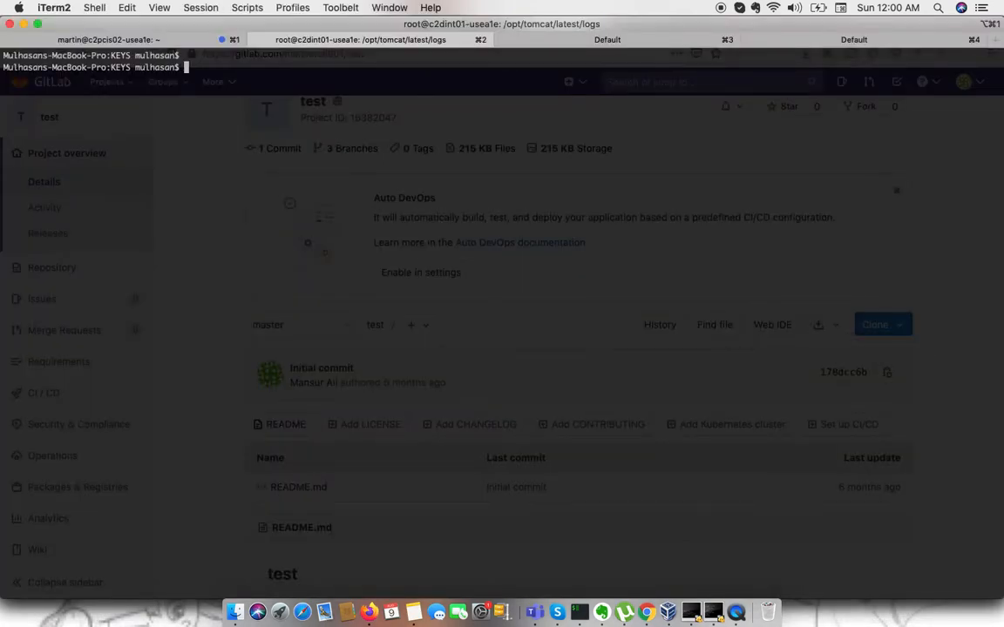
Step: Clone the test repository's nginx branch with git clone -b nginx
{"action": "type", "text": "git"}
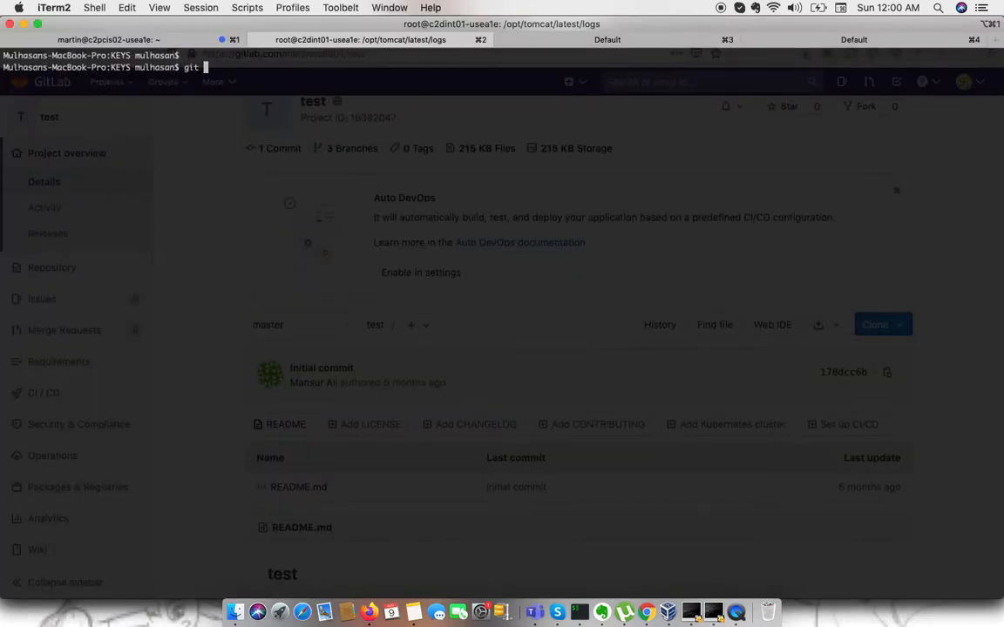
{"action": "type", "text": "clone"}
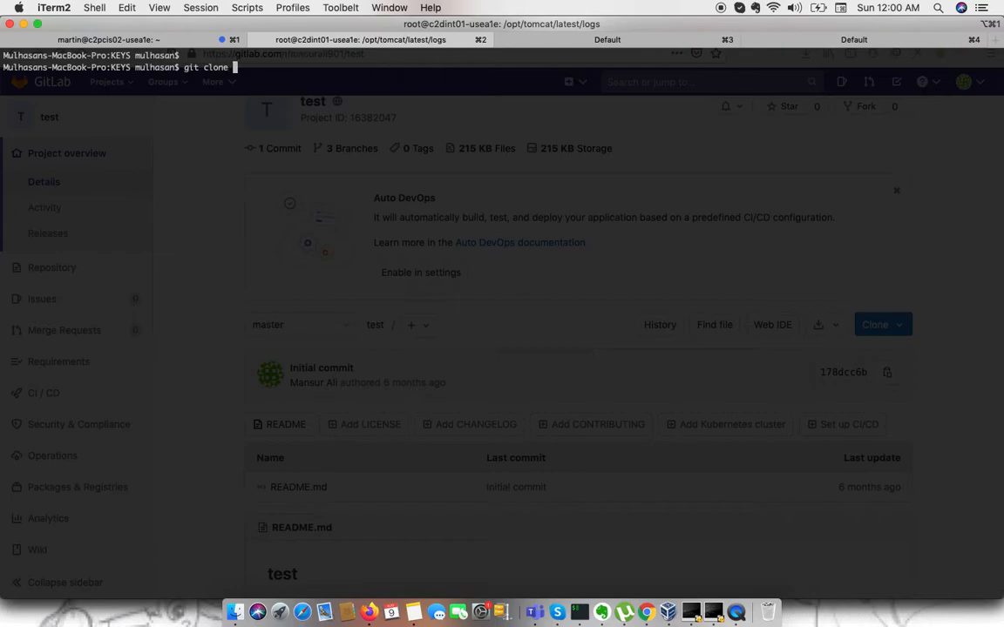
{"action": "type", "text": "-b"}
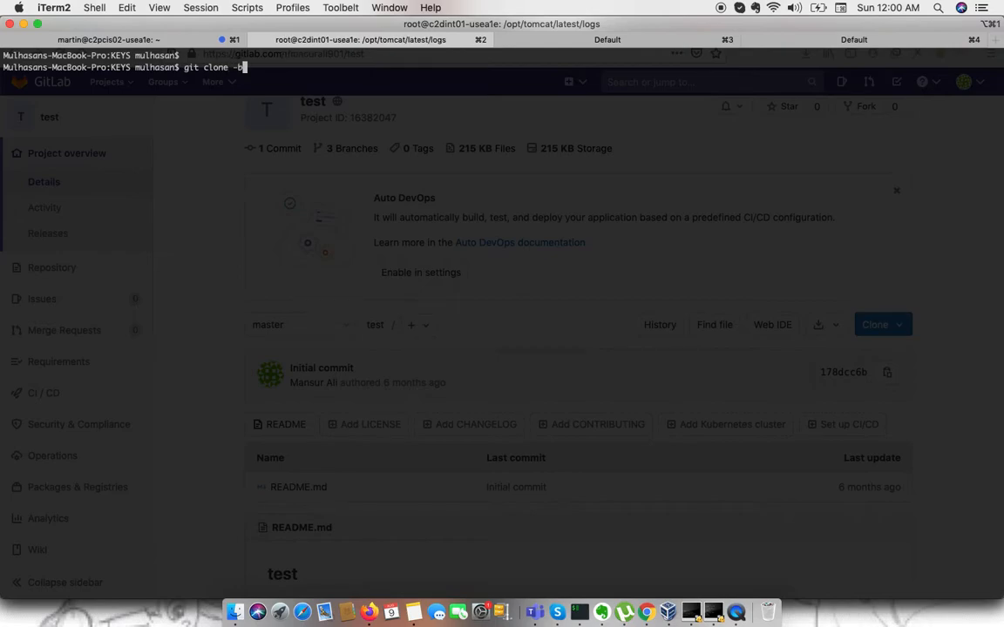
{"action": "type", "text": "m"}
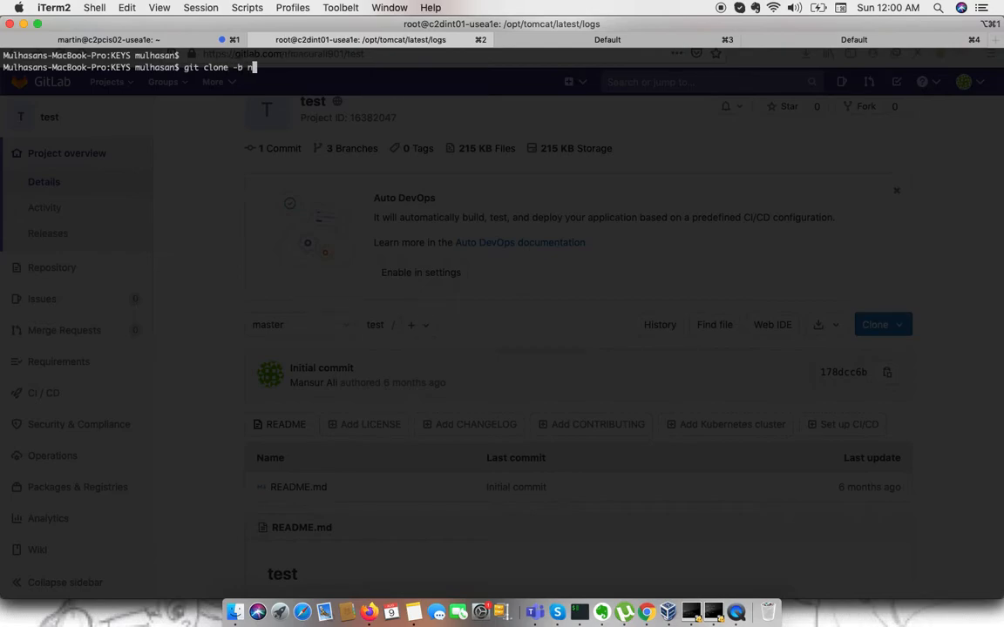
{"action": "type", "text": "ginx git@gitlab.com:mansurali901/test.git"}
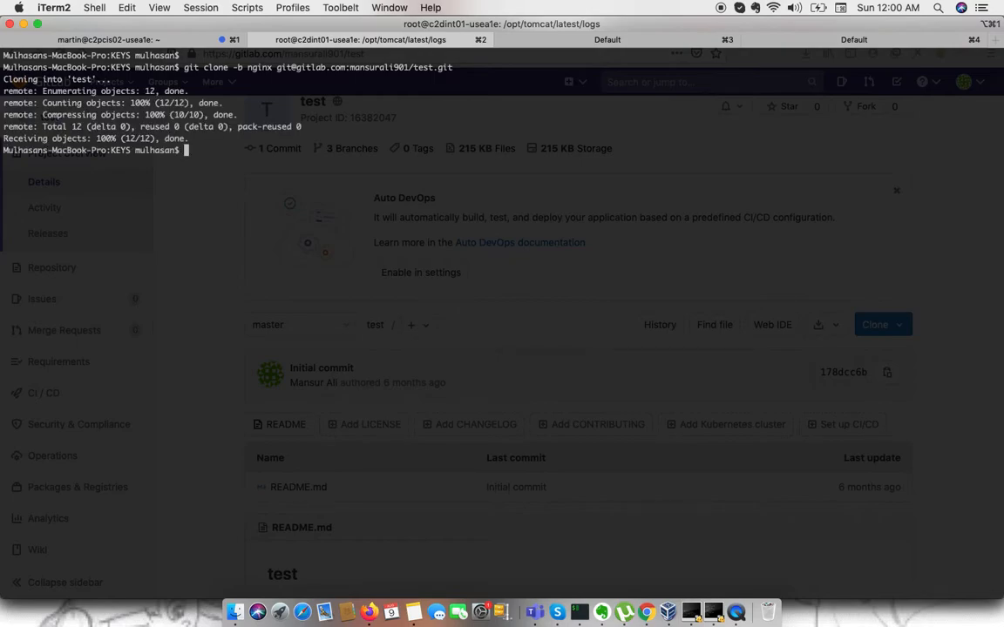
Step: List files, enter the test folder, confirm the nginx branch, and open index.html in vi
{"action": "type", "text": "ls -la"}
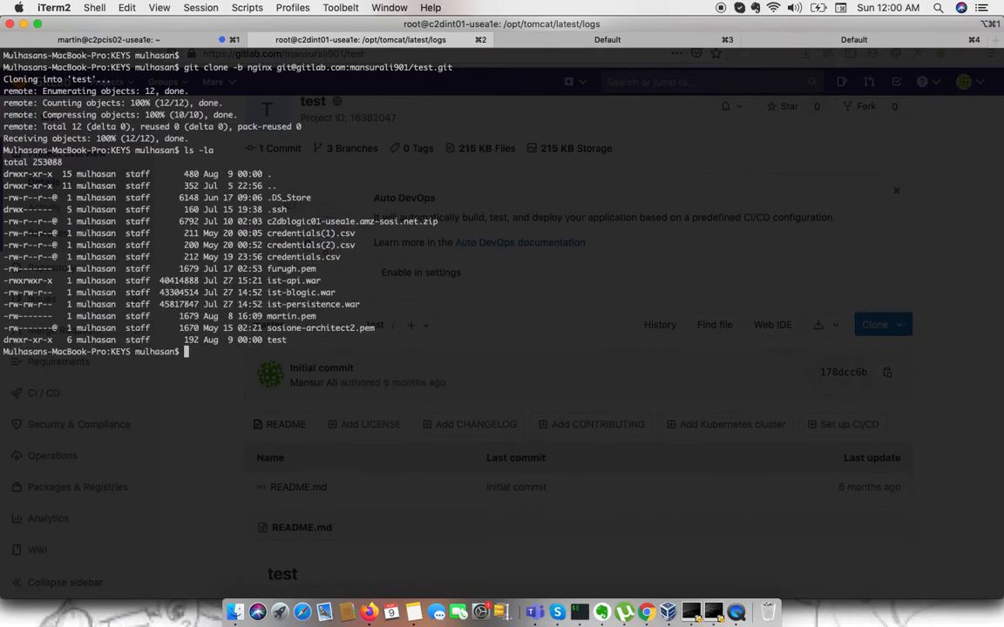
{"action": "type", "text": "cd te"}
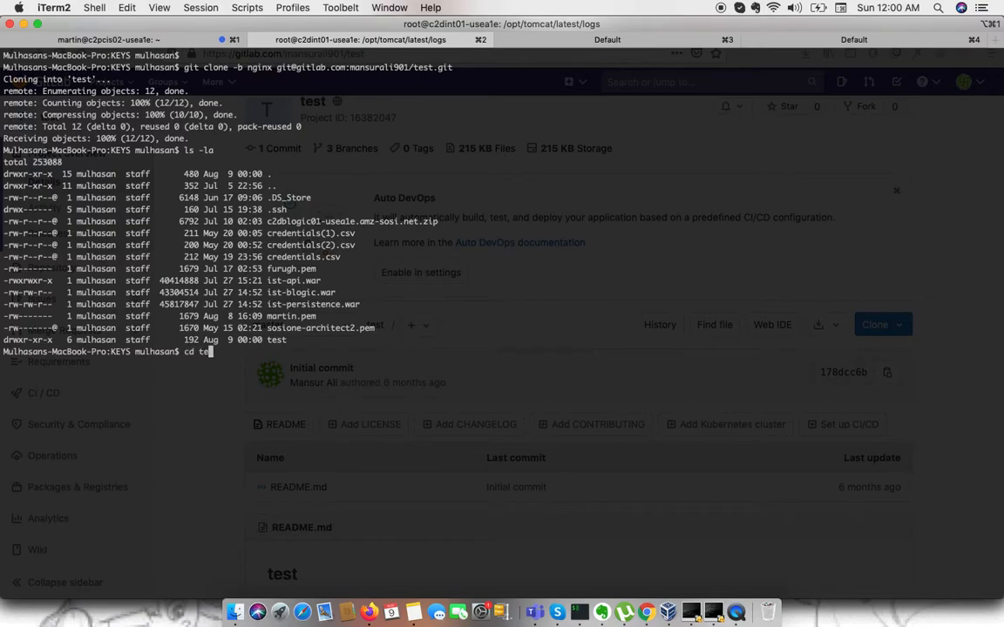
{"action": "type", "text": "git branch"}
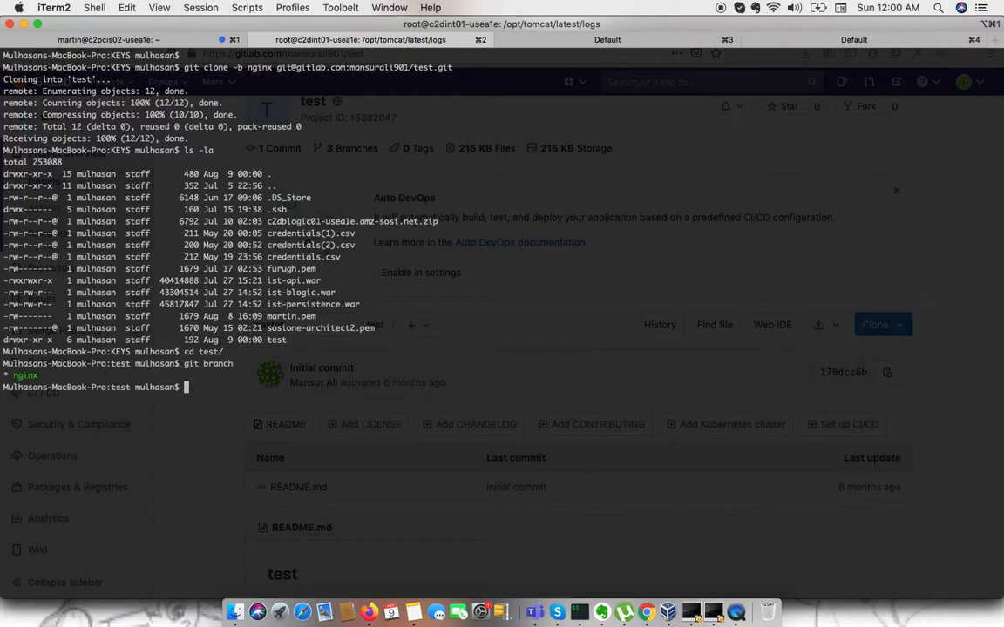
{"action": "type", "text": "vi"}
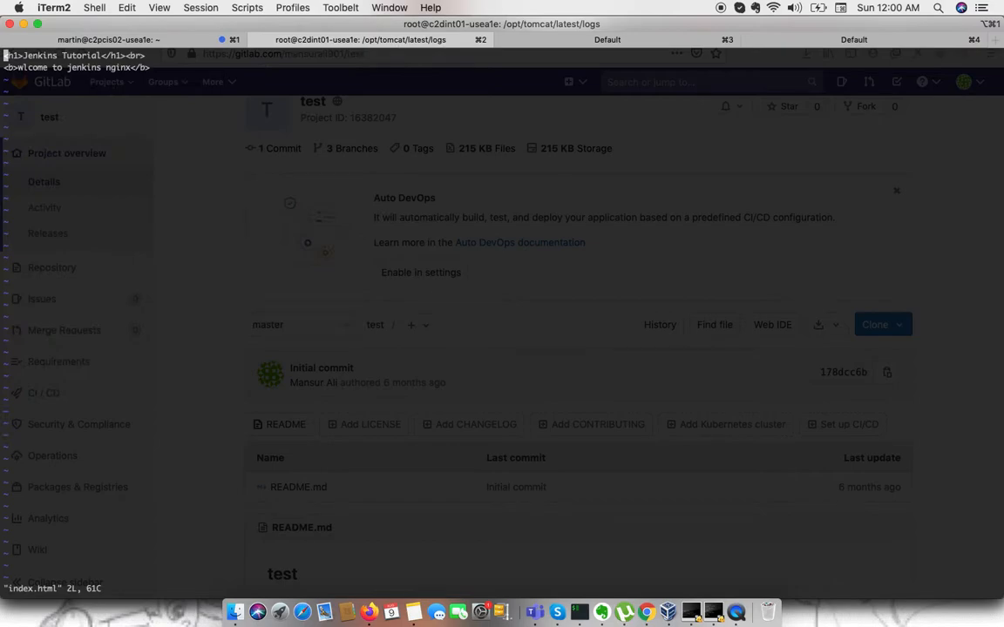
Step: Fix 'wlcome' in index.html and add a 'Thanks' paragraph line, then save
{"action": "key", "text": "i"}
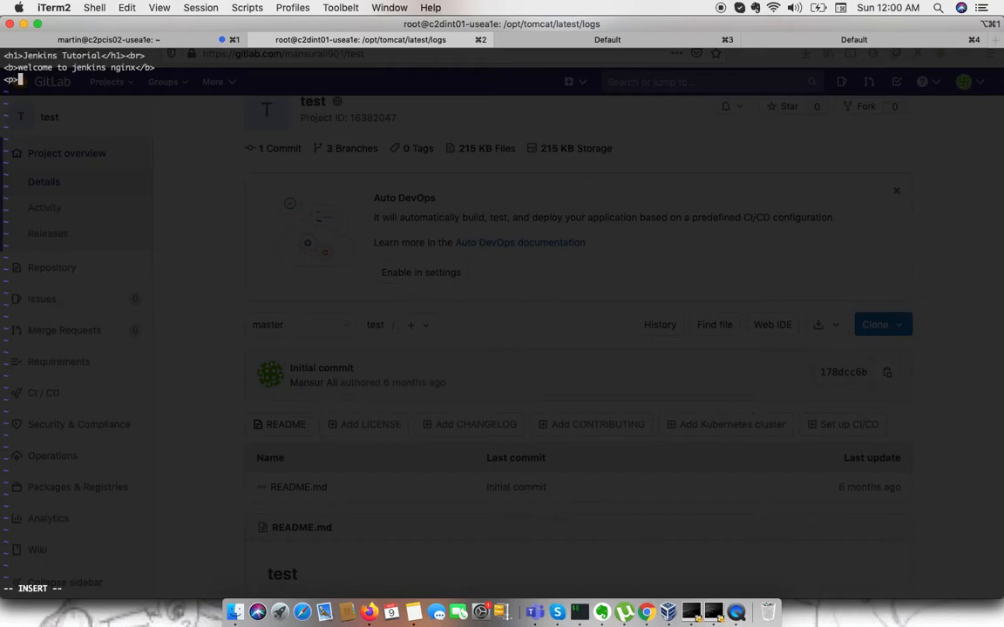
{"action": "type", "text": "Thanks"}
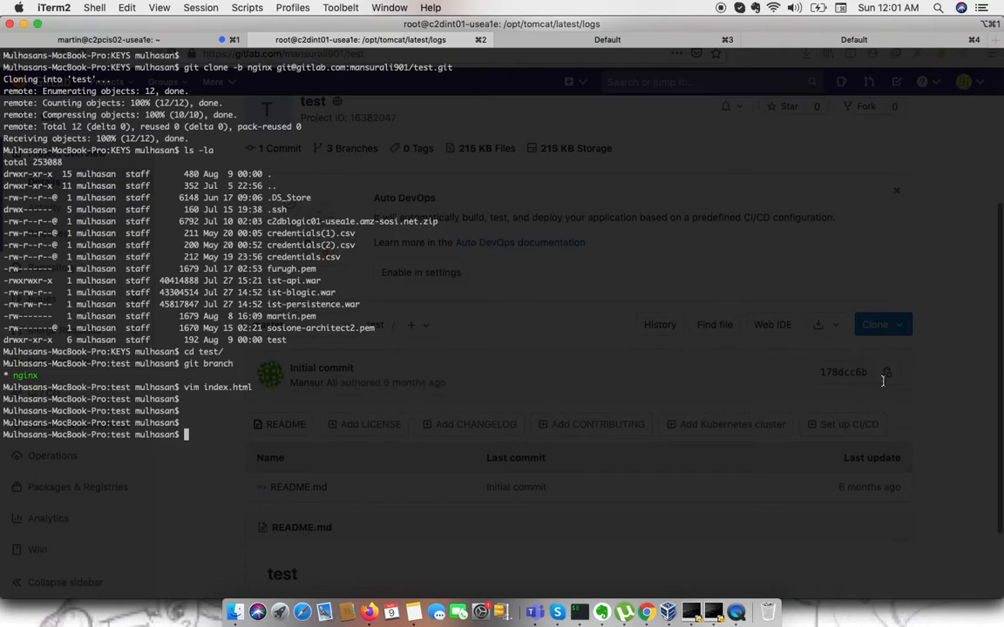
Step: Stage all changes and commit them with the message 'update index'
{"action": "type", "text": "git add"}
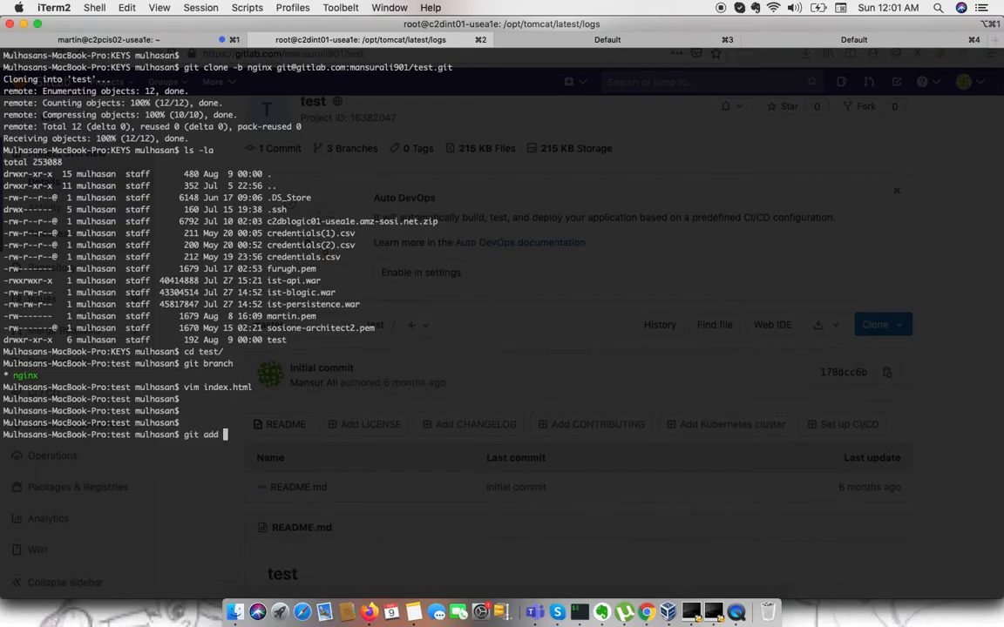
{"action": "type", "text": "."}
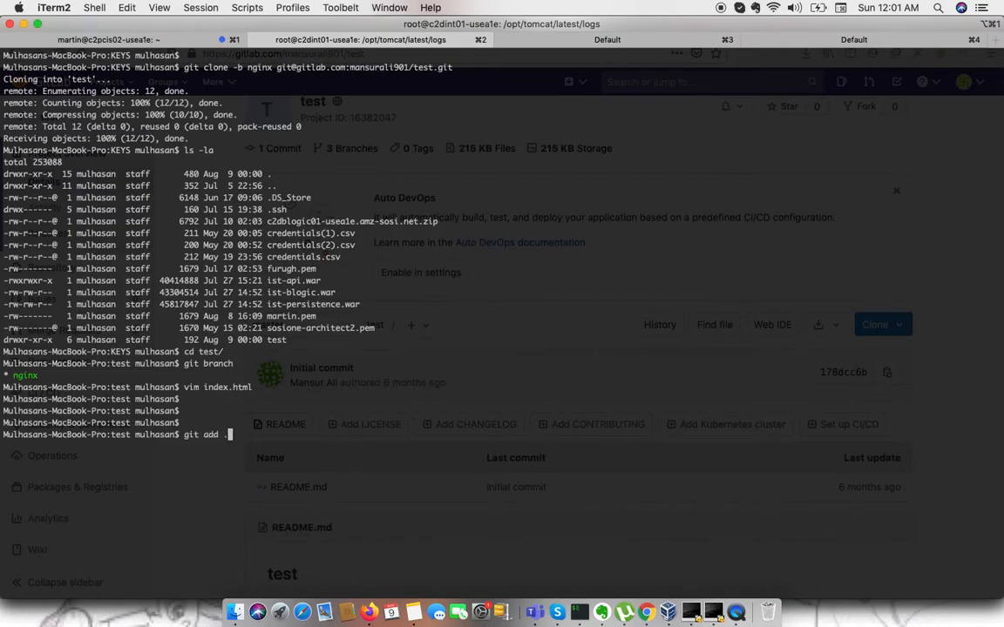
{"action": "type", "text": "git co"}
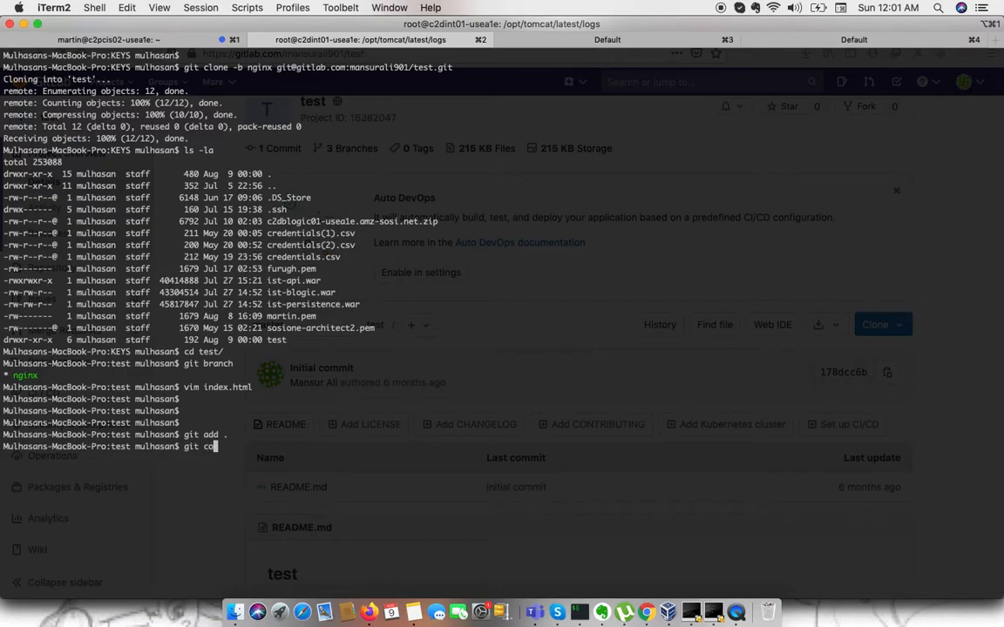
{"action": "type", "text": "mmit -m \""}
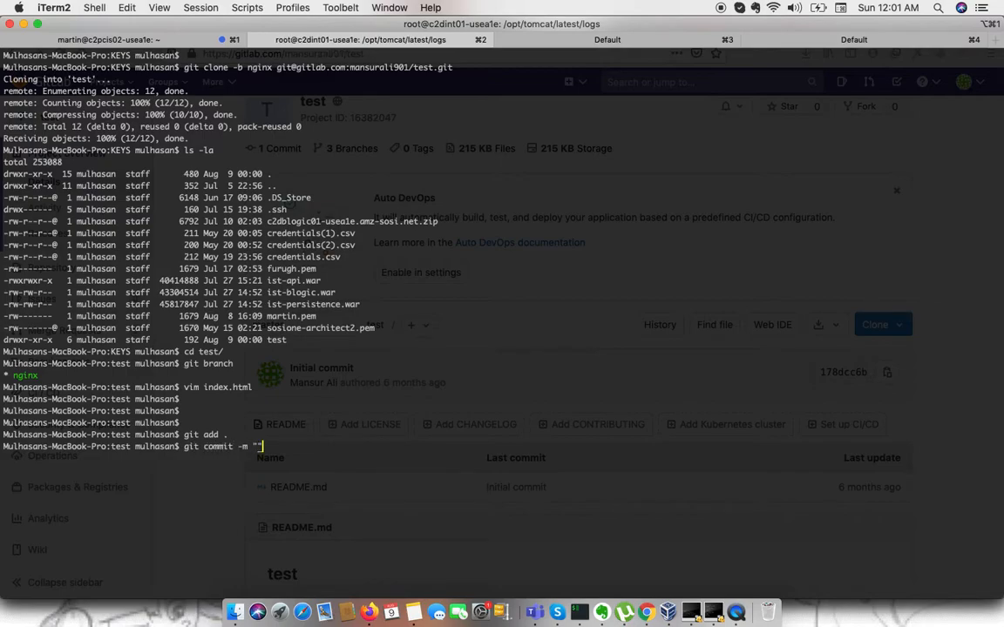
{"action": "type", "text": "update index"}
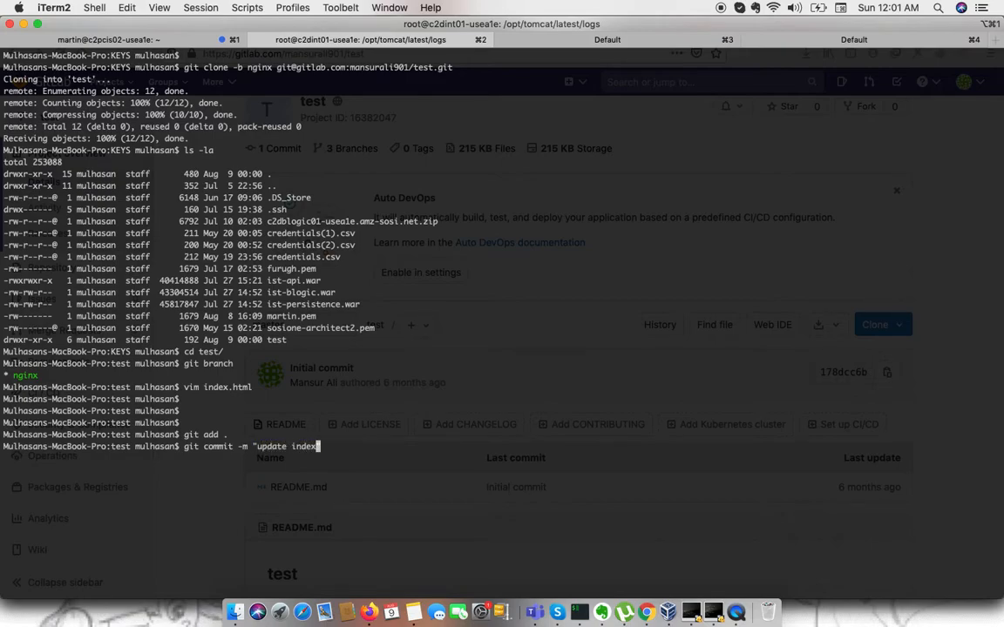
{"action": "key", "text": "enter"}
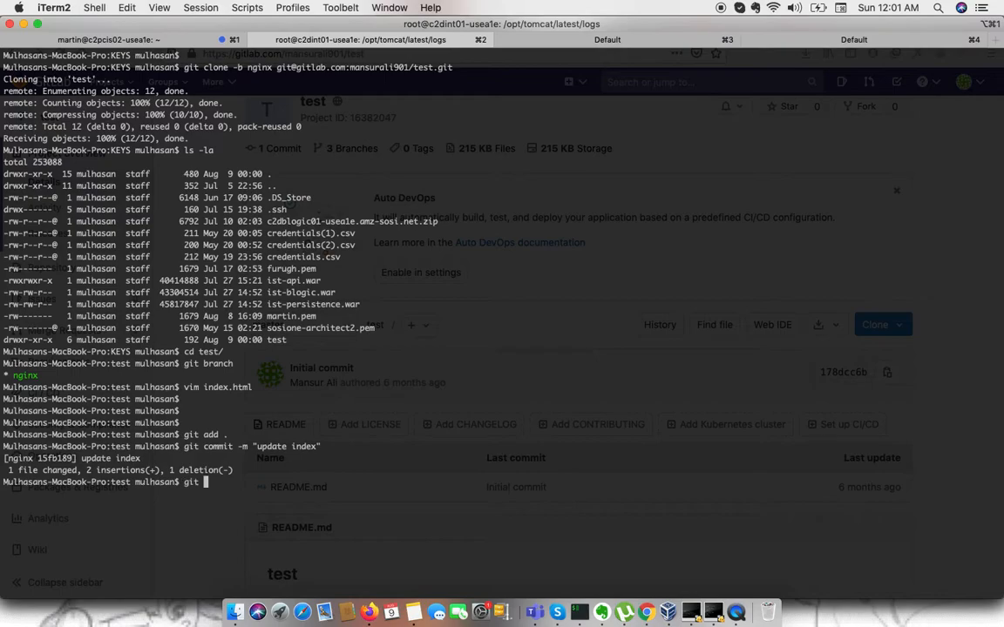
Step: Push the commit, retrying as git push origin nginx after the first attempt fails
{"action": "type", "text": "push"}
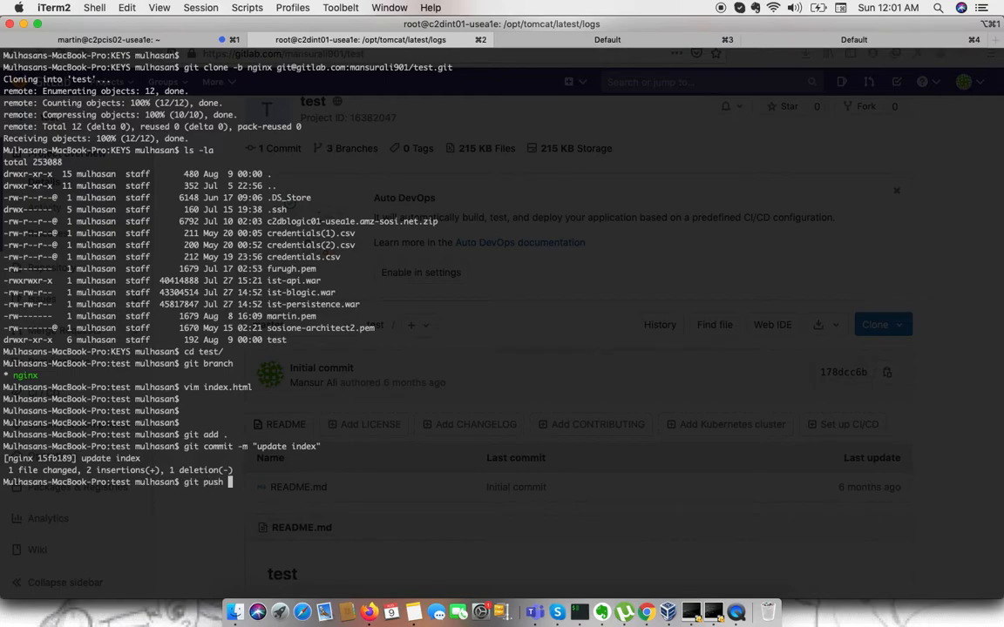
{"action": "type", "text": "or"}
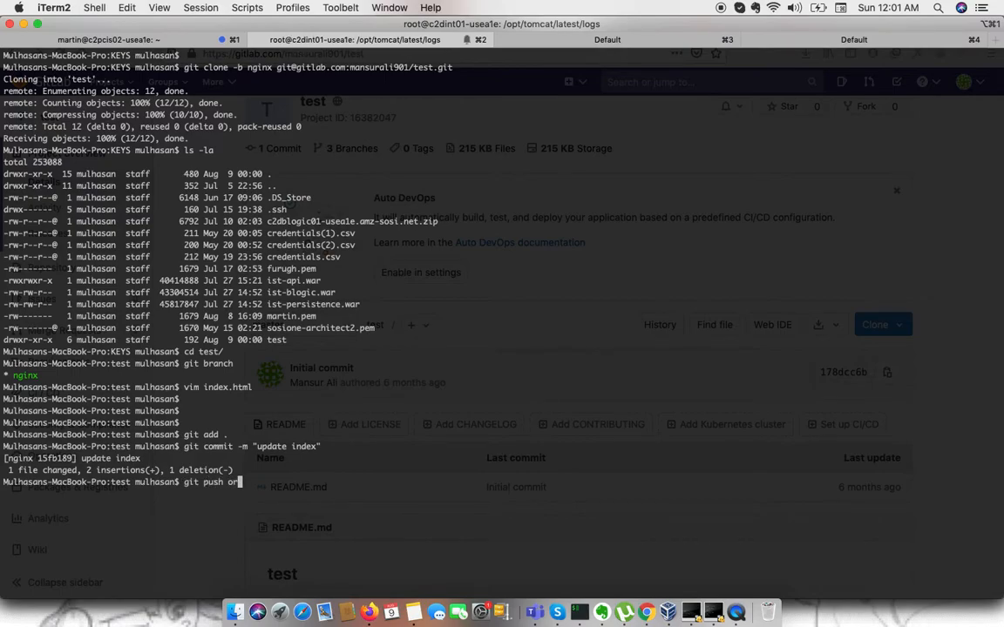
{"action": "type", "text": "igi"}
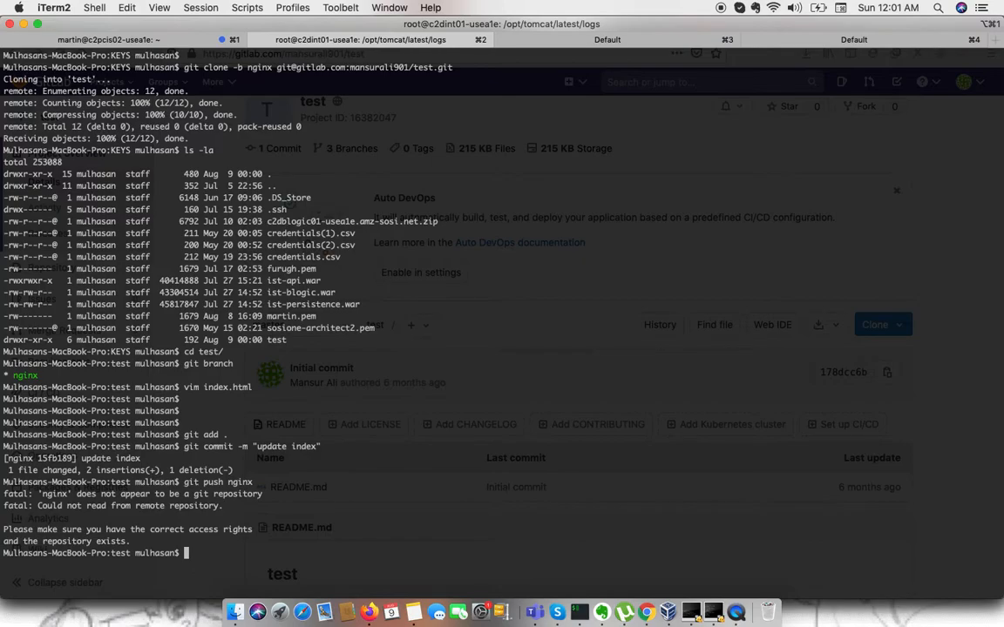
{"action": "type", "text": "git push"}
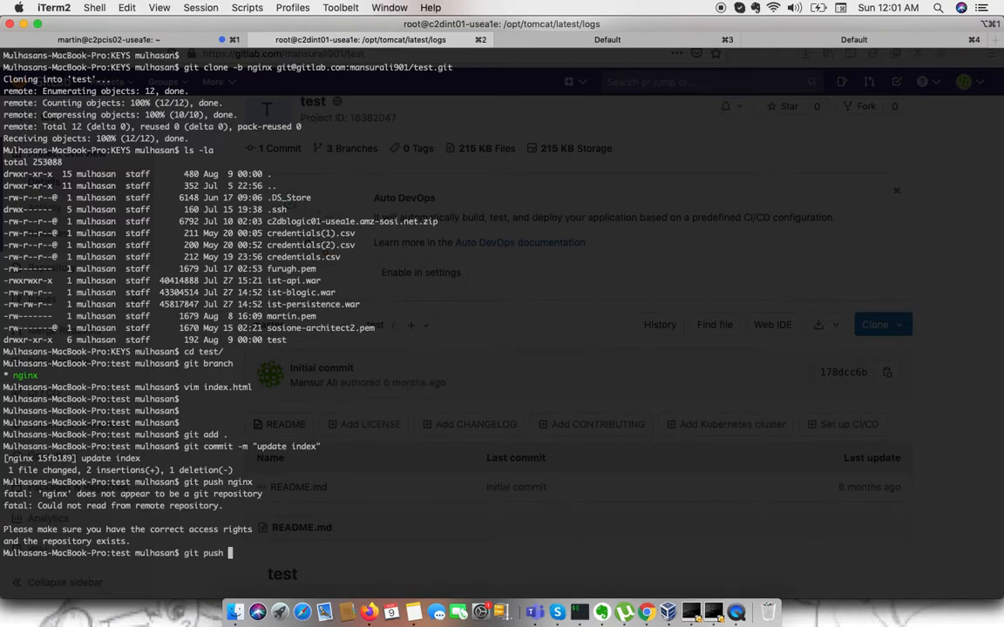
{"action": "type", "text": "origin"}
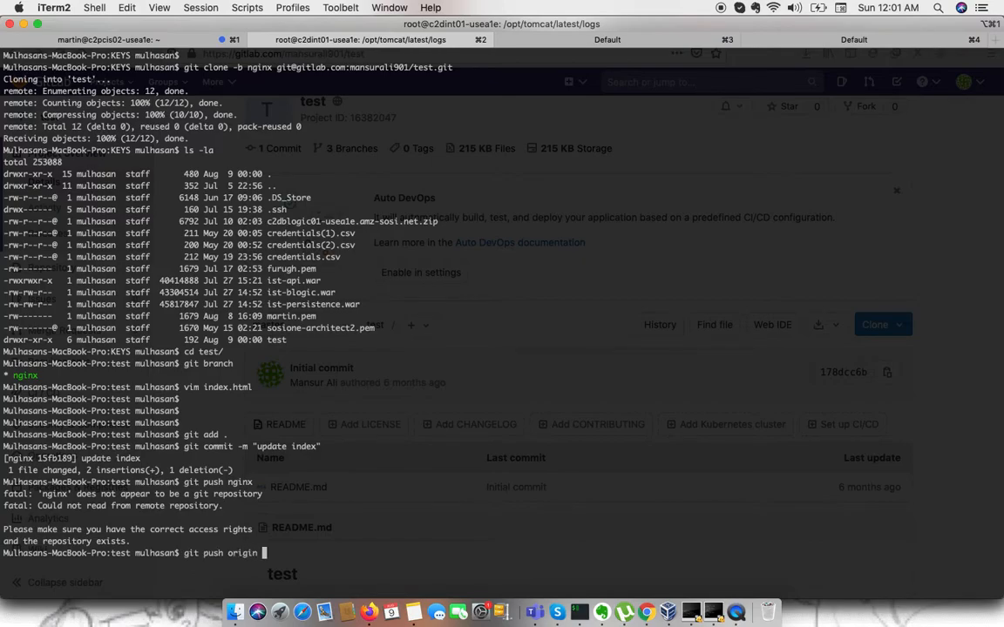
{"action": "type", "text": "nginx"}
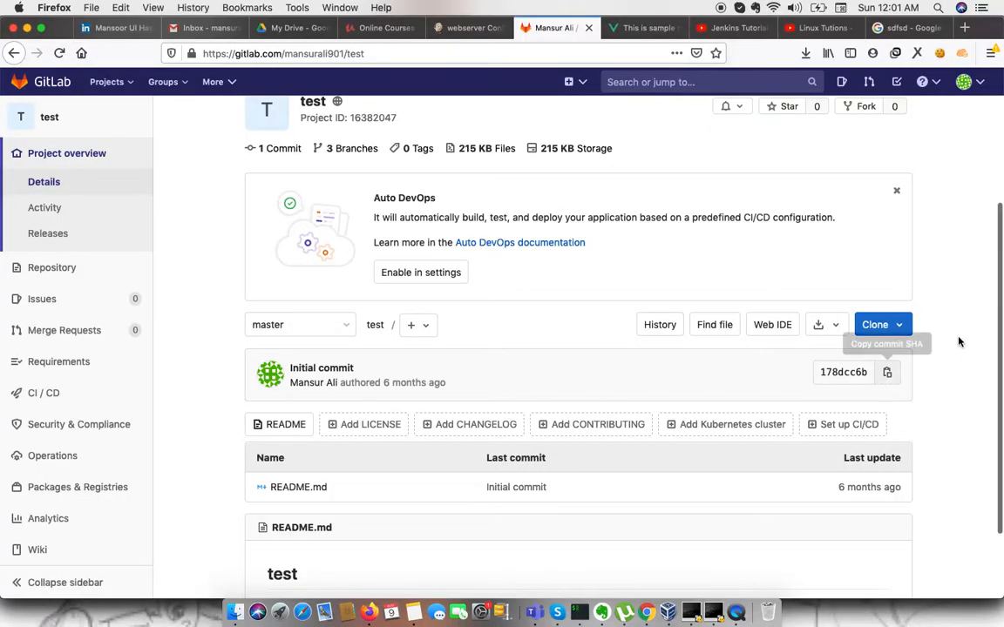
{"action": "mouse_move", "coordinate": [366, 405]}
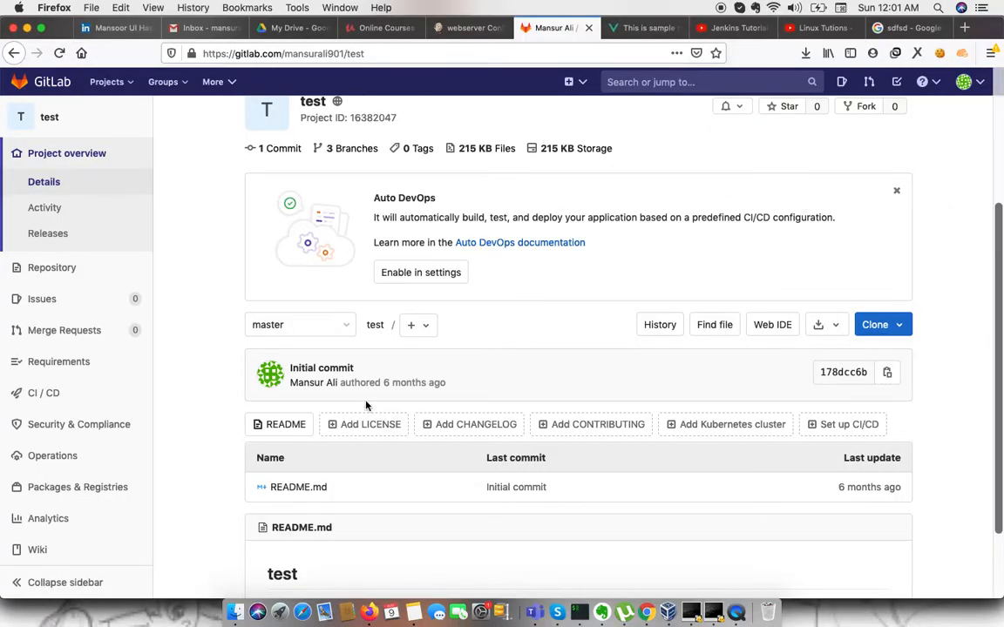
Step: Open index.html on GitLab's nginx branch, highlight the Thanks line, and return to Jenkins
{"action": "left_click", "coordinate": [299, 324]}
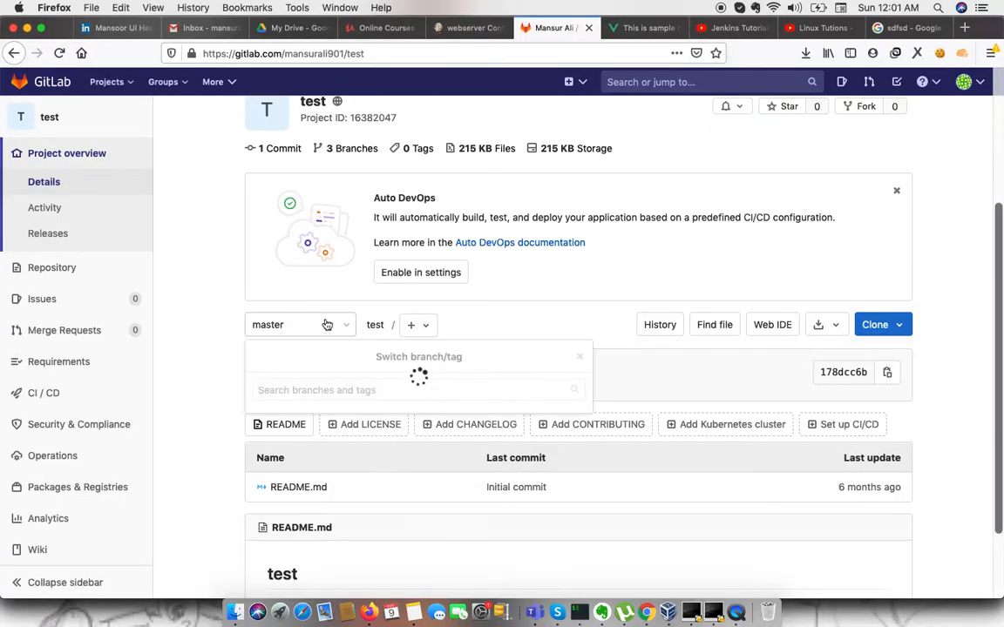
{"action": "left_click", "coordinate": [296, 324]}
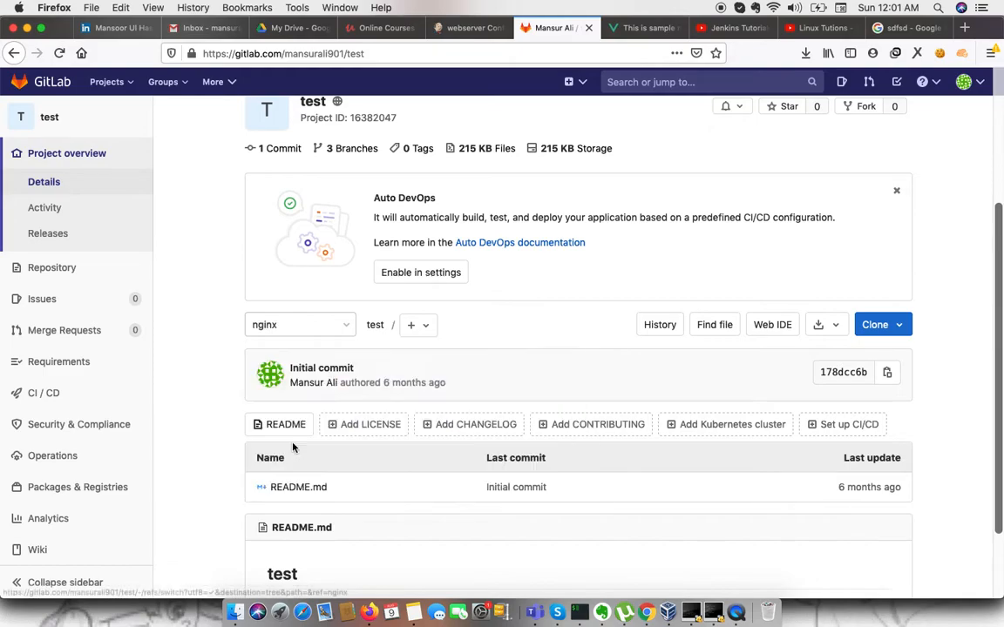
{"action": "left_click", "coordinate": [299, 324]}
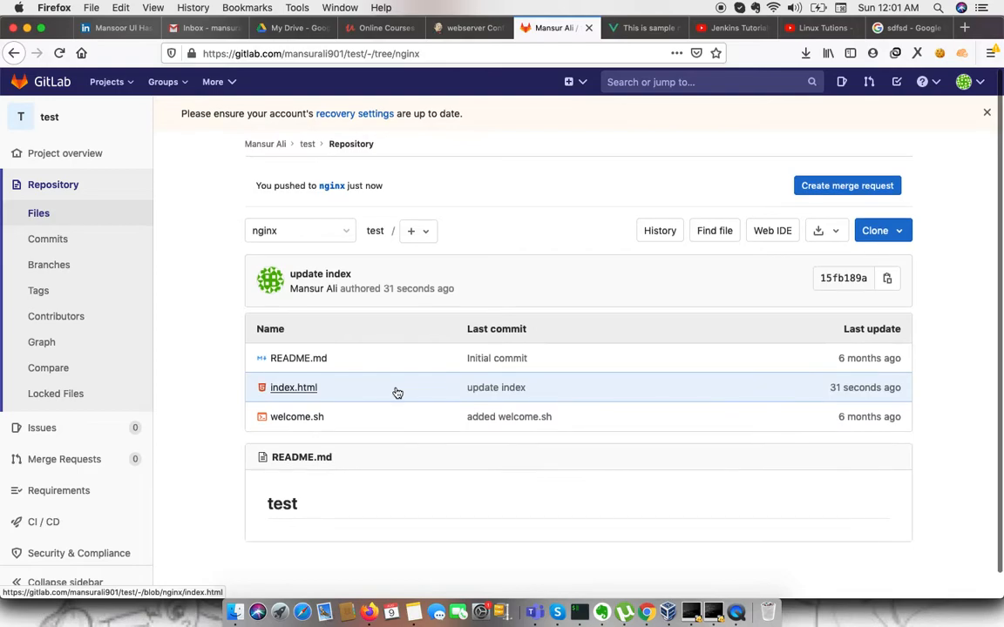
{"action": "left_click", "coordinate": [293, 388]}
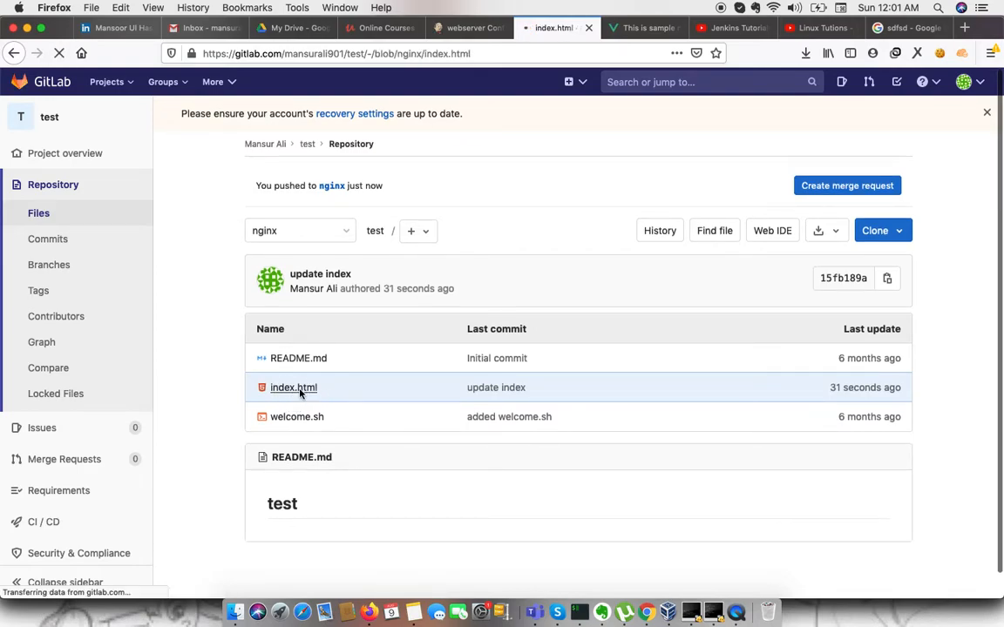
{"action": "left_click", "coordinate": [293, 387]}
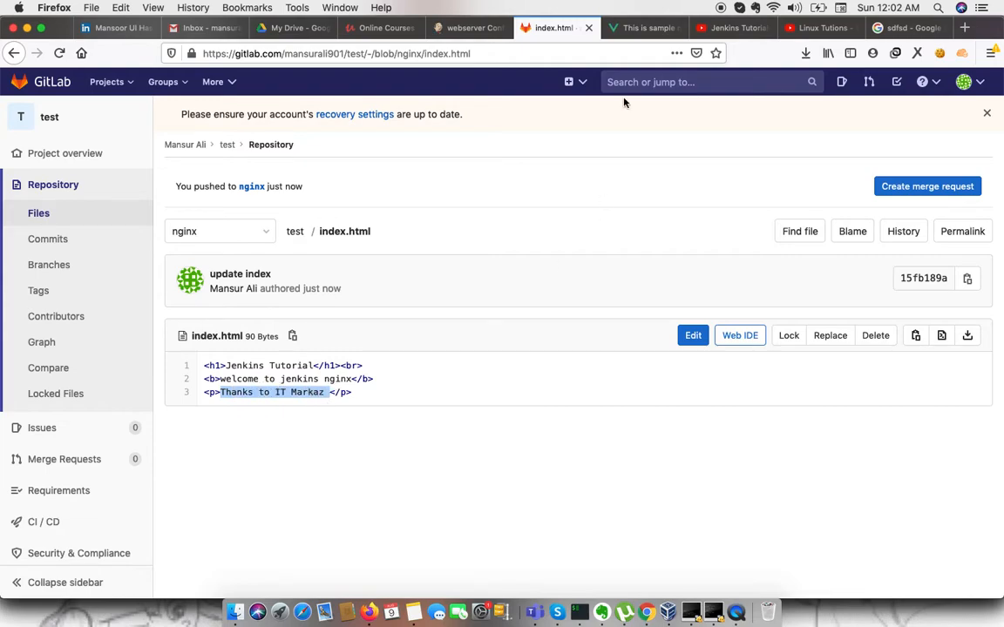
{"action": "mouse_move", "coordinate": [673, 46]}
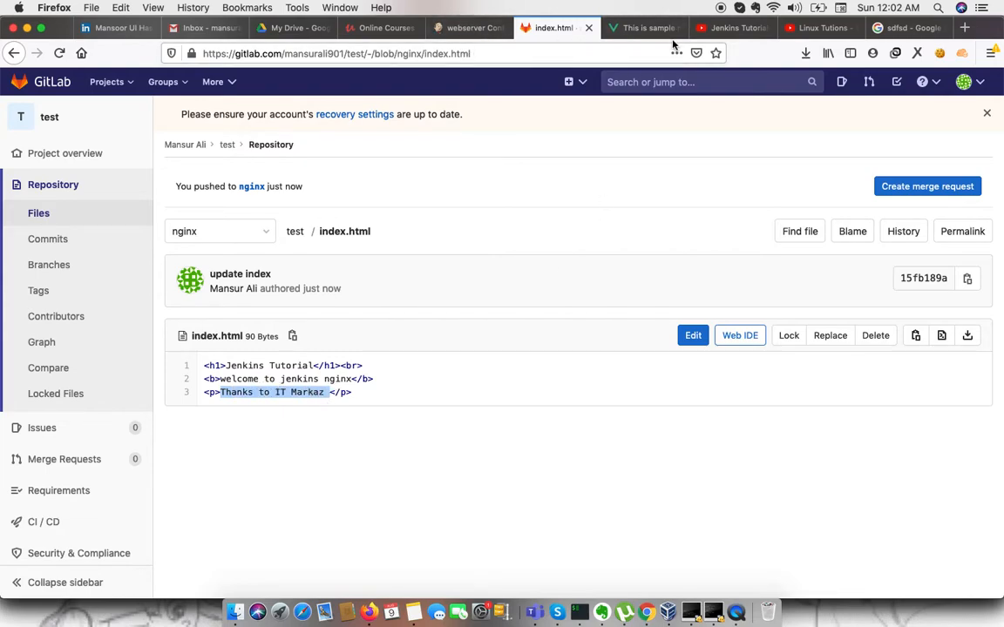
{"action": "left_click", "coordinate": [643, 27]}
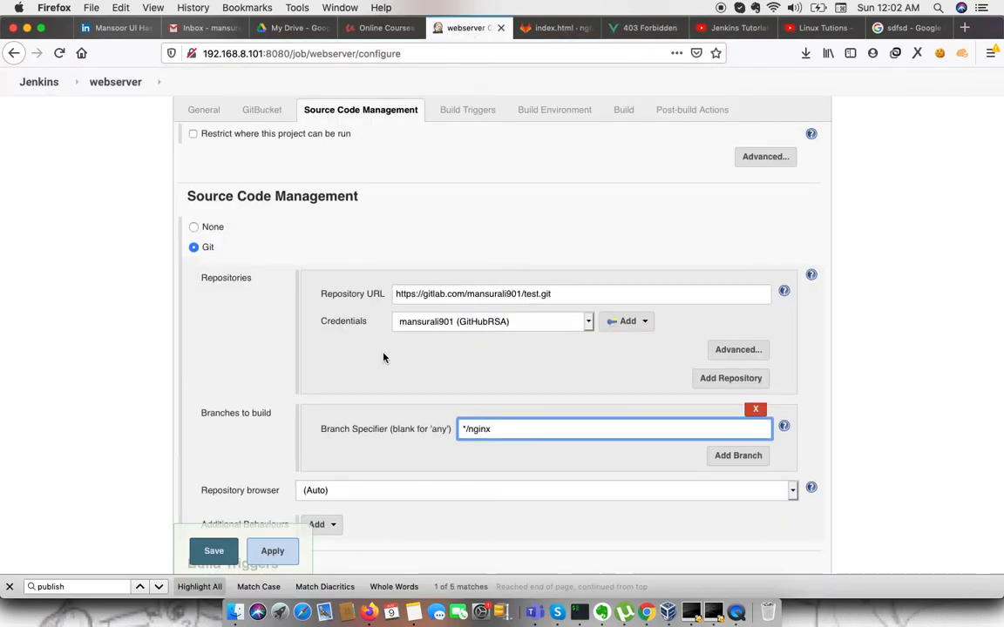
Step: Save the webserver job's nginx branch configuration and start a new build
{"action": "left_click", "coordinate": [464, 109]}
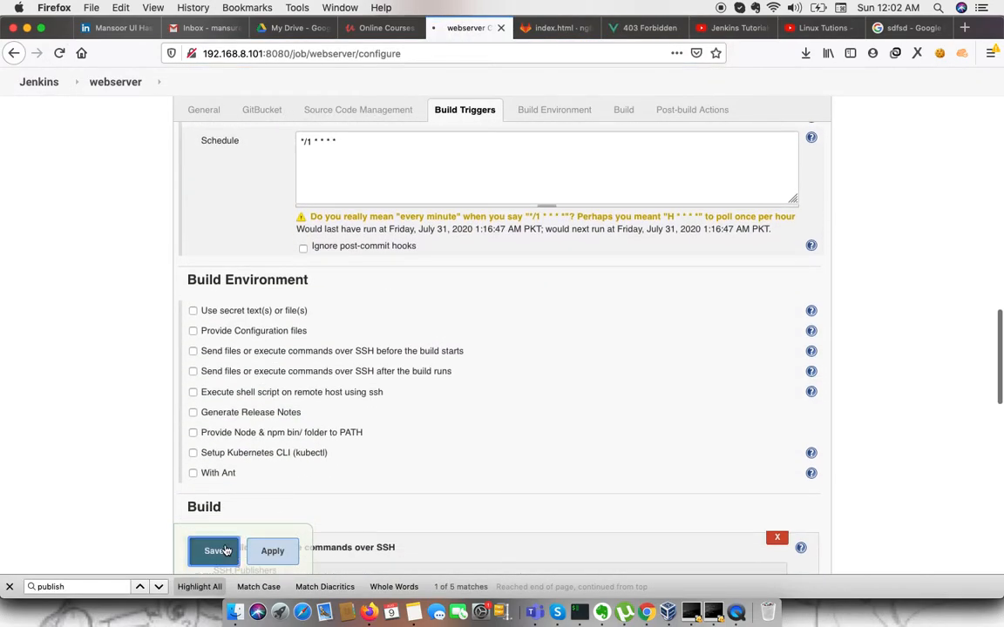
{"action": "left_click", "coordinate": [213, 550]}
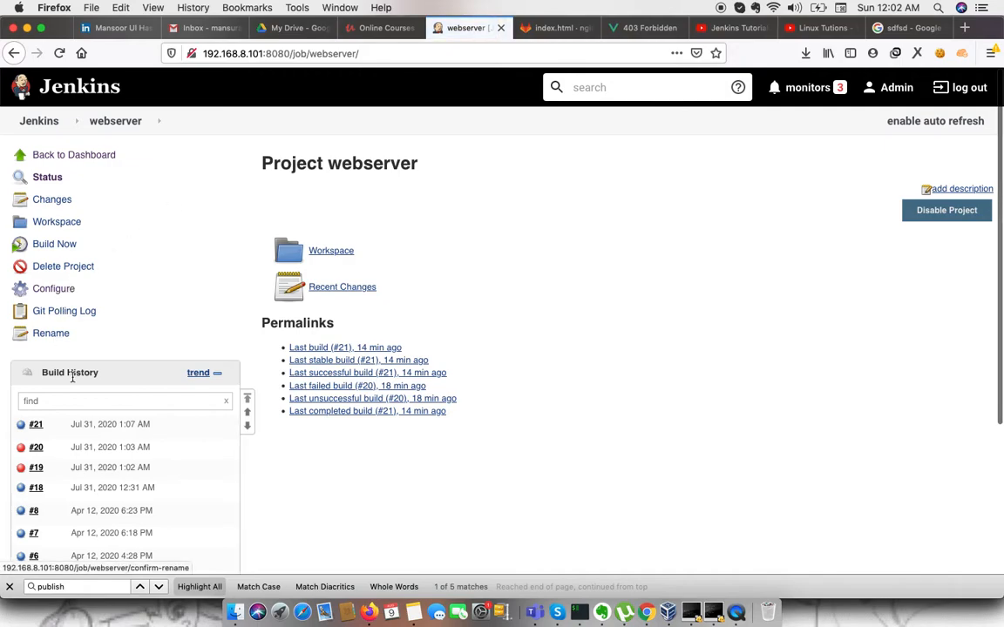
{"action": "left_click", "coordinate": [54, 244]}
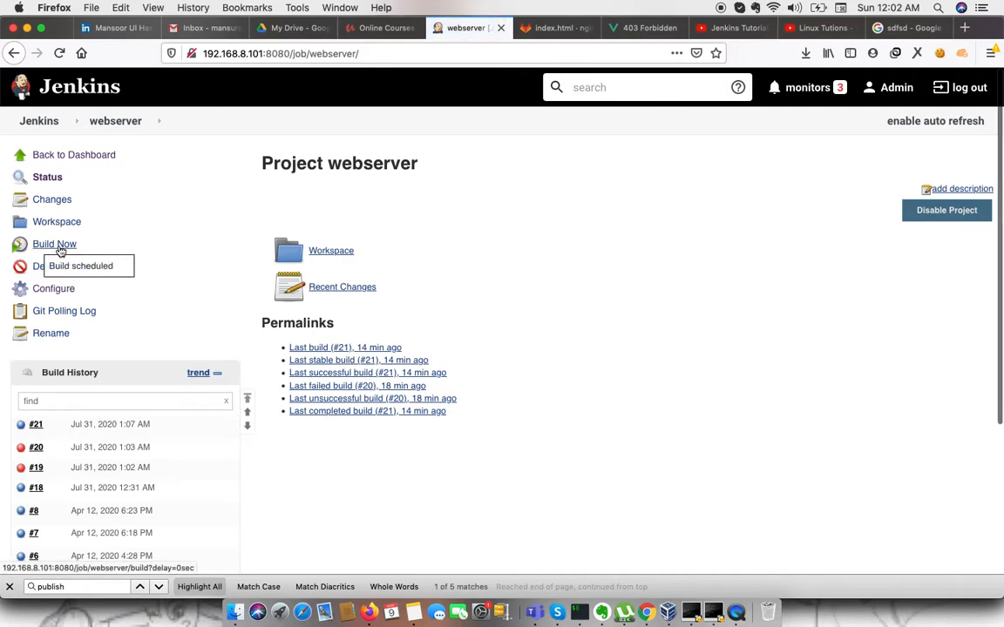
{"action": "left_click", "coordinate": [54, 243]}
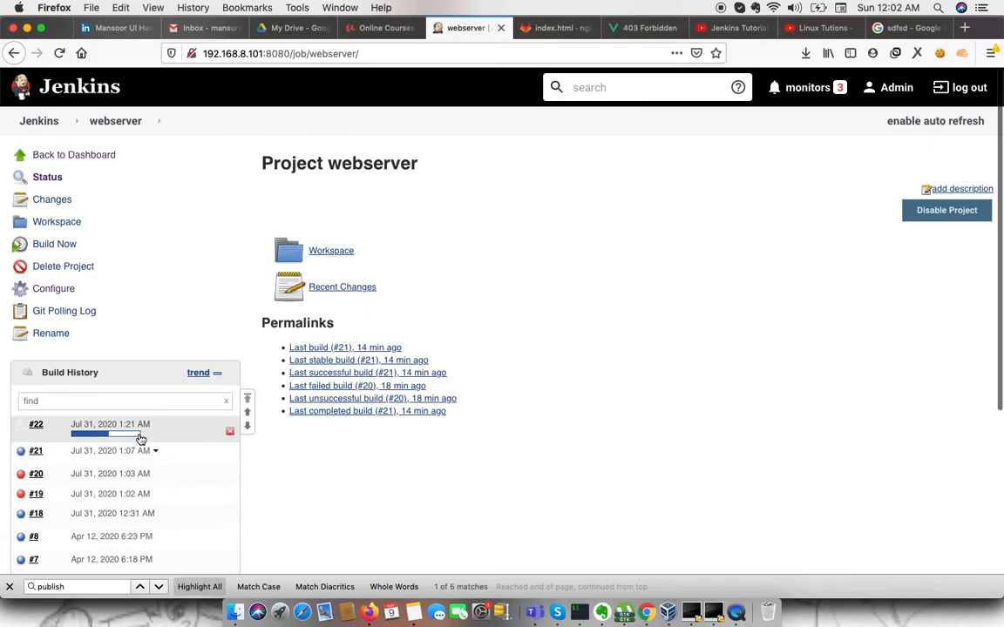
Step: Check build #22's console output for the SSH file transfer, then view the deployed page
{"action": "left_click", "coordinate": [155, 424]}
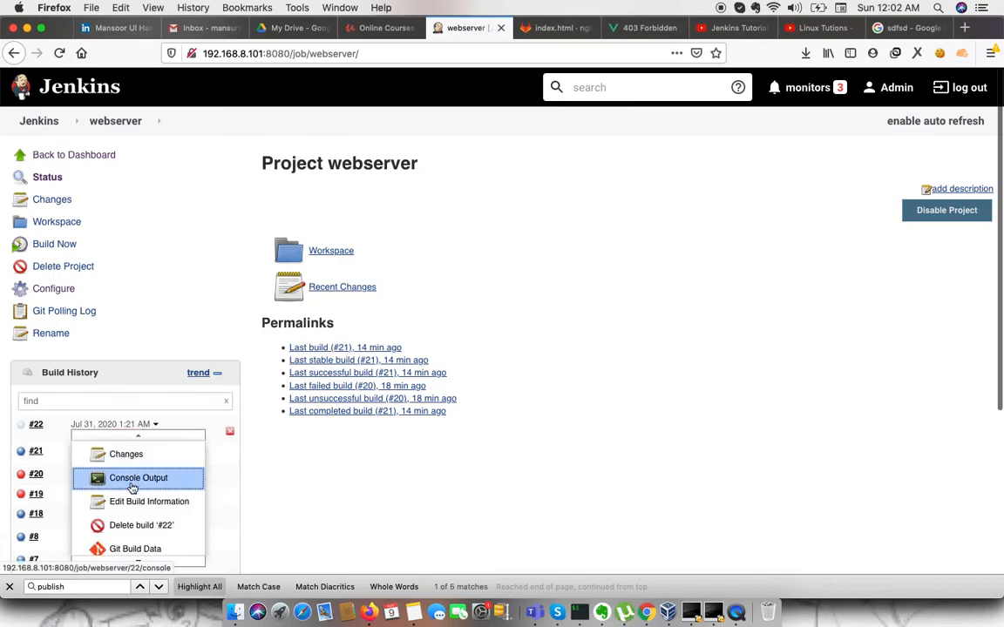
{"action": "left_click", "coordinate": [138, 478]}
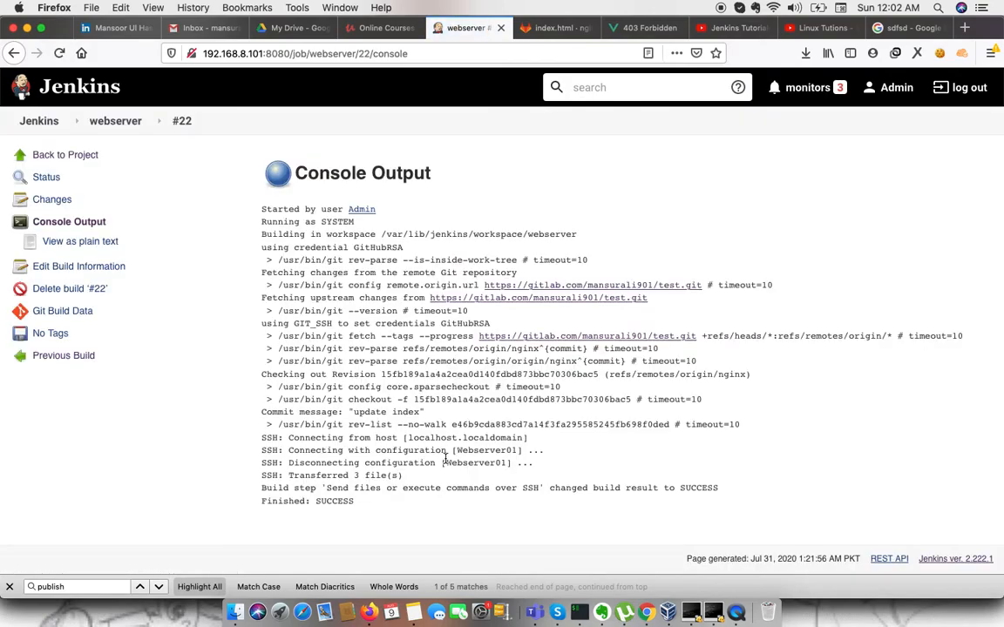
{"action": "left_click_drag", "start_coordinate": [261, 424], "coordinate": [403, 475]}
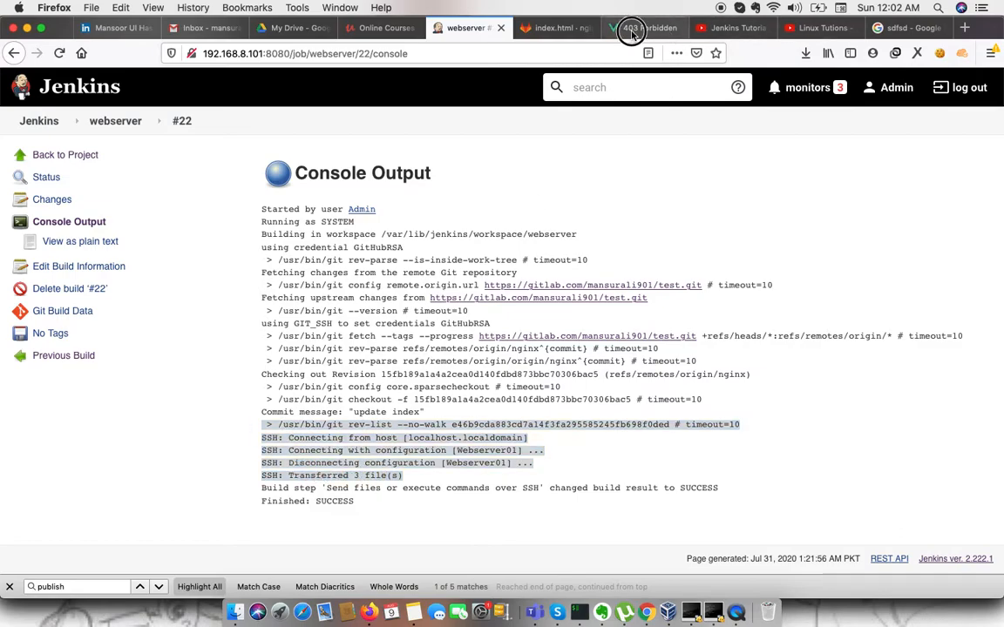
{"action": "left_click", "coordinate": [643, 27]}
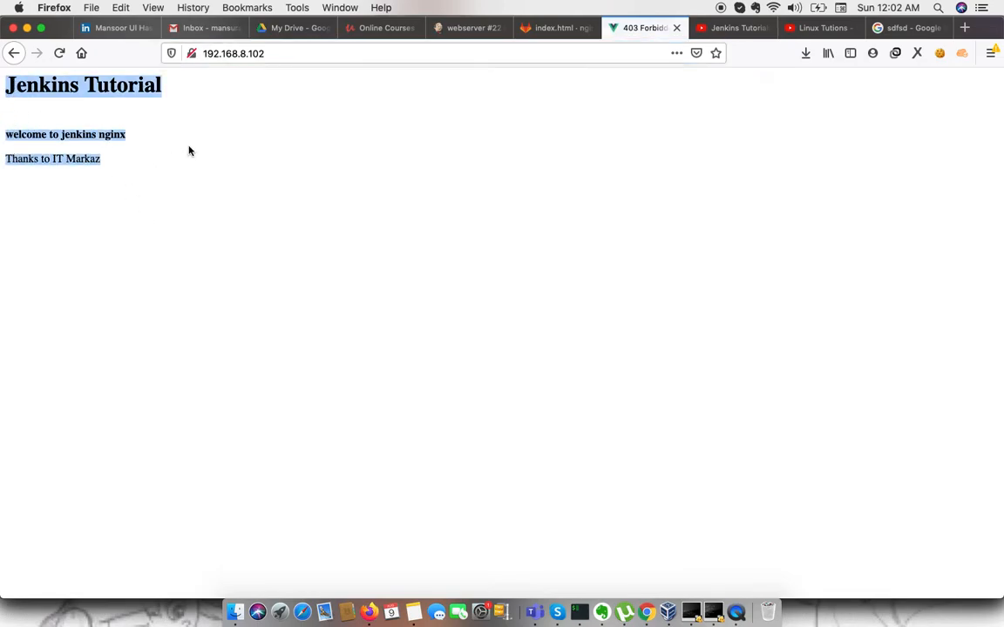
Step: Compare build #22's console log with GitLab's index.html, then return to the webserver job page
{"action": "left_click", "coordinate": [468, 27]}
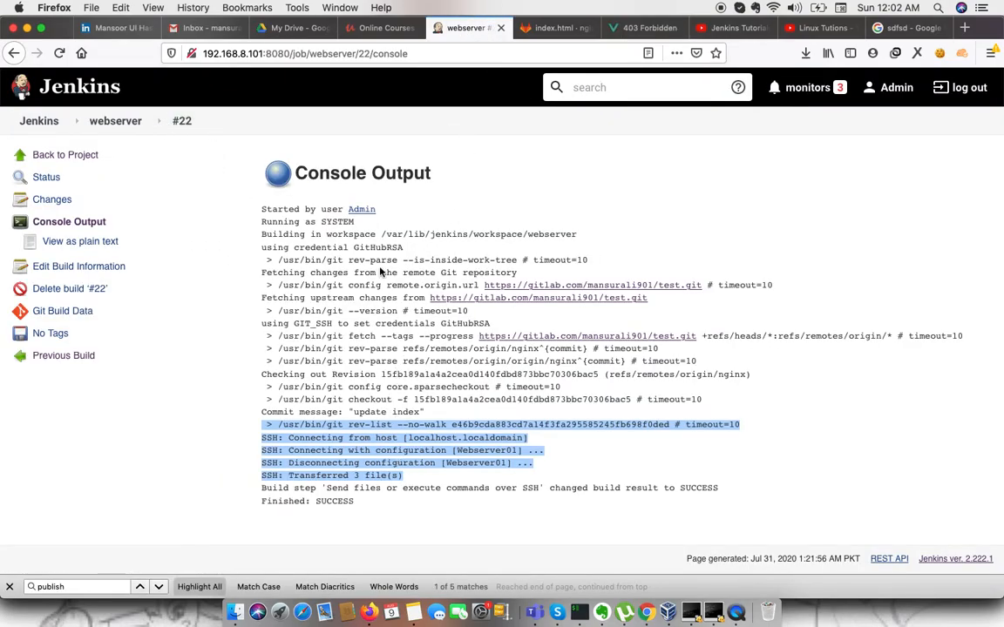
{"action": "left_click", "coordinate": [554, 27]}
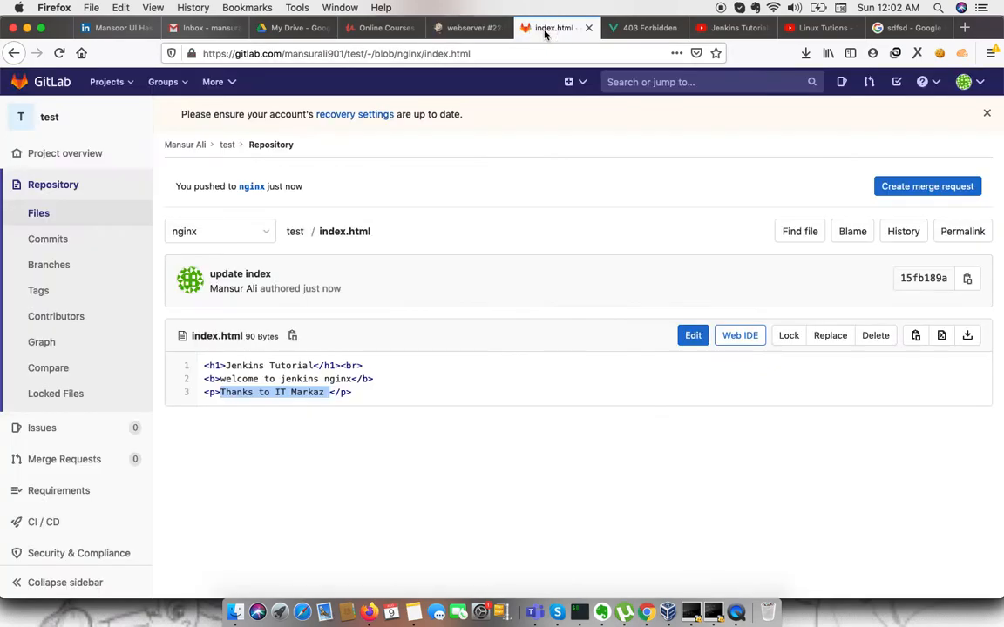
{"action": "mouse_move", "coordinate": [363, 118]}
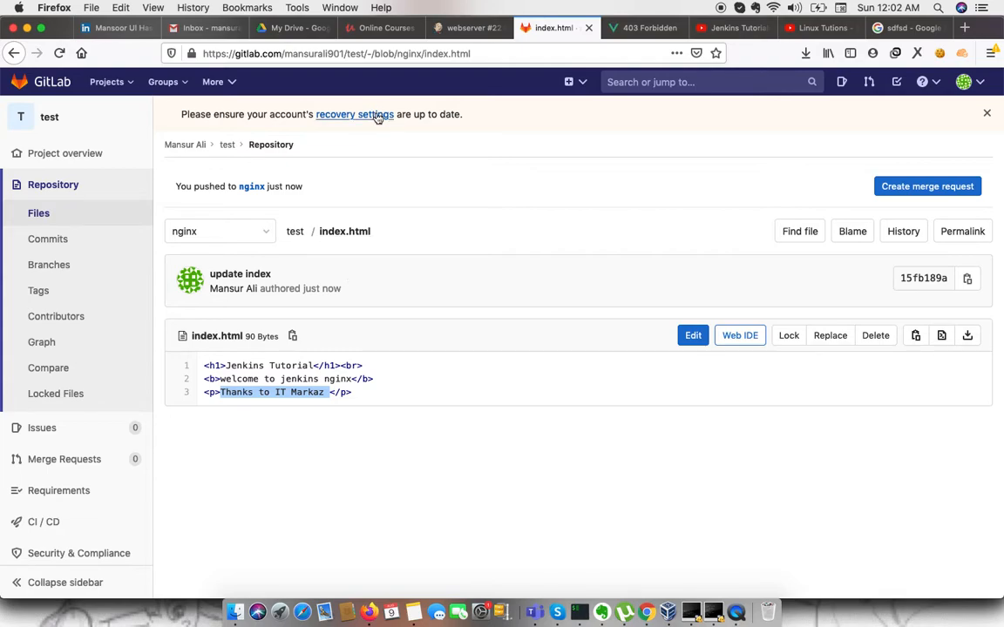
{"action": "left_click", "coordinate": [466, 27]}
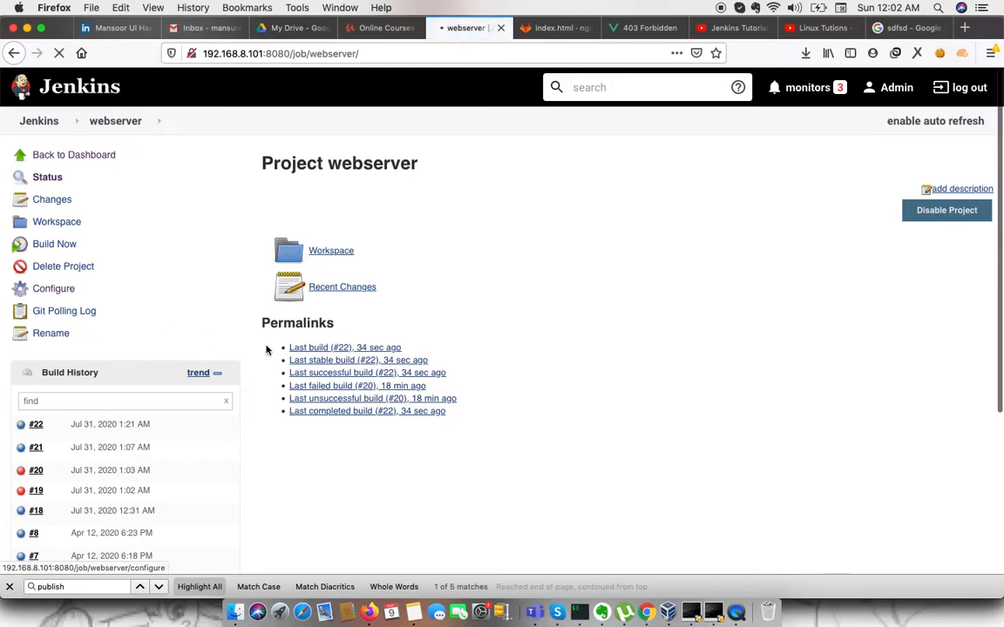
Step: Review the webserver job's nginx branch and its */1 * * * * Poll SCM schedule
{"action": "left_click", "coordinate": [53, 288]}
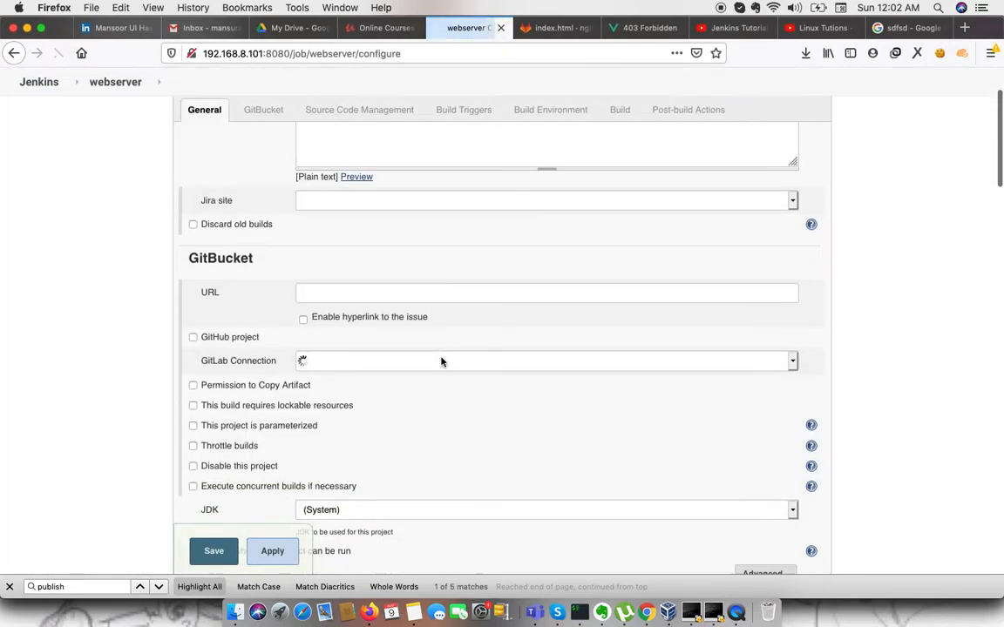
{"action": "left_click", "coordinate": [360, 109]}
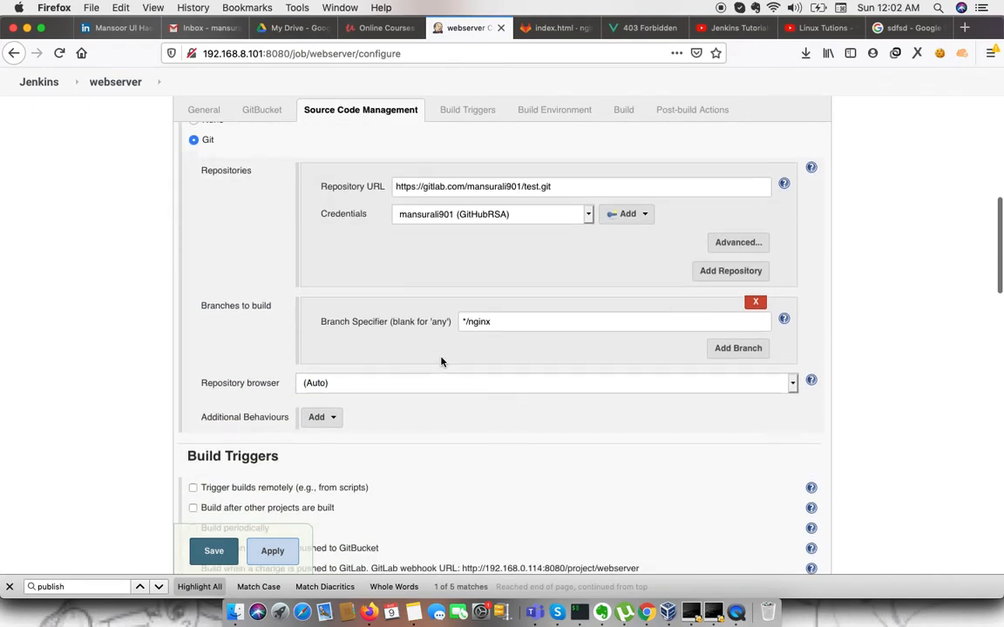
{"action": "left_click", "coordinate": [465, 109]}
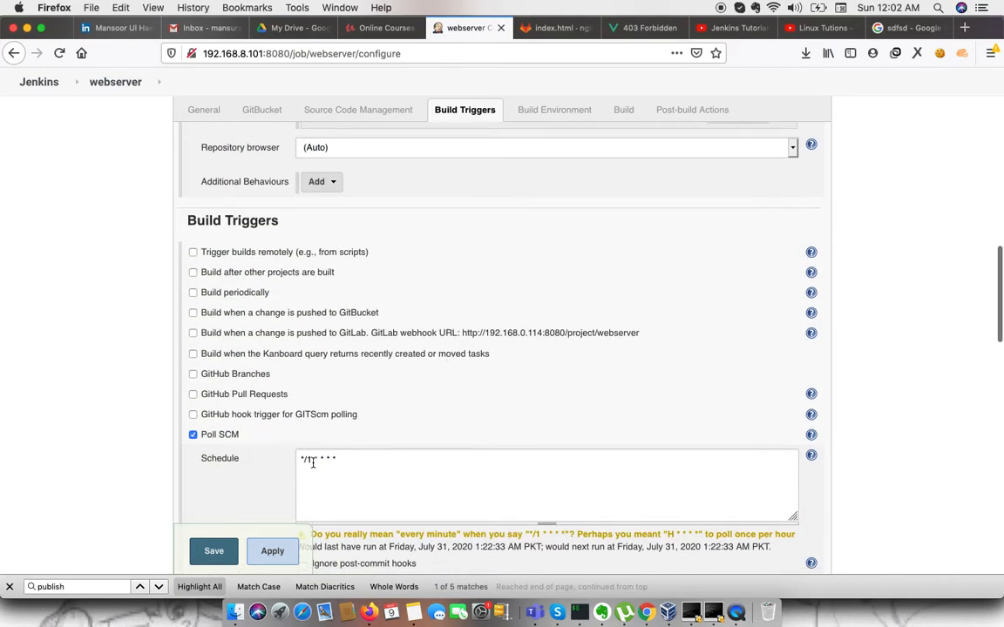
{"action": "left_click", "coordinate": [313, 460]}
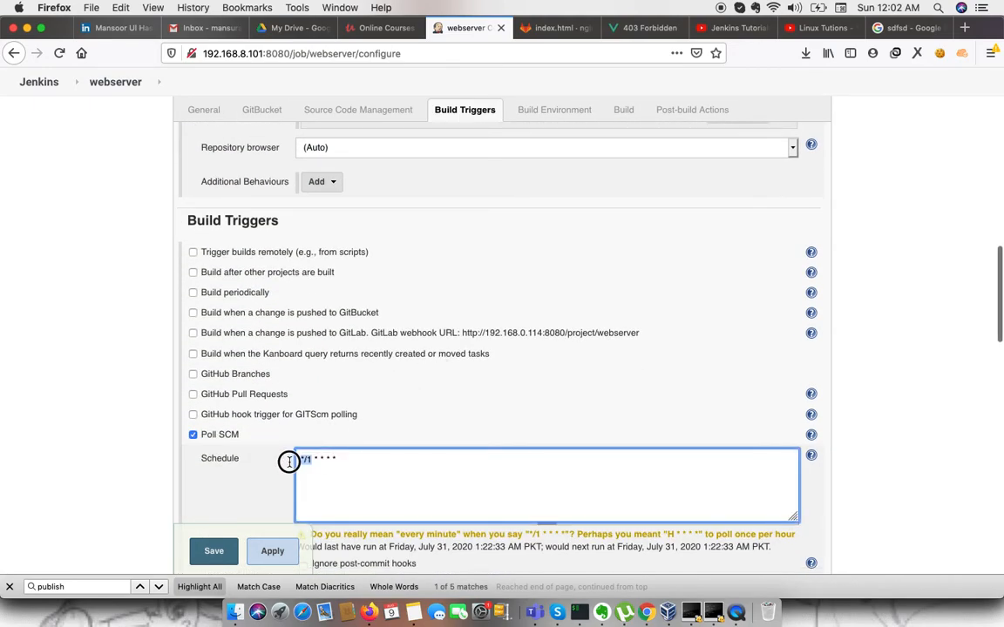
{"action": "scroll", "scroll_direction": "down", "scroll_amount": 3}
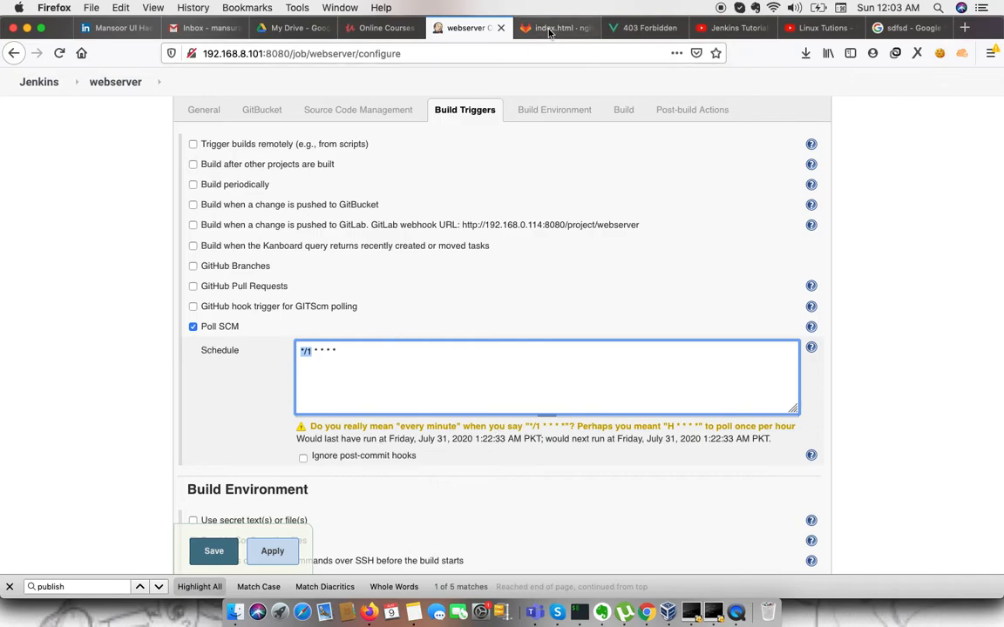
Step: Glance at index.html in GitLab, then return to index.html in the terminal editor
{"action": "left_click", "coordinate": [555, 27]}
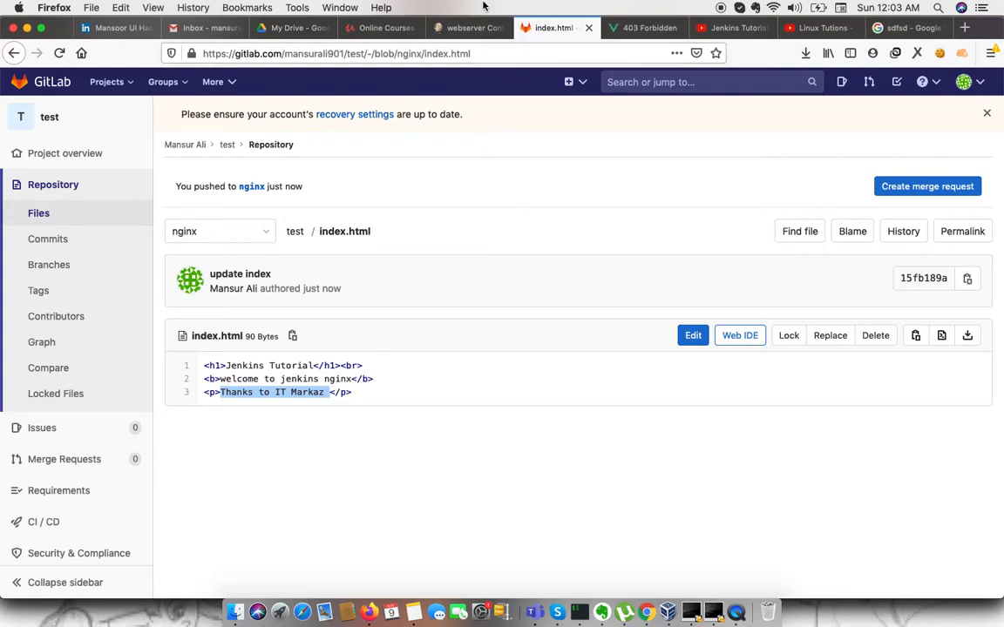
{"action": "left_click", "coordinate": [467, 27]}
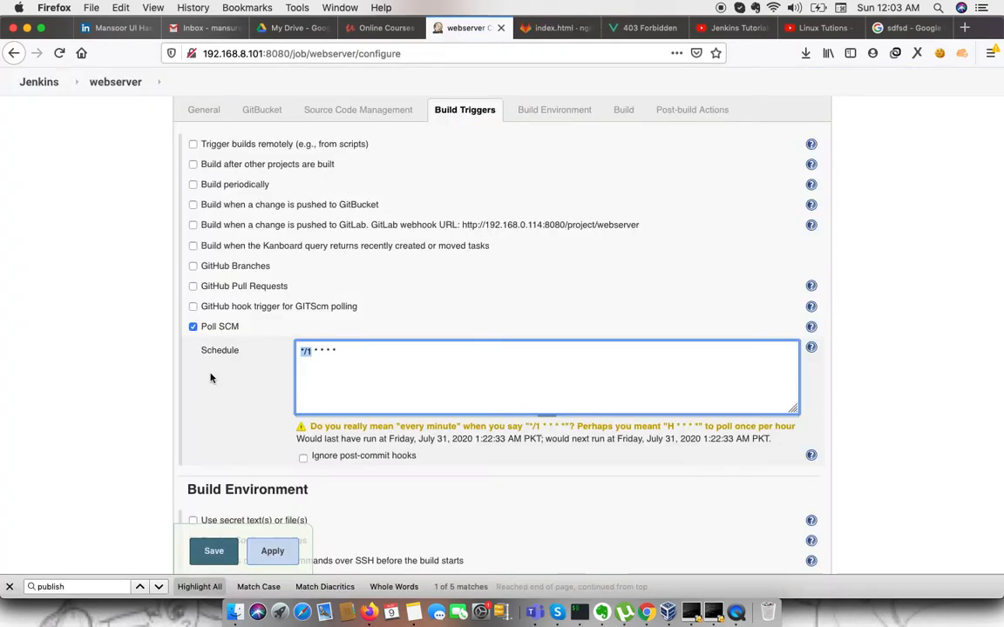
{"action": "left_click", "coordinate": [214, 550]}
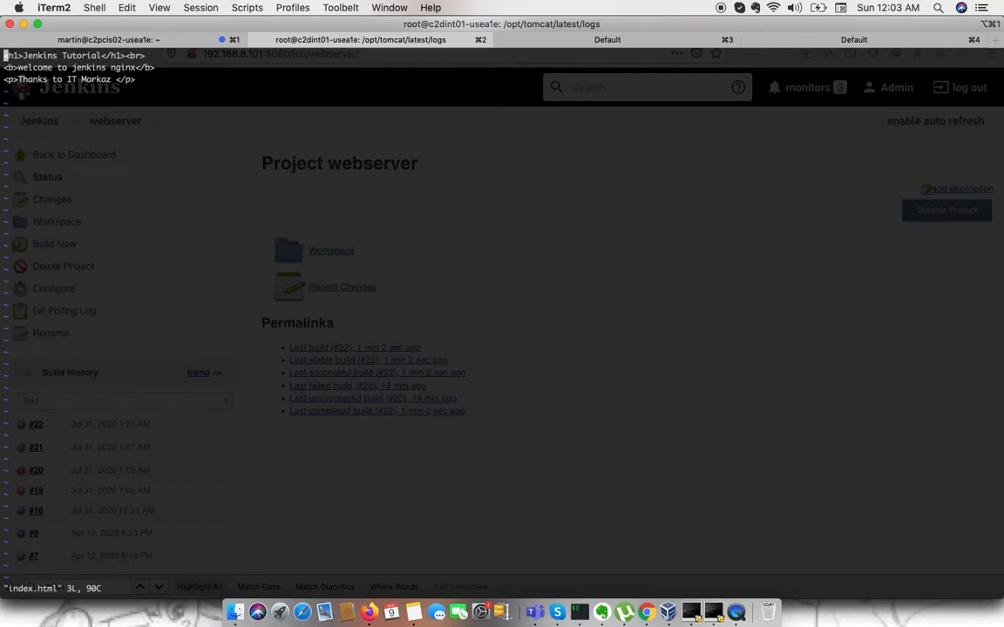
Step: Commit the added index.html text as 'adding some text' for the nginx branch
{"action": "key", "text": "i"}
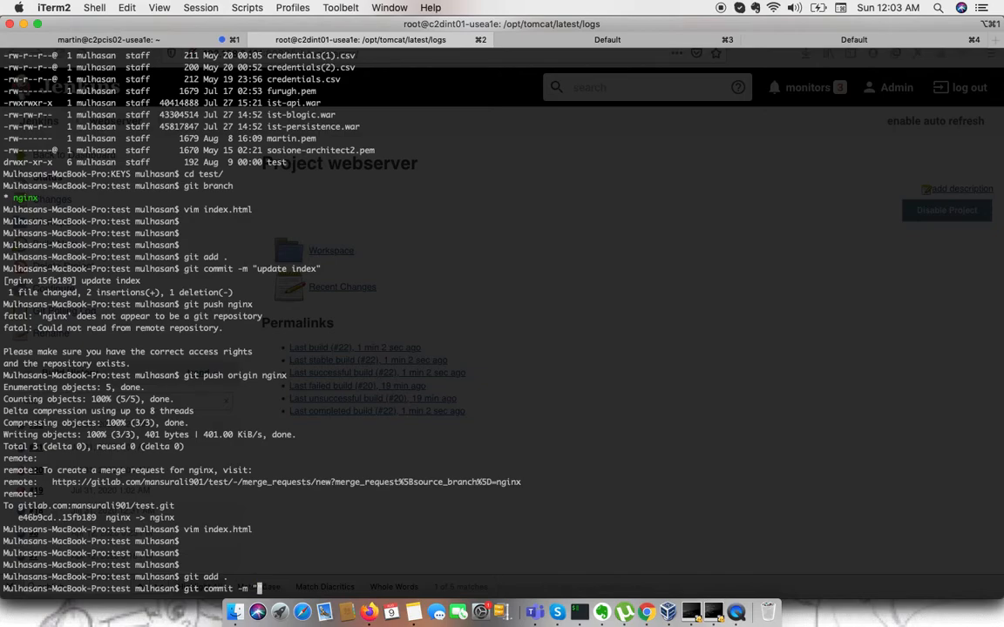
{"action": "type", "text": "adding some te"}
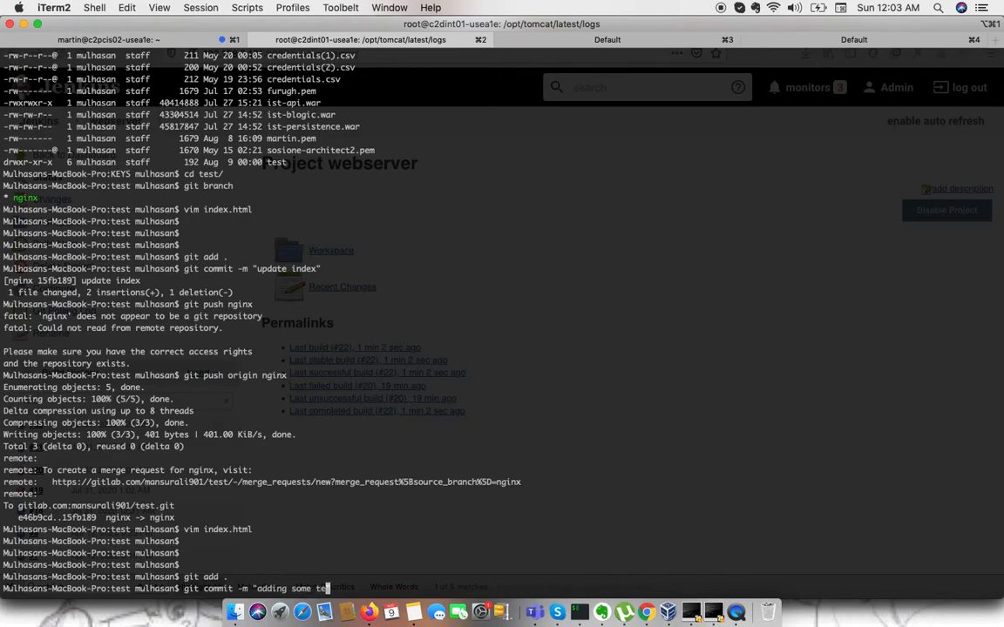
{"action": "key", "text": "Return"}
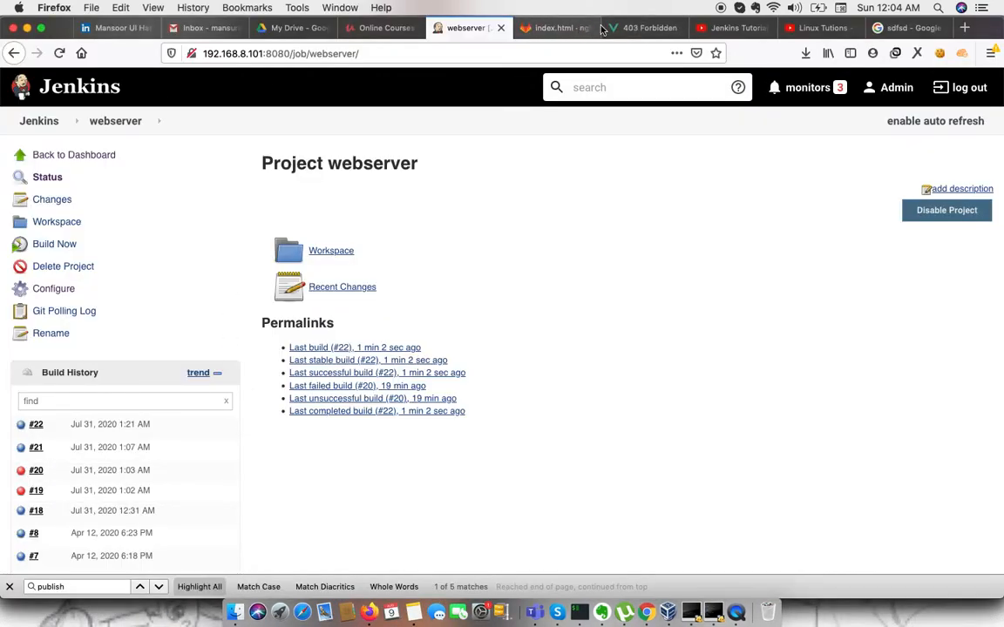
Step: Open GitLab's nginx commit history showing the new 'adding some text' commit
{"action": "left_click", "coordinate": [553, 27]}
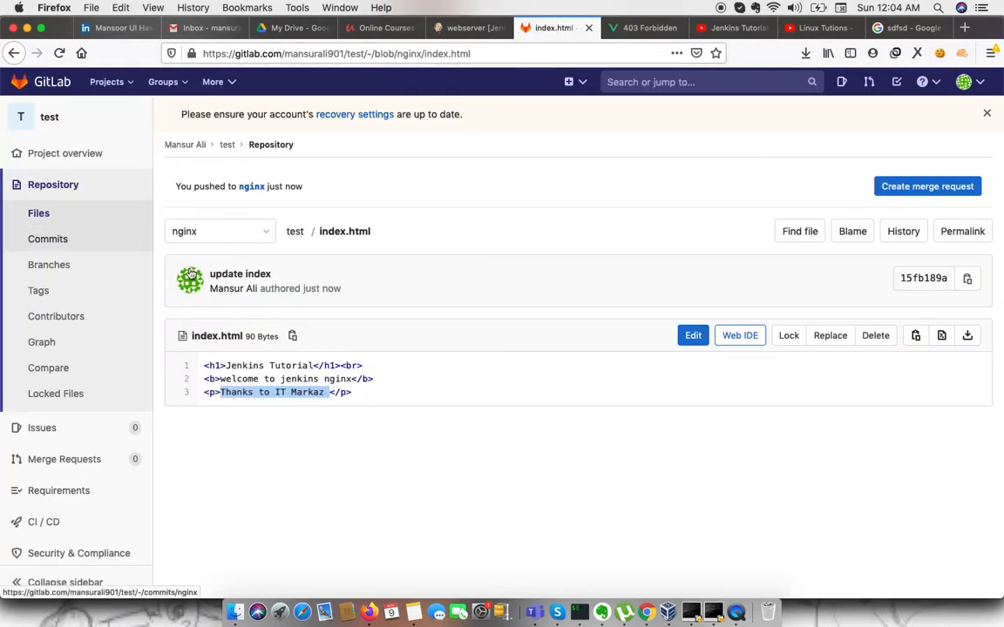
{"action": "left_click", "coordinate": [47, 239]}
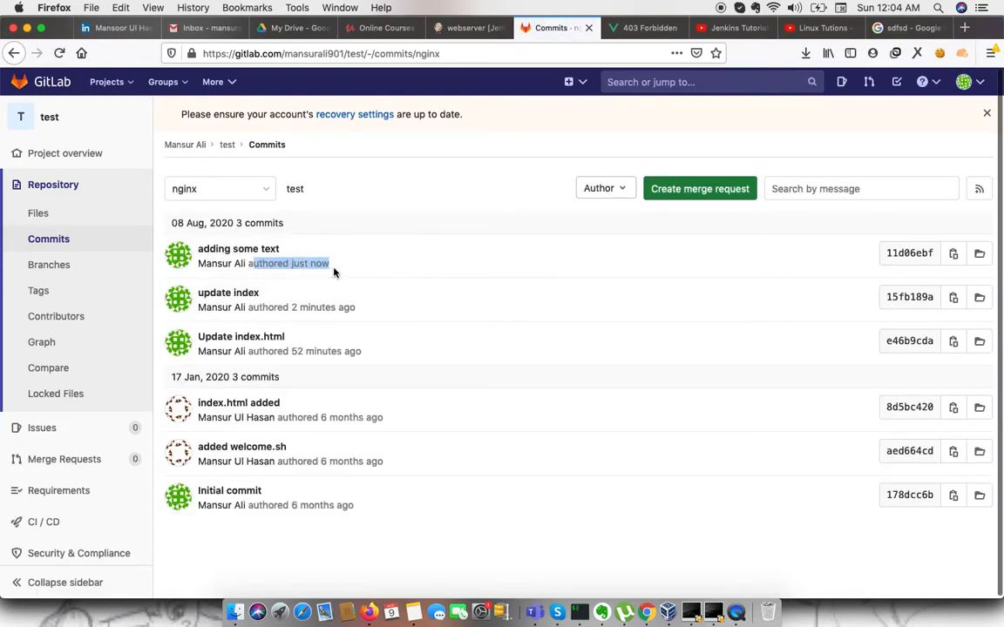
{"action": "mouse_move", "coordinate": [384, 222]}
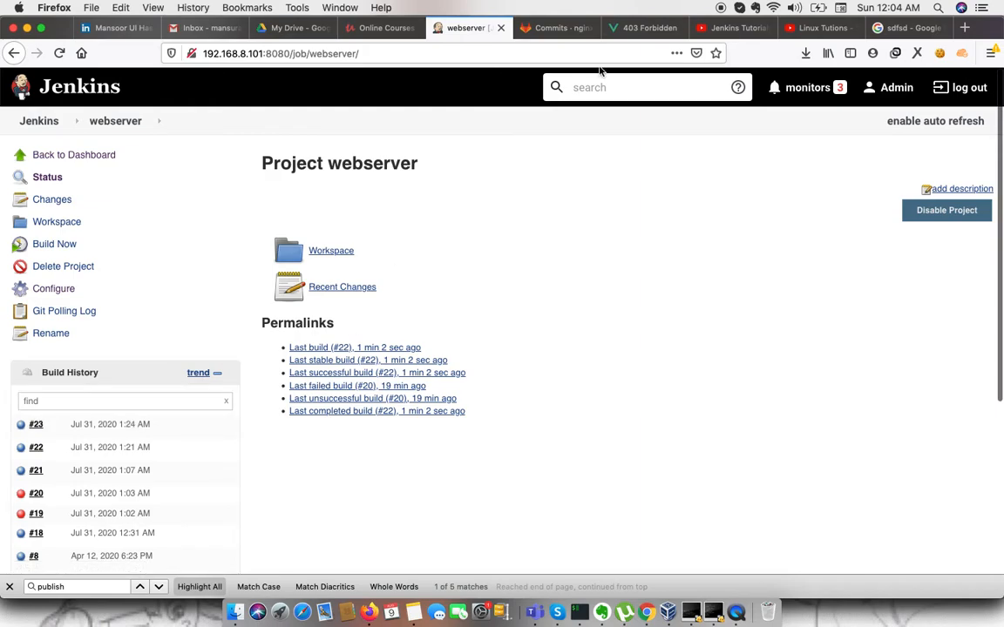
Step: Reload the 192.168.8.102 site to show the 'This is testing code' line
{"action": "left_click", "coordinate": [645, 27]}
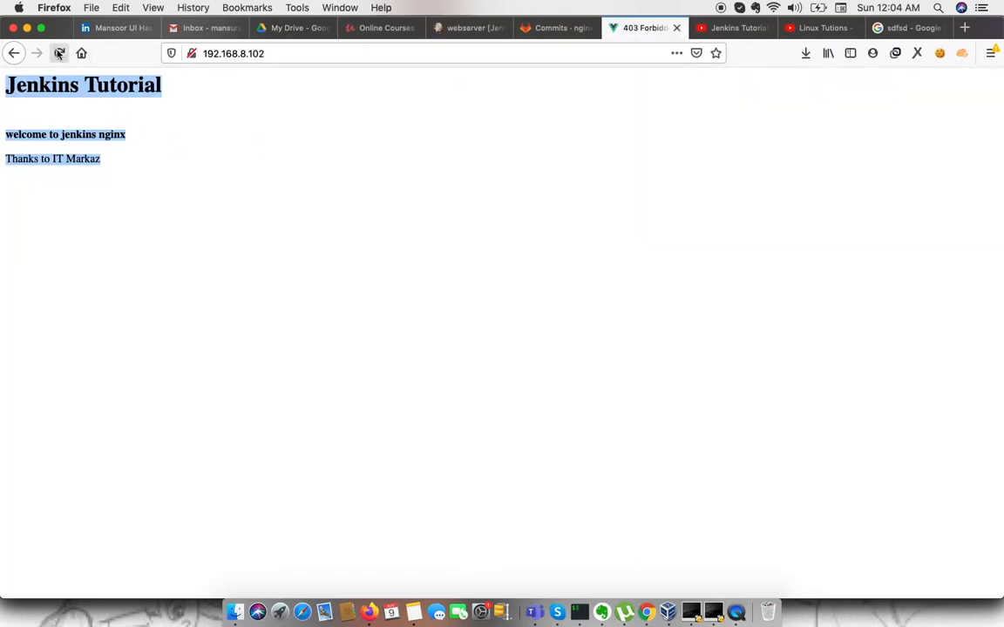
{"action": "left_click", "coordinate": [60, 53]}
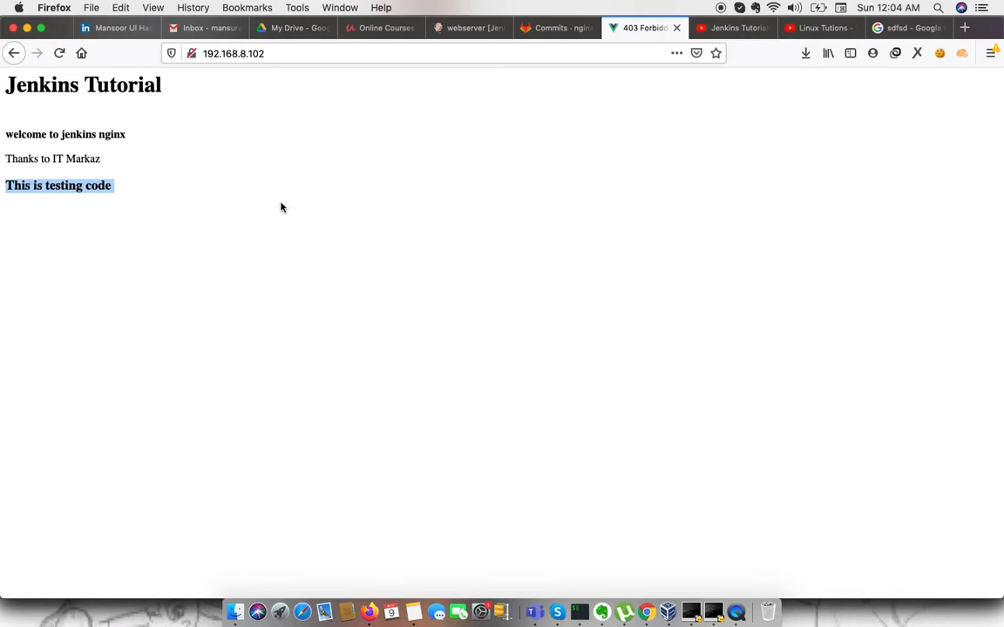
{"action": "mouse_move", "coordinate": [466, 112]}
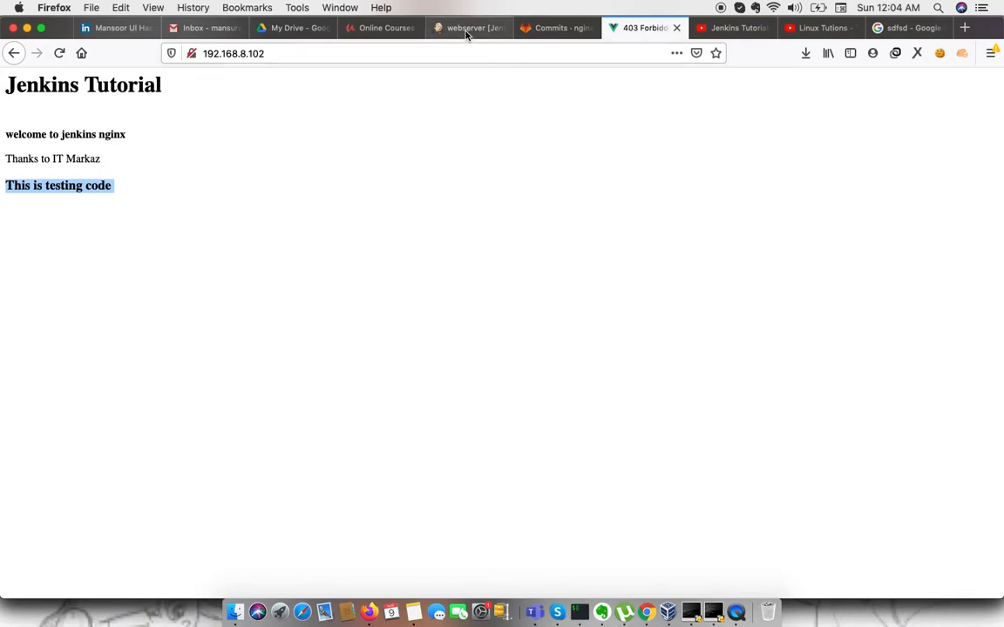
Step: Open the webserver job's Source Code Management configuration
{"action": "left_click", "coordinate": [468, 27]}
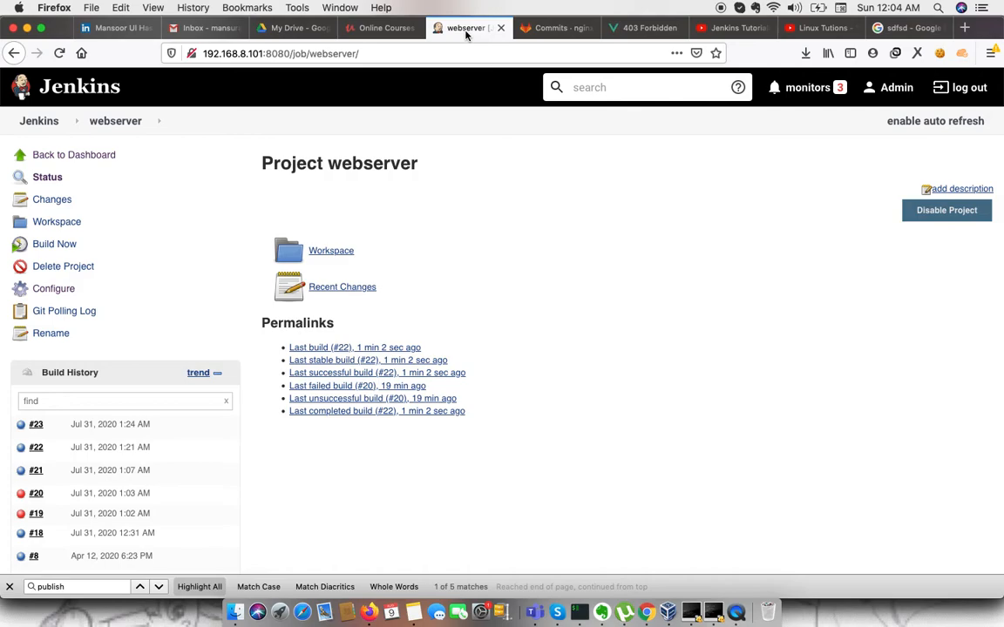
{"action": "mouse_move", "coordinate": [63, 266]}
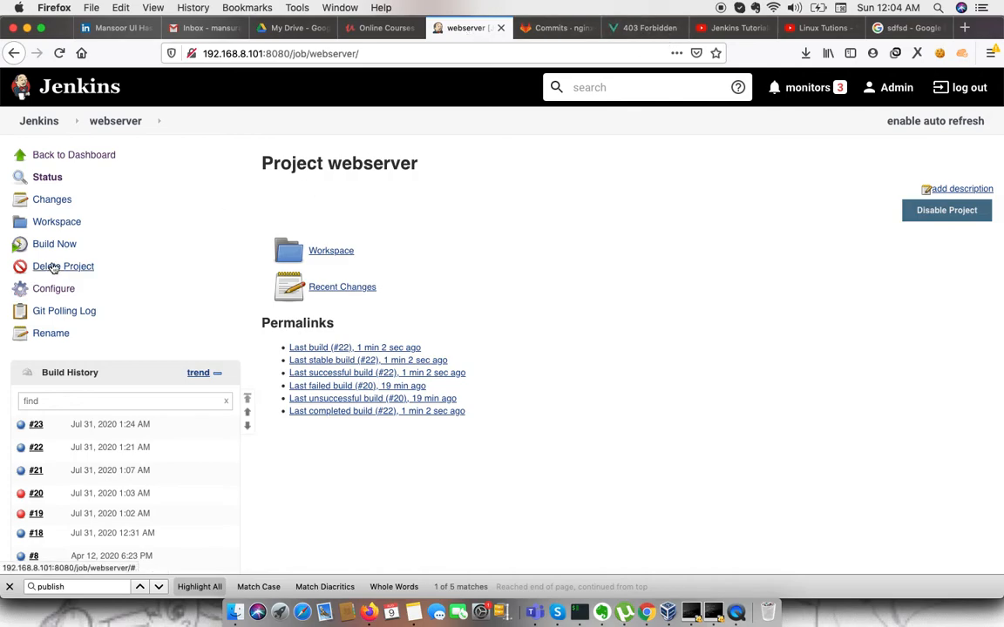
{"action": "left_click", "coordinate": [63, 265]}
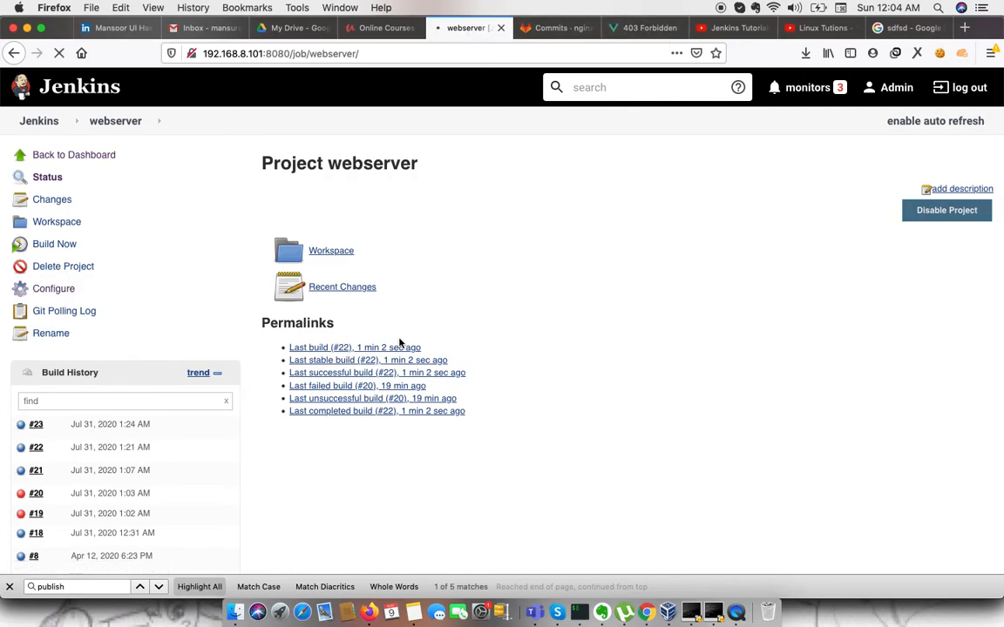
{"action": "left_click", "coordinate": [53, 288]}
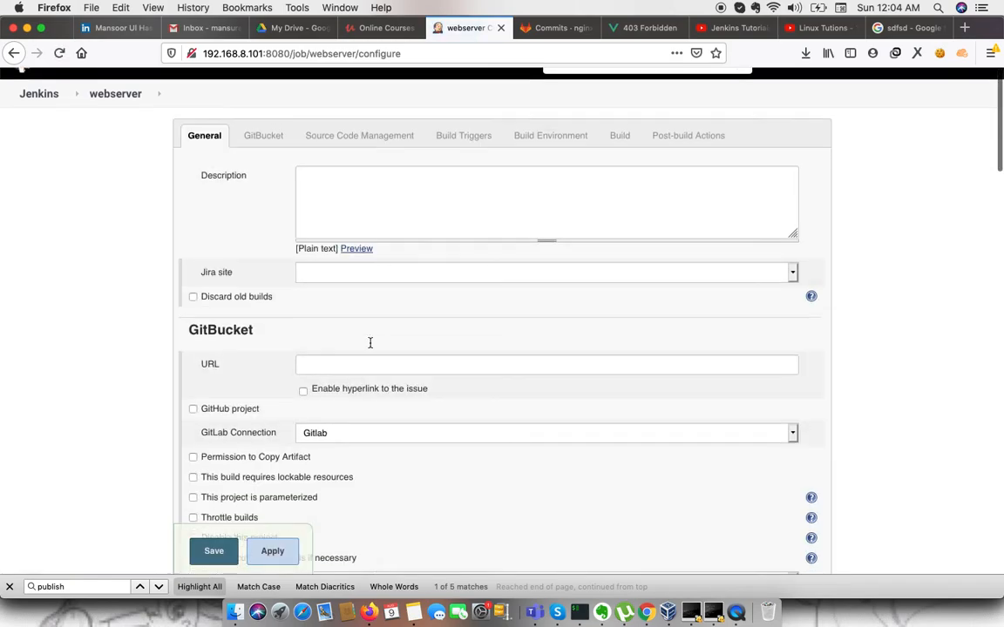
{"action": "left_click", "coordinate": [358, 136]}
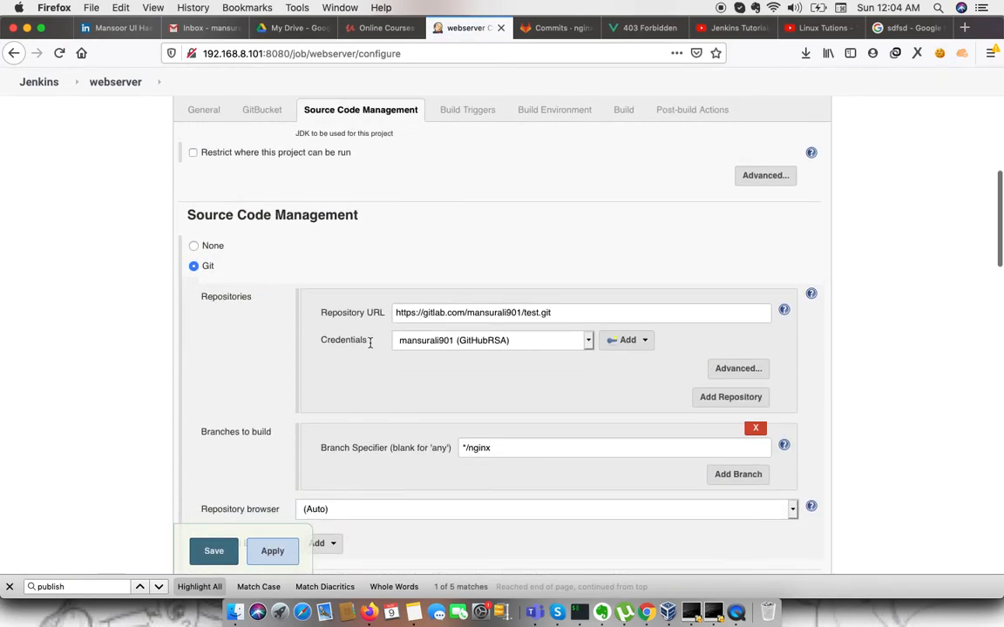
{"action": "scroll", "scroll_direction": "down", "scroll_amount": 3}
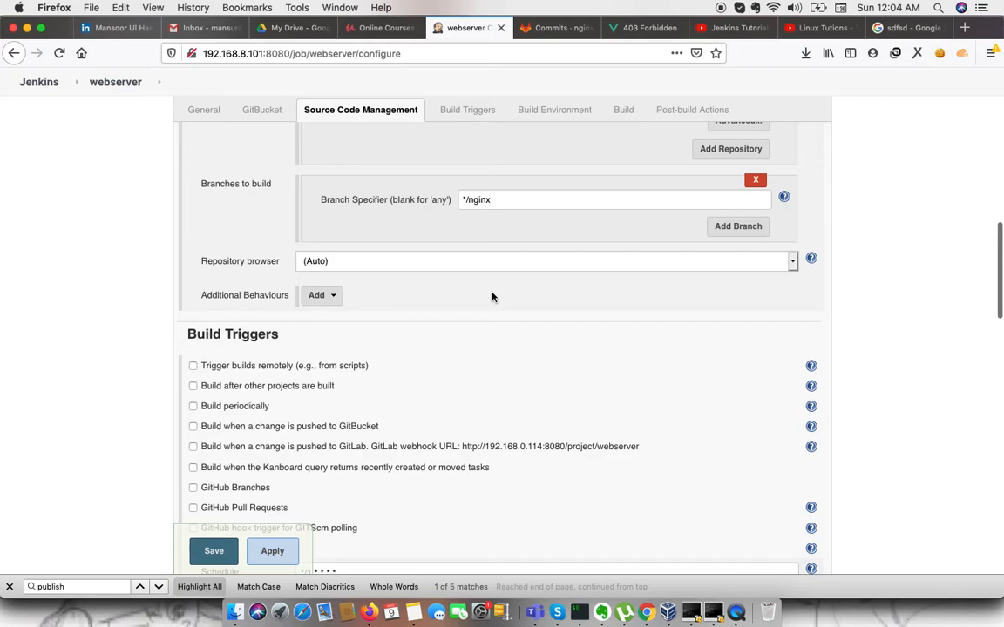
Step: Add a */NEX-102 branch beside */nginx, then apply and save
{"action": "left_click", "coordinate": [737, 226]}
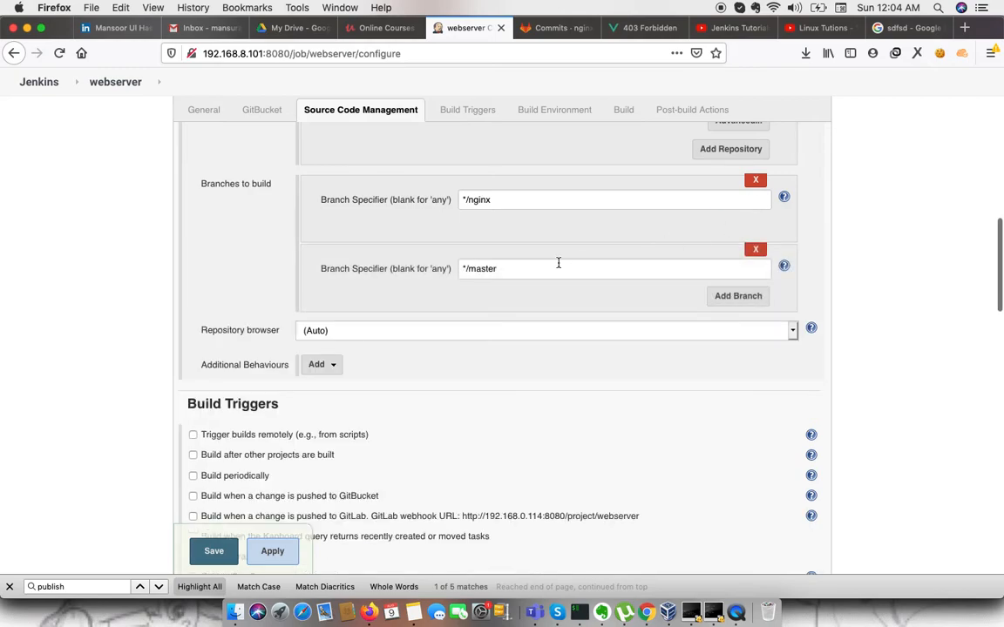
{"action": "mouse_move", "coordinate": [537, 268]}
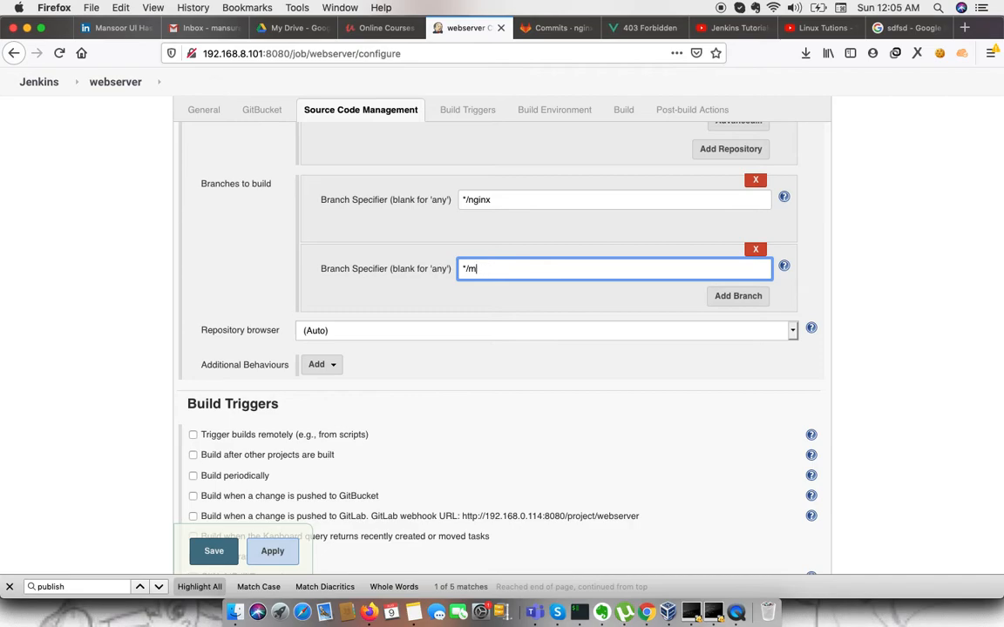
{"action": "key", "text": "Backspace"}
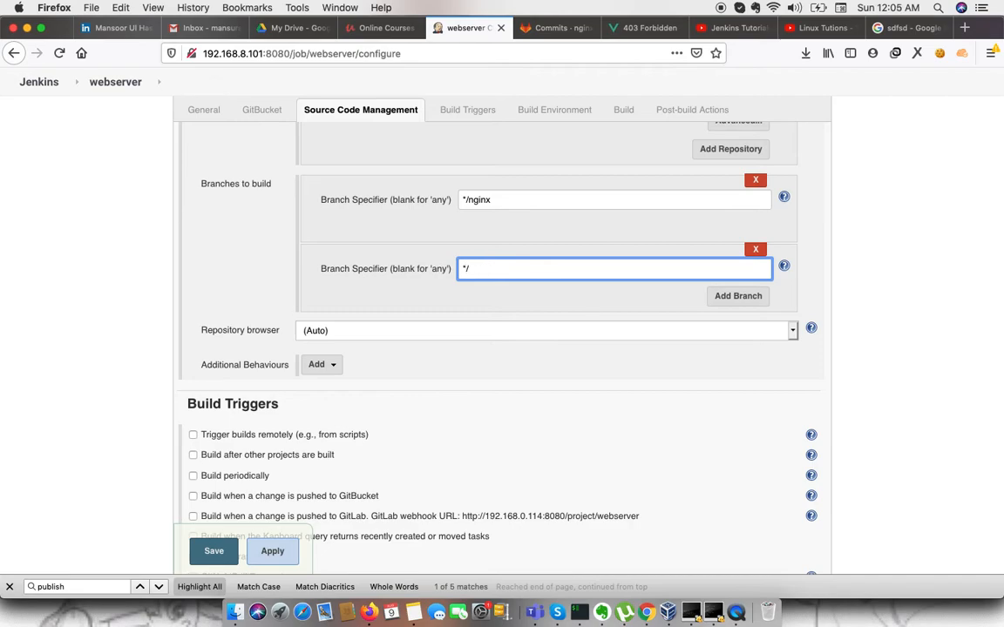
{"action": "type", "text": "NEX-1"}
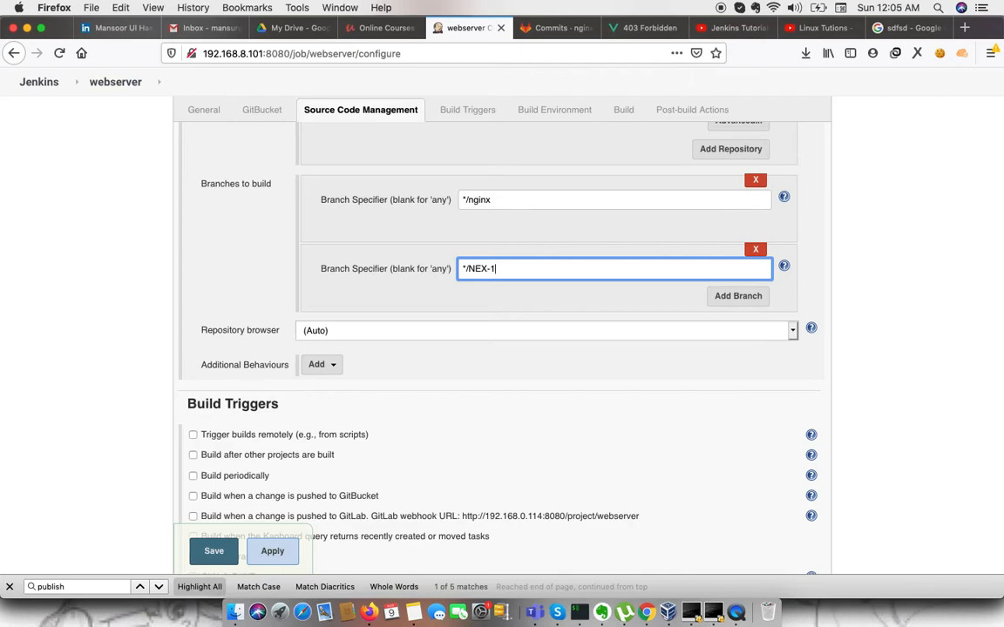
{"action": "type", "text": "02"}
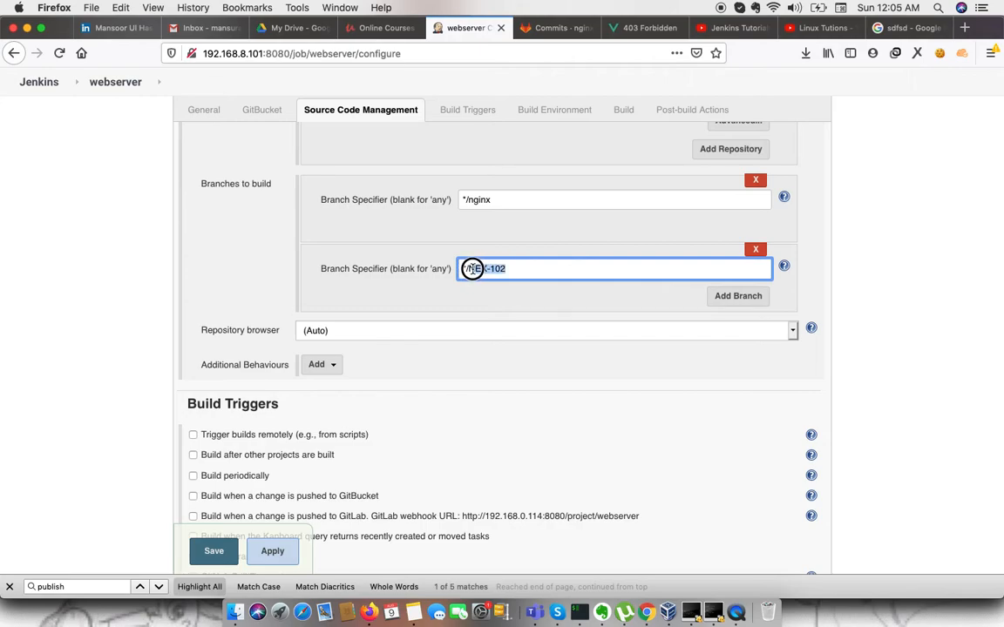
{"action": "left_click", "coordinate": [508, 269]}
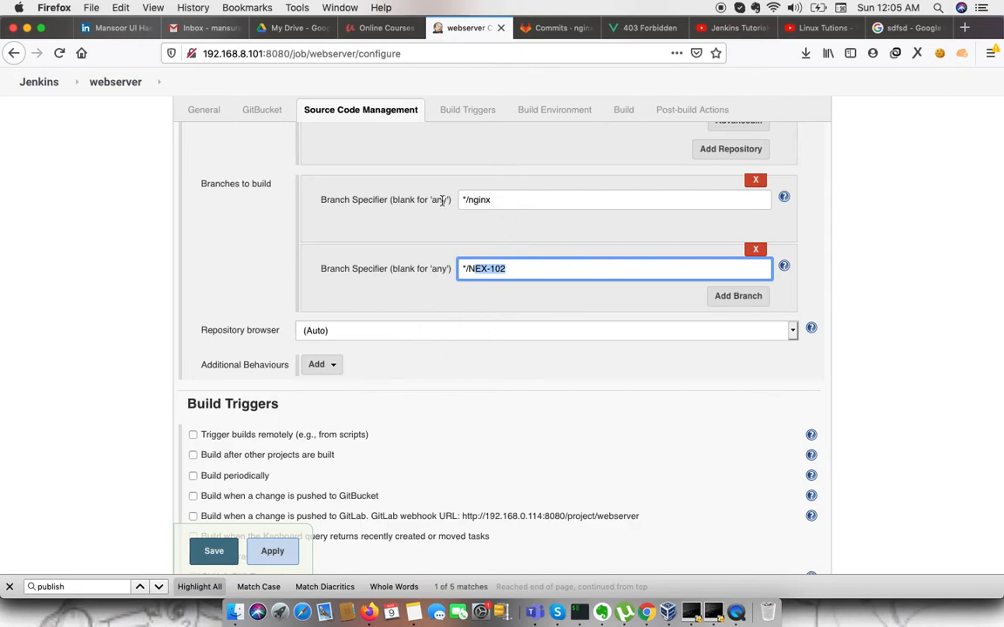
{"action": "left_click", "coordinate": [271, 550]}
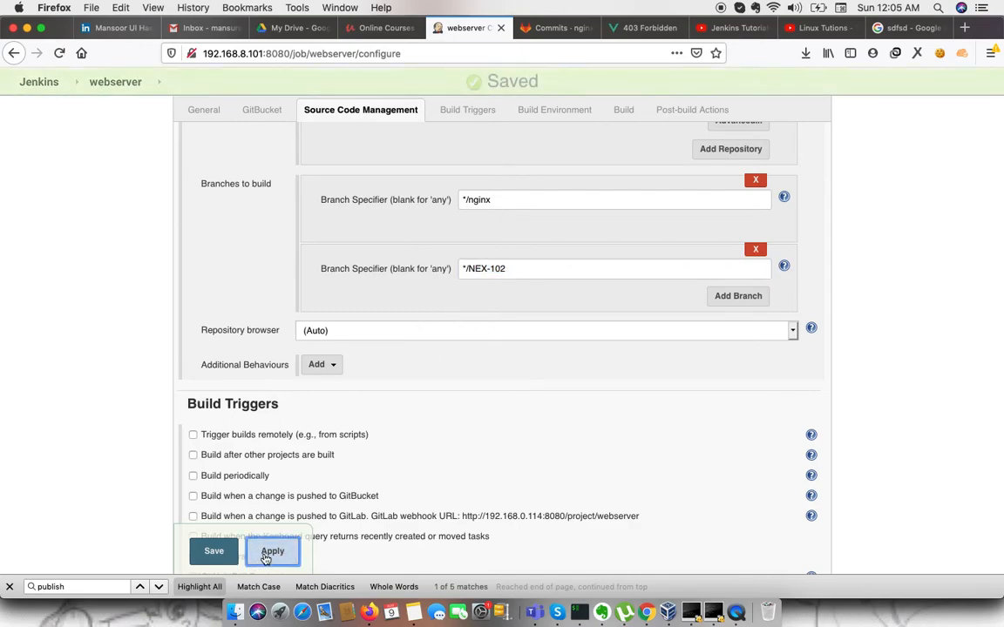
{"action": "left_click", "coordinate": [214, 551]}
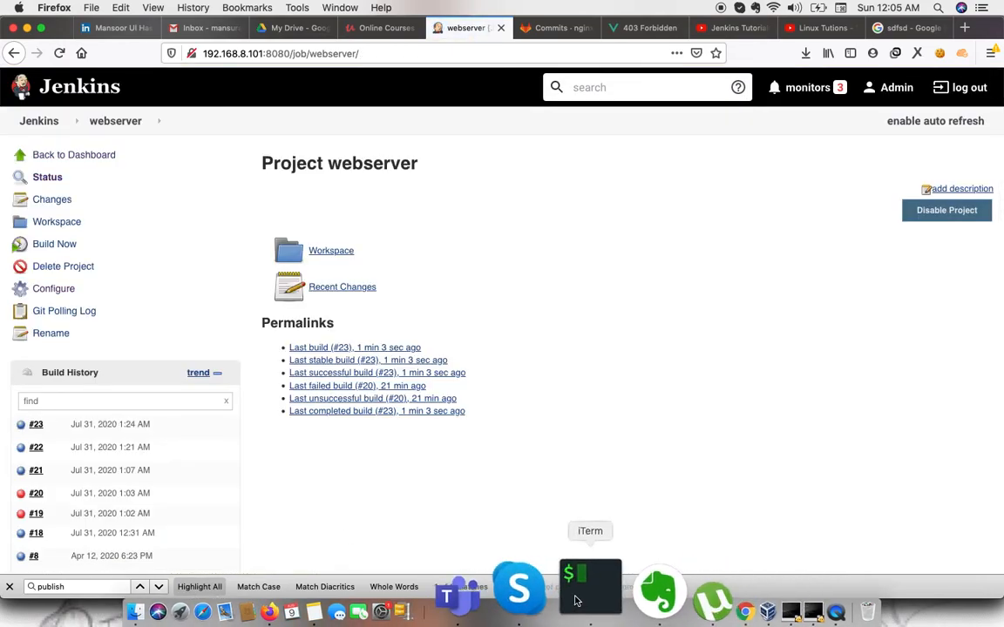
Step: Try git checkout NEX-102 in the terminal, which fails because the branch is unknown
{"action": "left_click", "coordinate": [590, 587]}
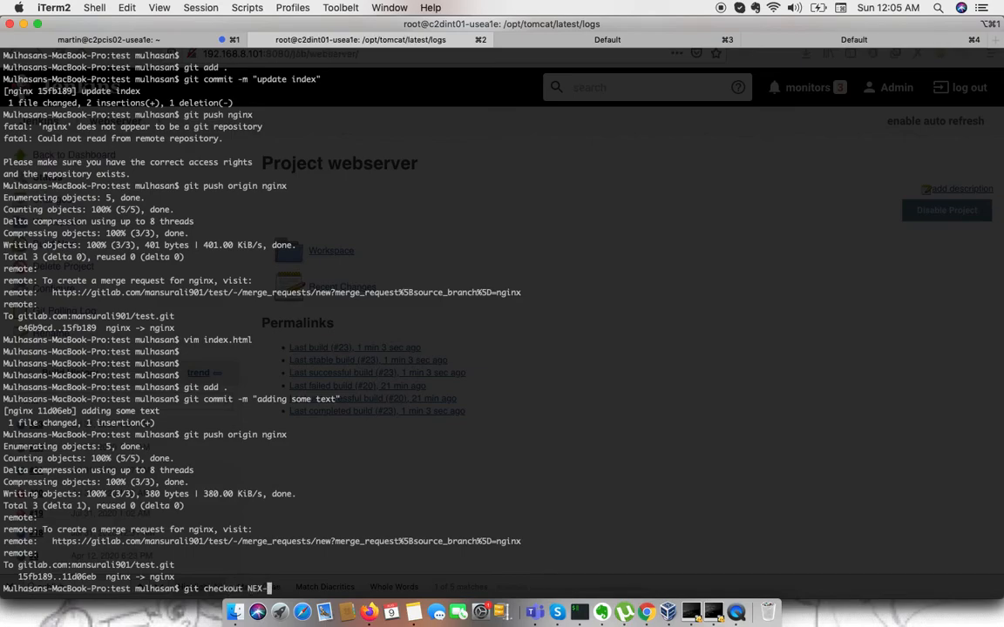
{"action": "key", "text": "enter"}
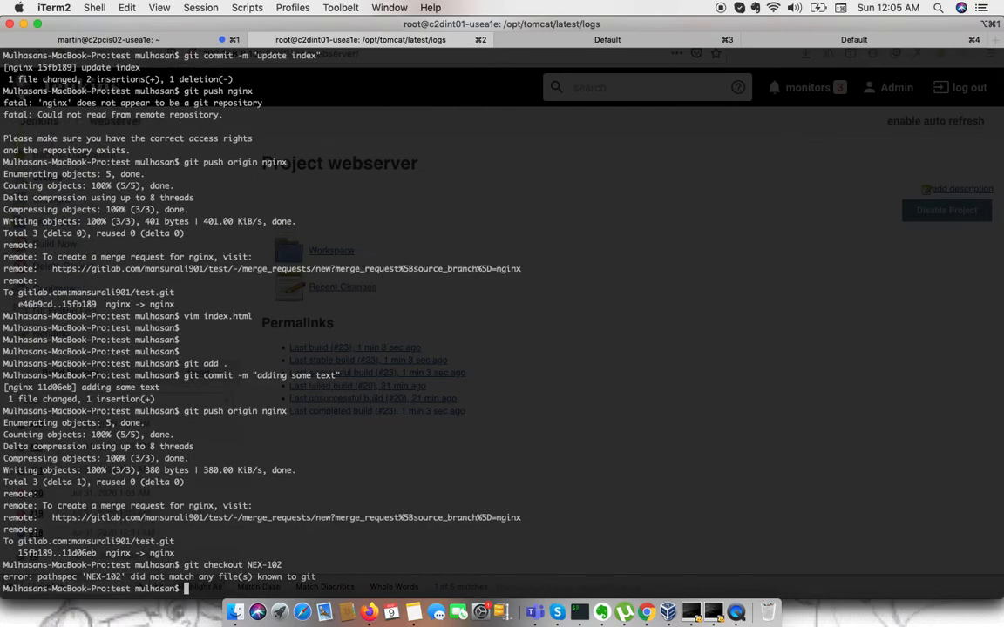
{"action": "type", "text": "git checkout NEX-102"}
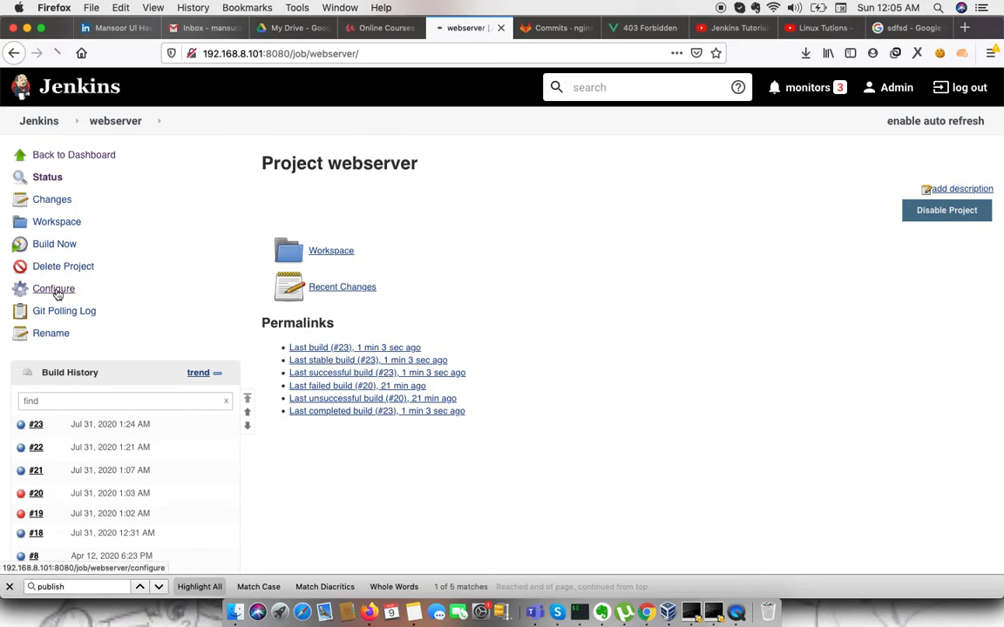
{"action": "left_click", "coordinate": [53, 288]}
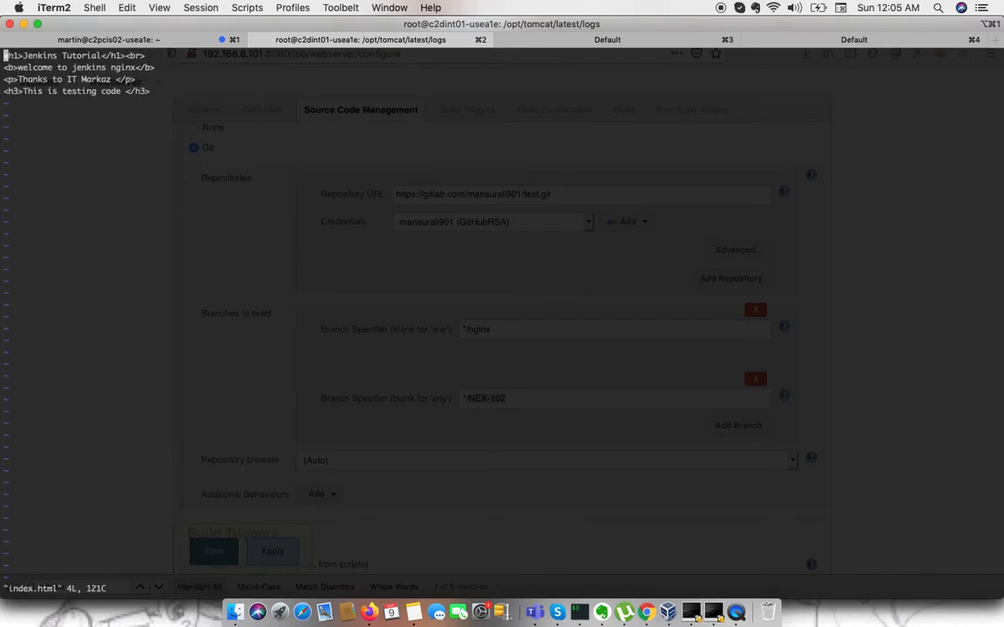
Step: Add an <h3> 'Some testing context for NEX-102' line to index.html
{"action": "key", "text": "i"}
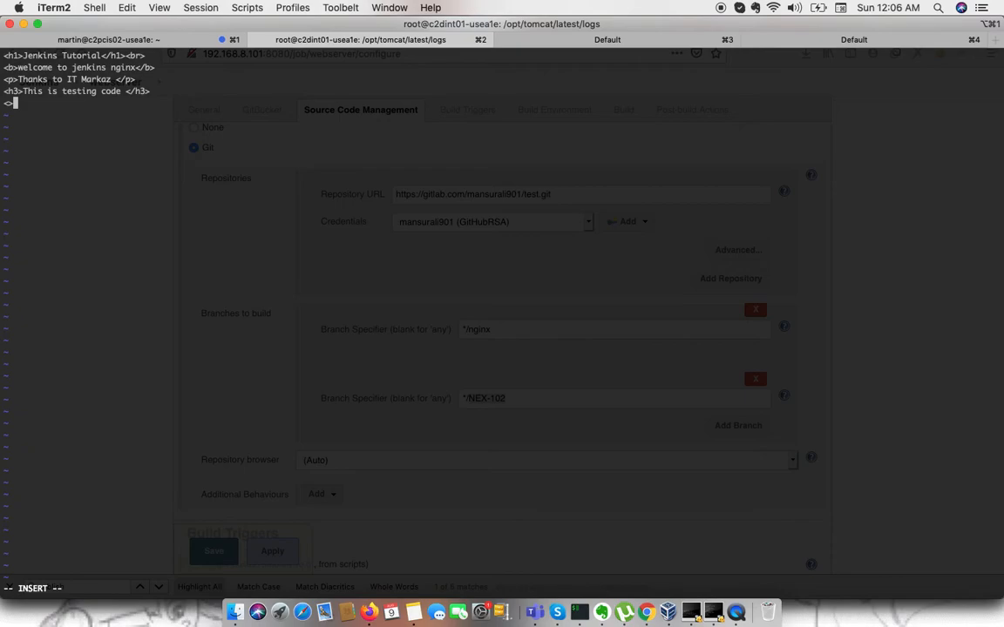
{"action": "type", "text": "h3"}
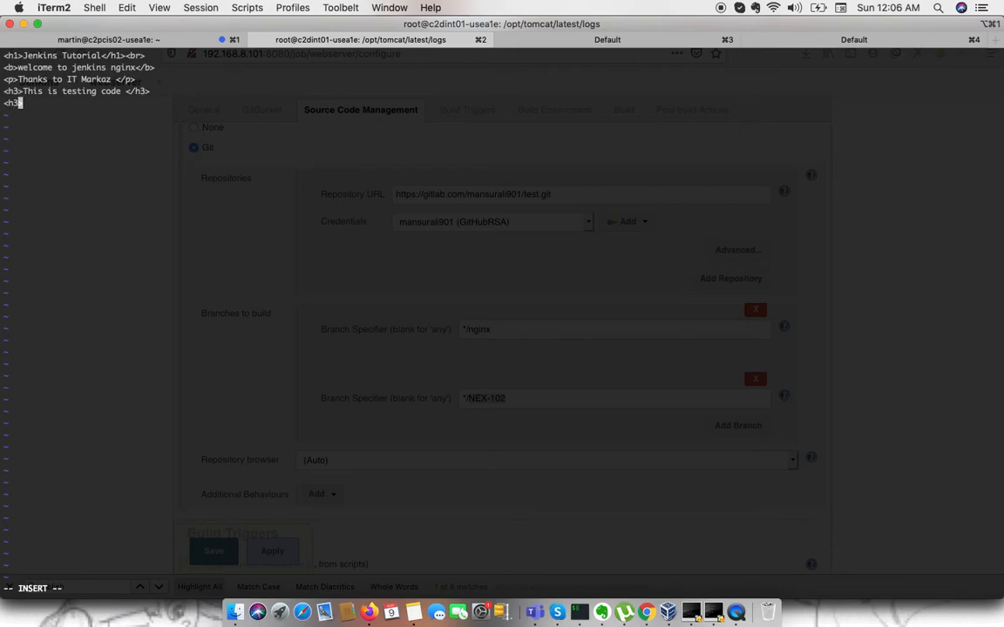
{"action": "type", "text": "SOme"}
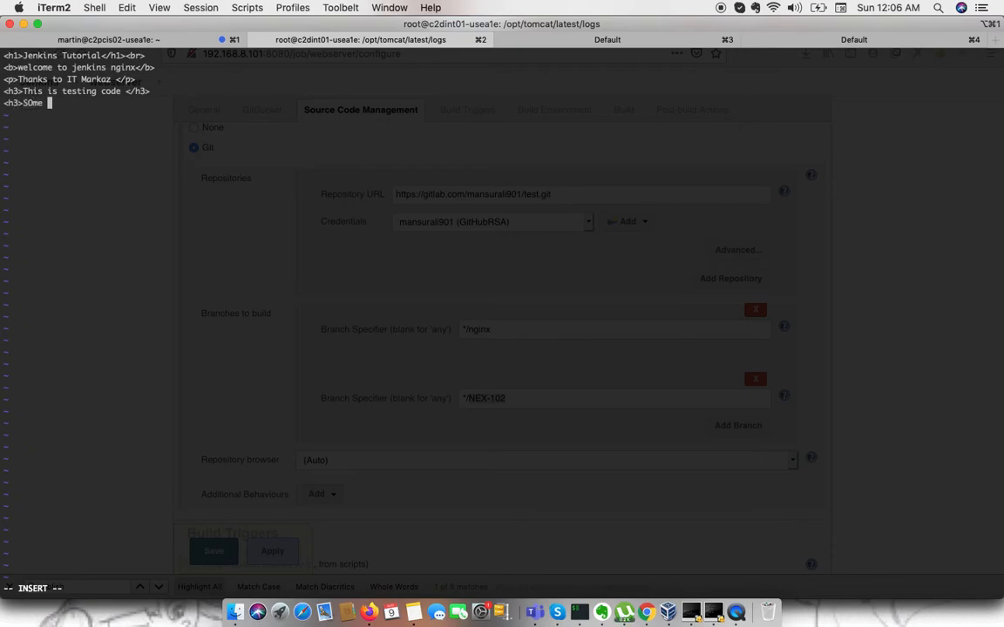
{"action": "type", "text": "testing"}
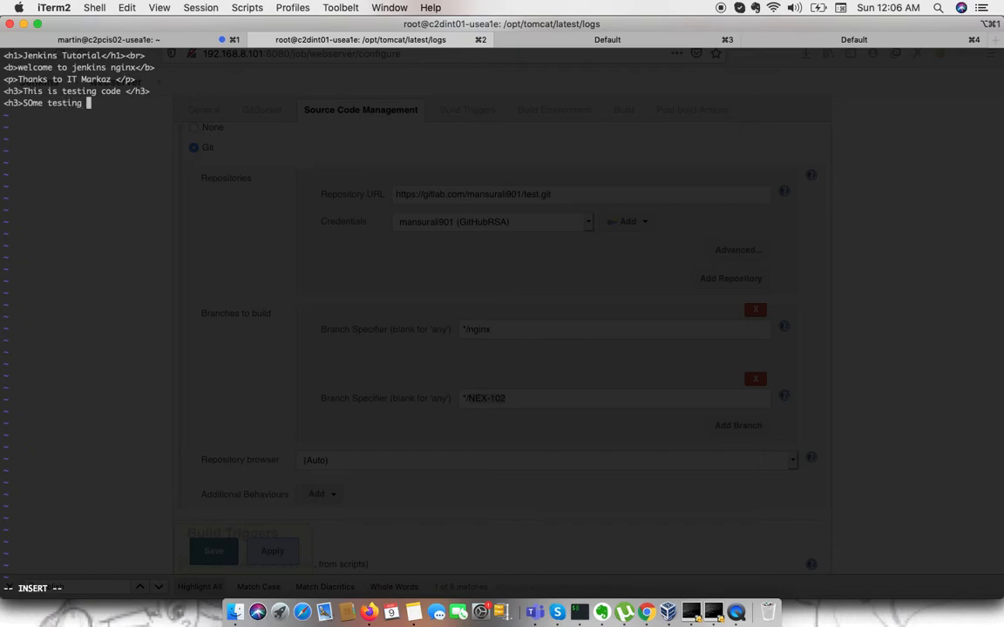
{"action": "type", "text": "context"}
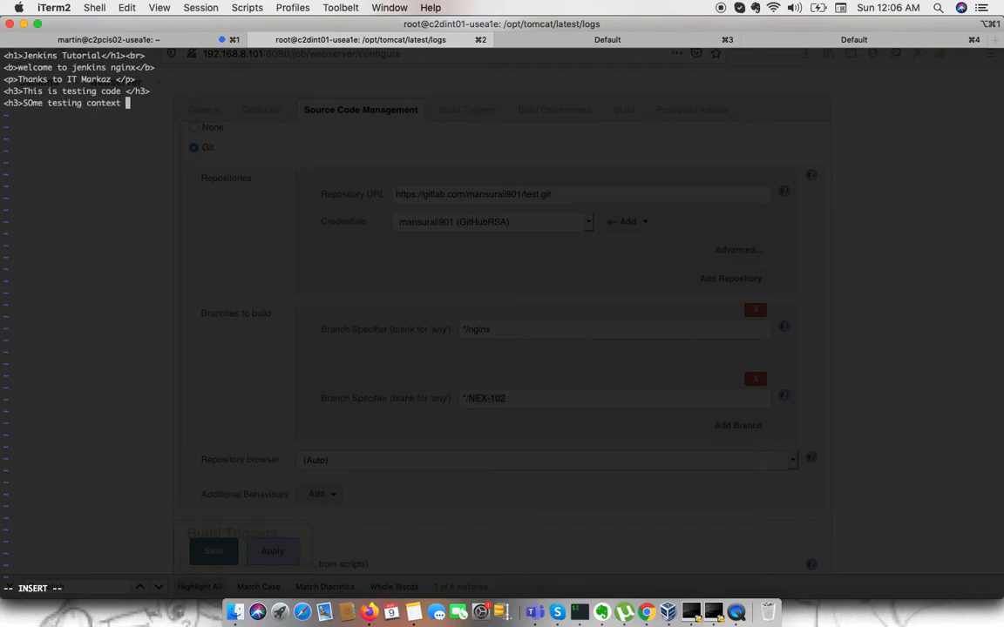
{"action": "type", "text": "for NEX-102"}
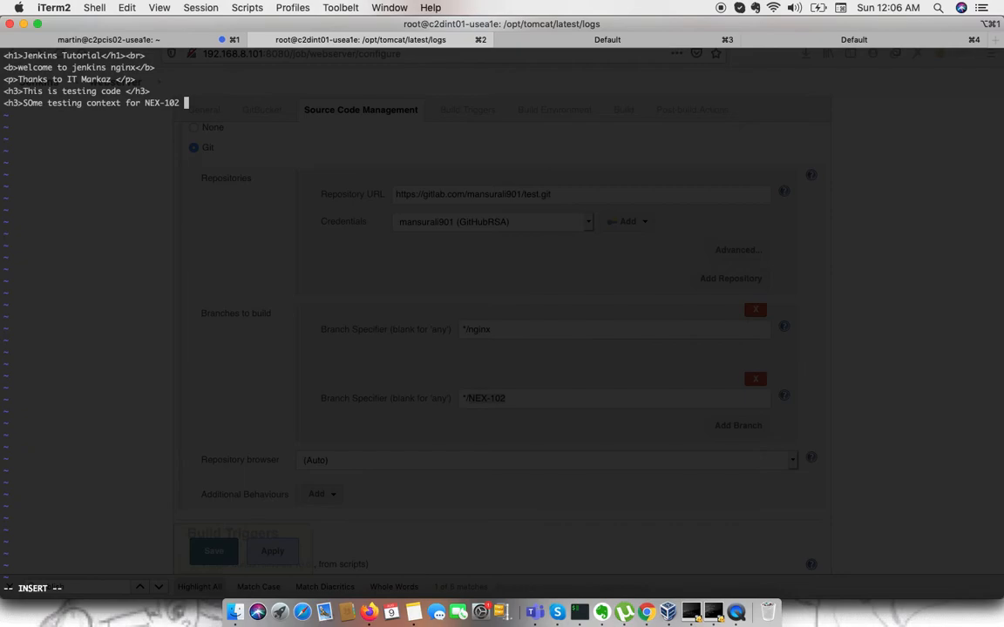
{"action": "type", "text": "</"}
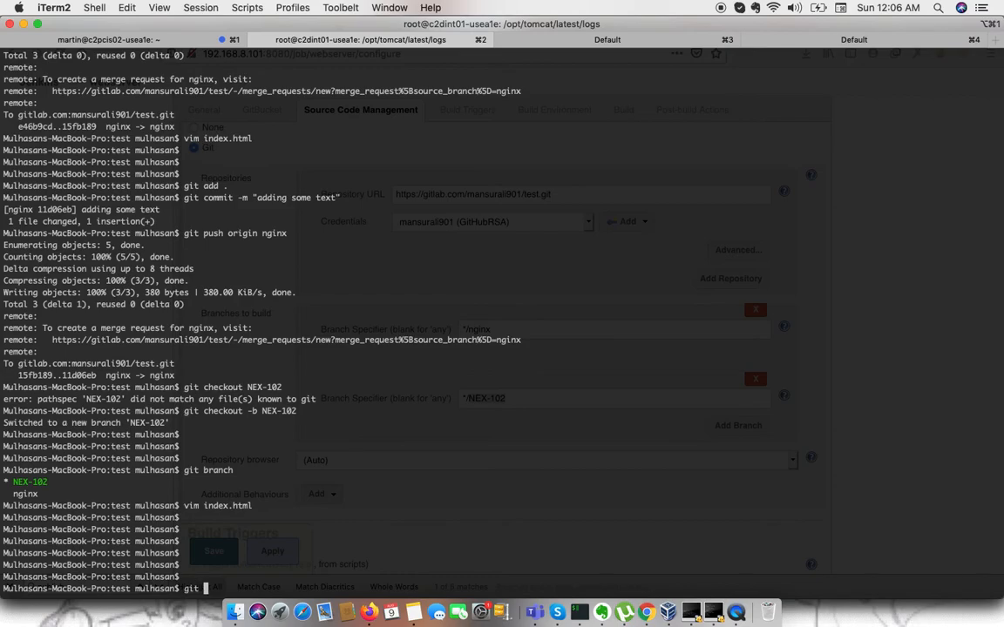
Step: Stage and commit the change as 'NEX-102 chages' and push it to NEX-102
{"action": "type", "text": "git add ."}
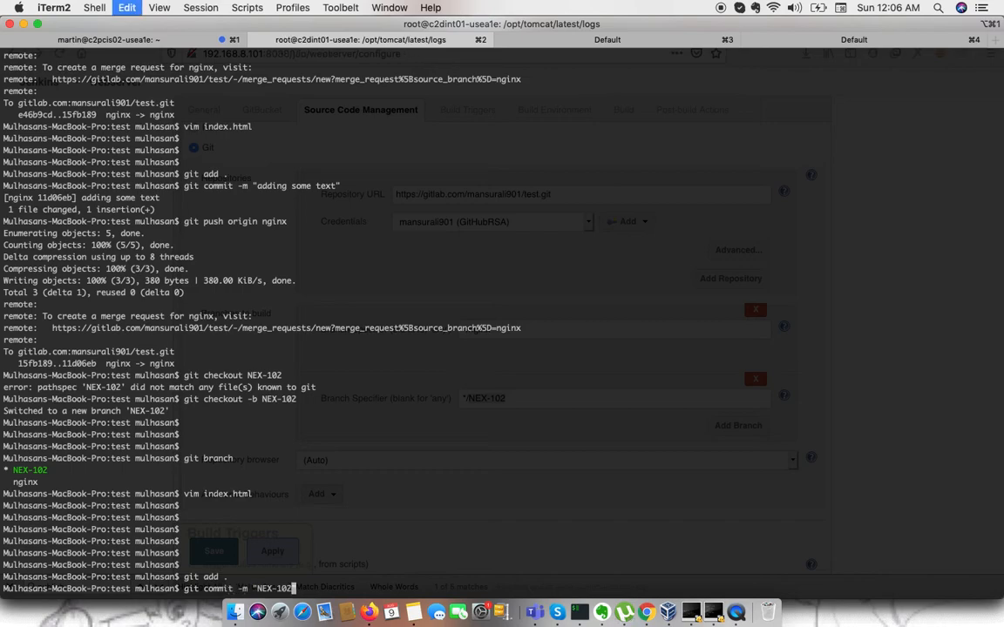
{"action": "type", "text": "chages"}
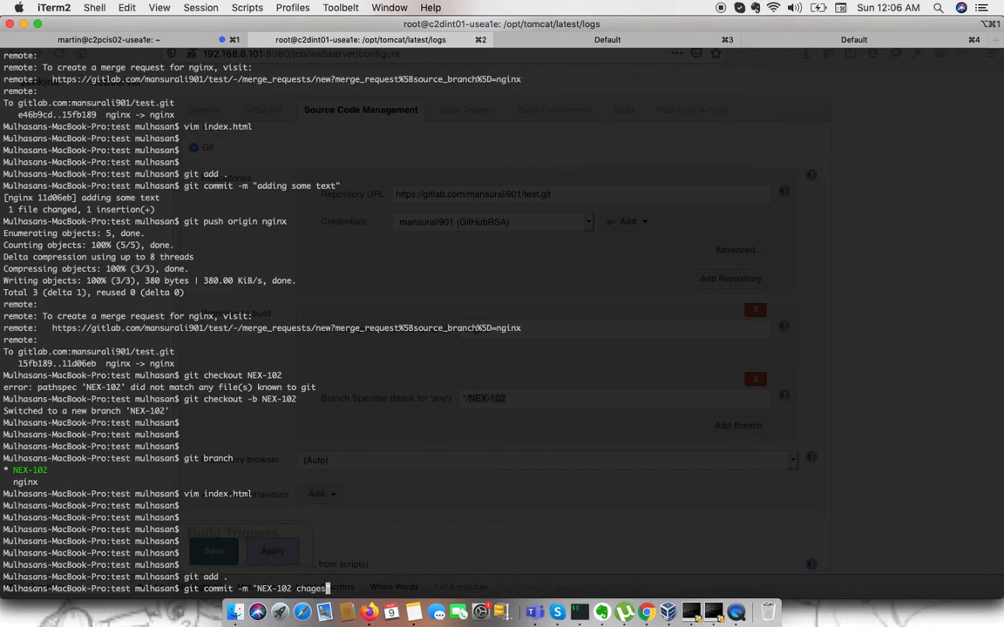
{"action": "key", "text": "Return"}
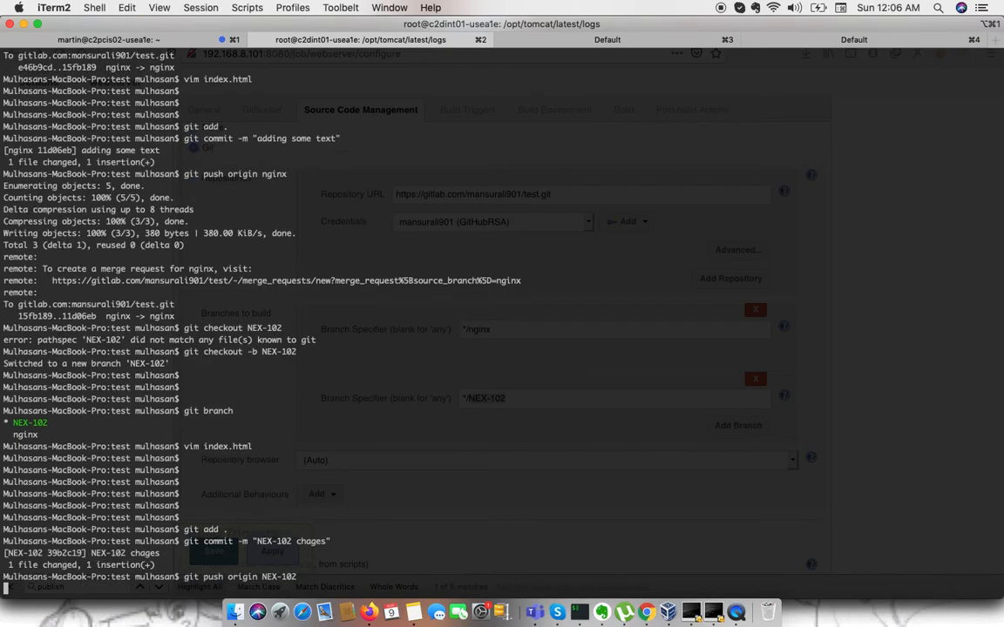
{"action": "scroll", "scroll_direction": "down", "scroll_amount": 3}
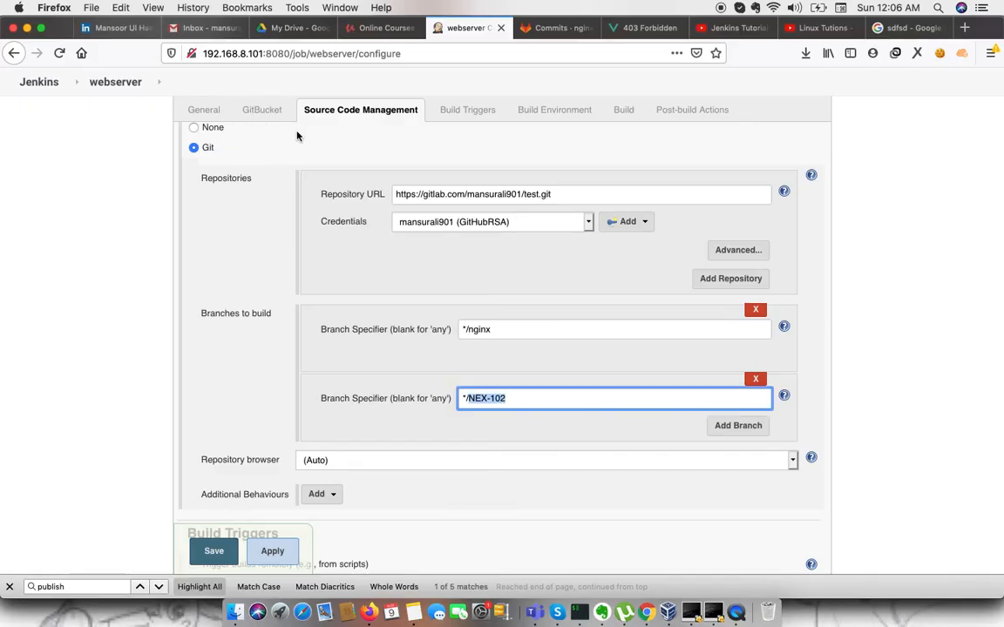
Step: Show GitLab's NEX-102 branch commits with 'NEX-102 chages', then return to Jenkins
{"action": "left_click", "coordinate": [554, 27]}
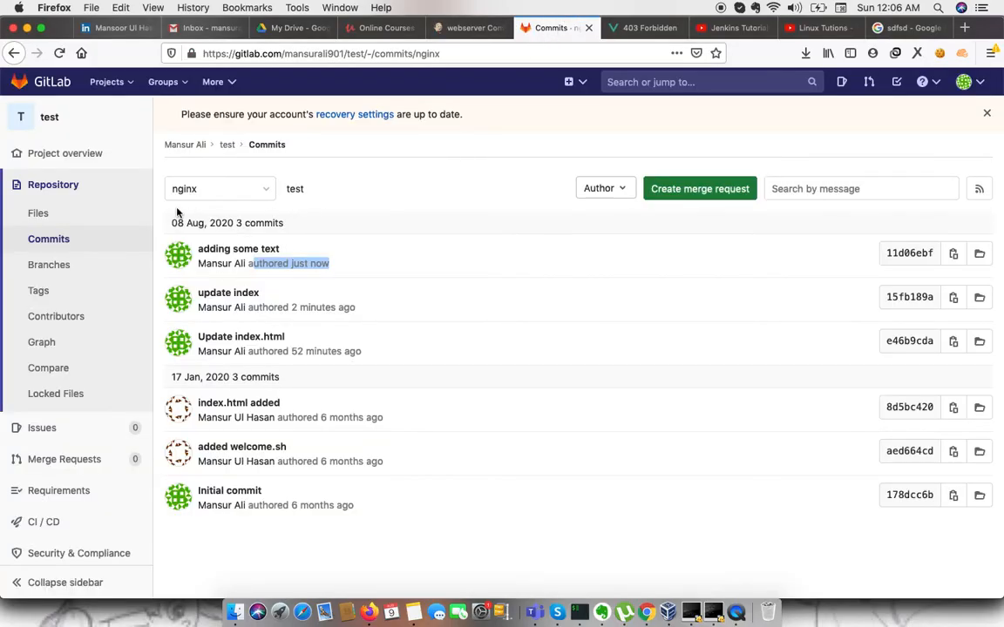
{"action": "left_click", "coordinate": [219, 188]}
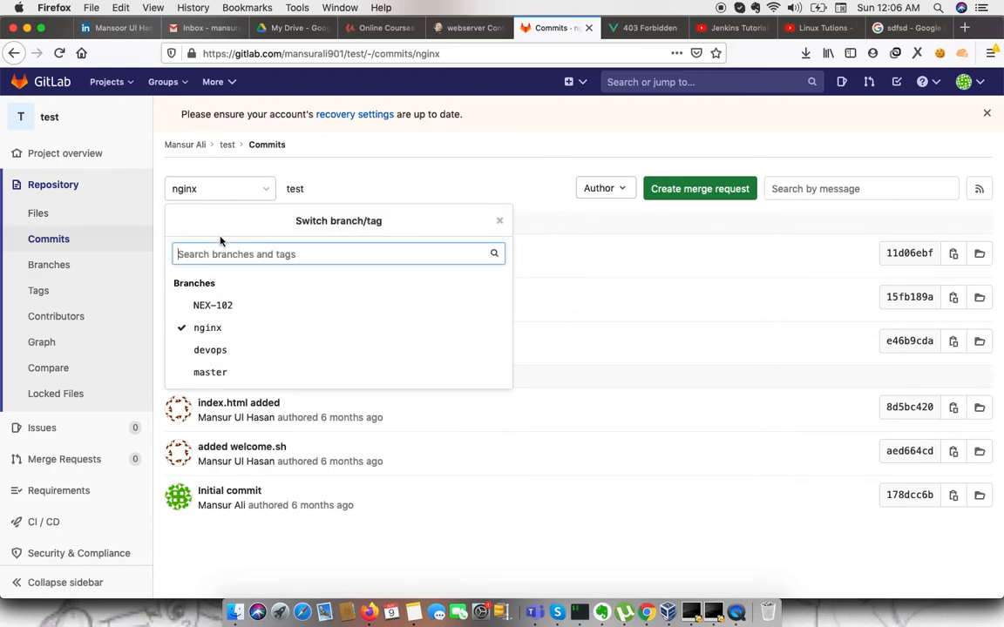
{"action": "left_click", "coordinate": [213, 305]}
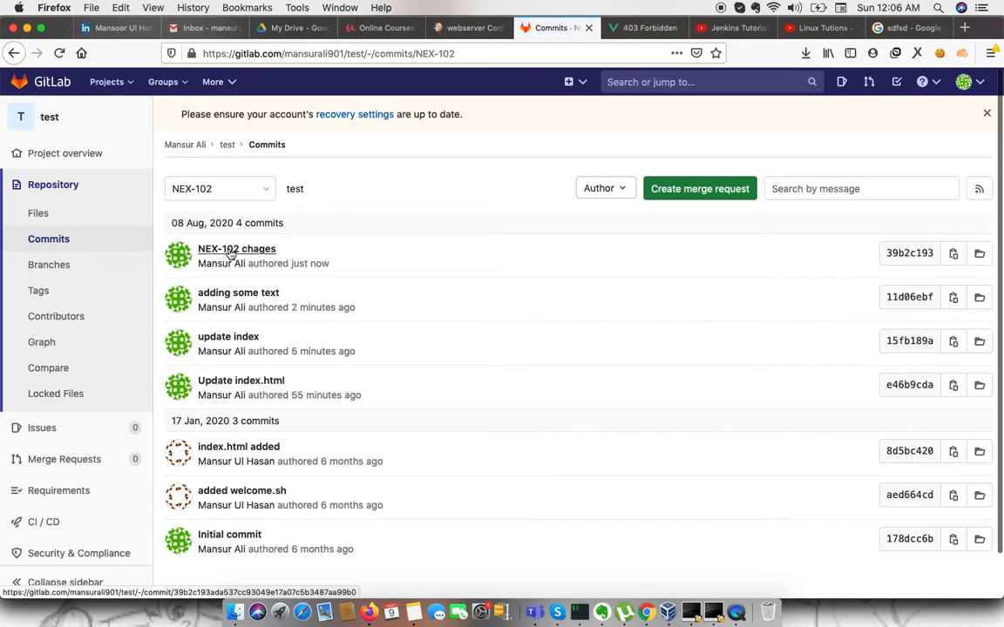
{"action": "left_click", "coordinate": [466, 27]}
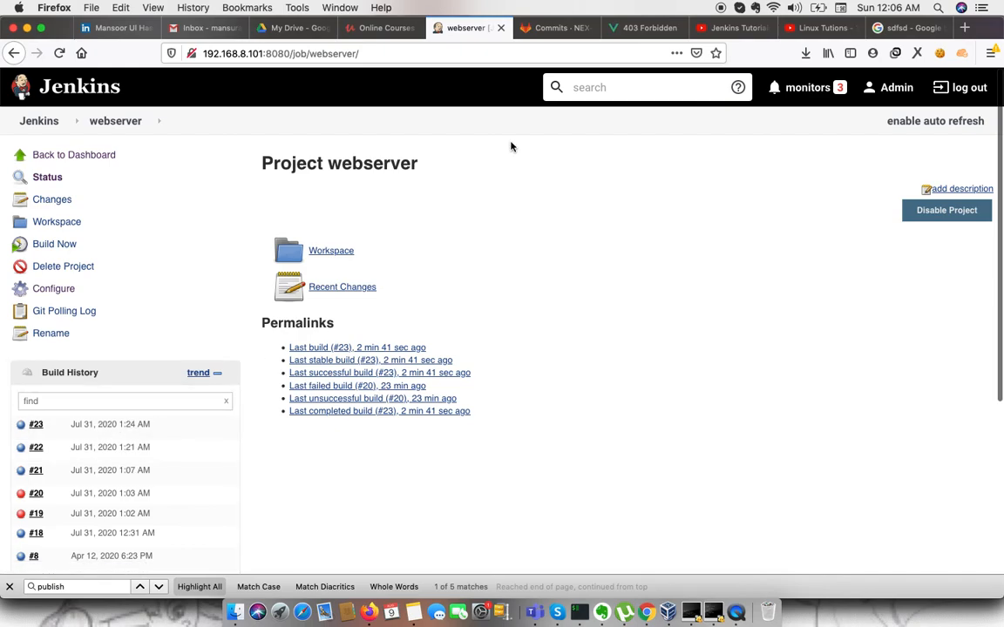
{"action": "mouse_move", "coordinate": [662, 88]}
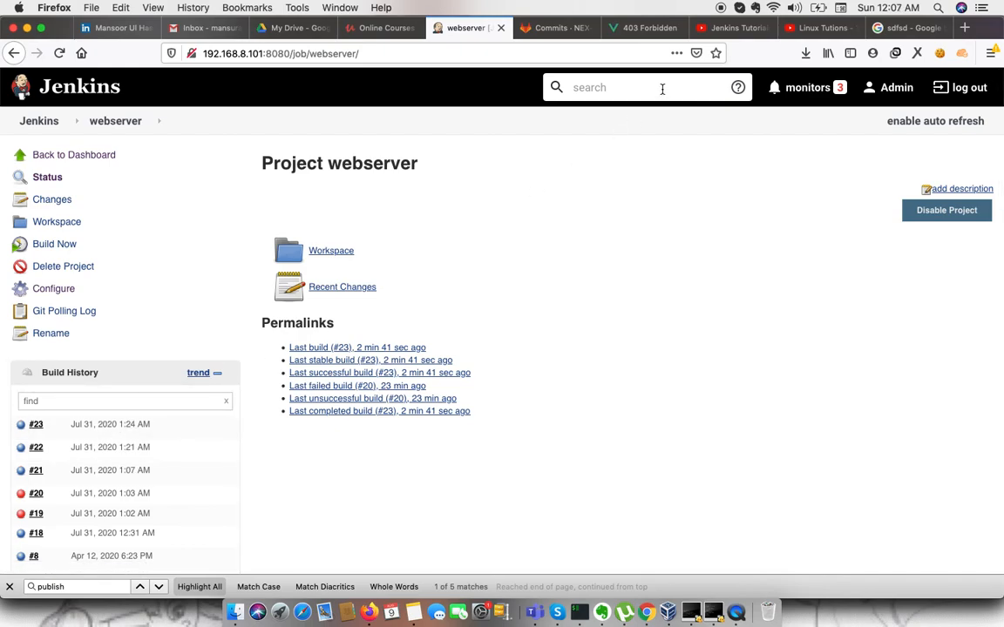
Step: Confirm Jenkins build #24 and the NEX-102 testing line on the deployed site
{"action": "left_click", "coordinate": [645, 27]}
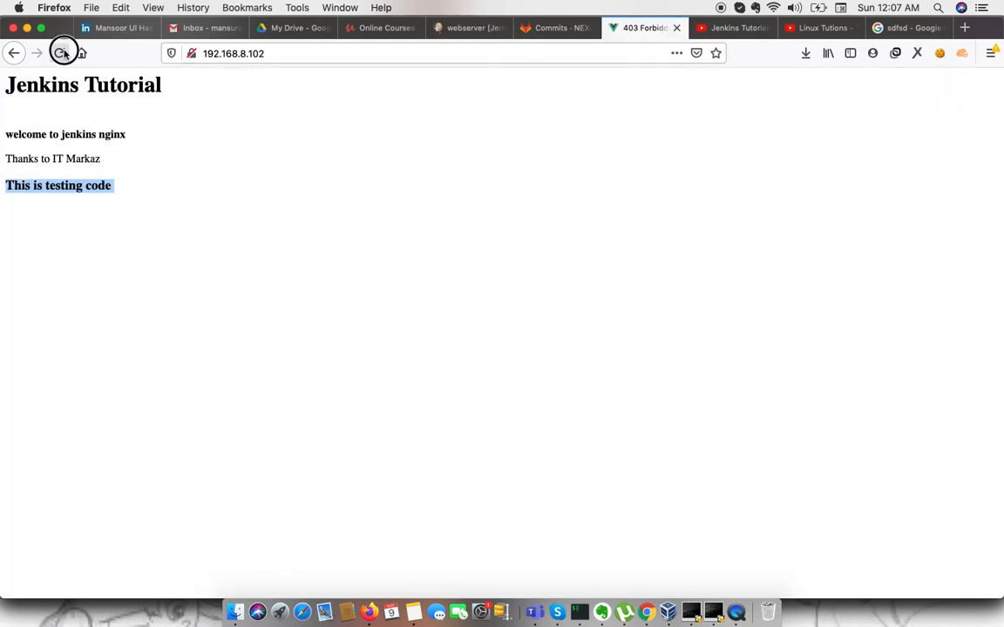
{"action": "left_click", "coordinate": [469, 27]}
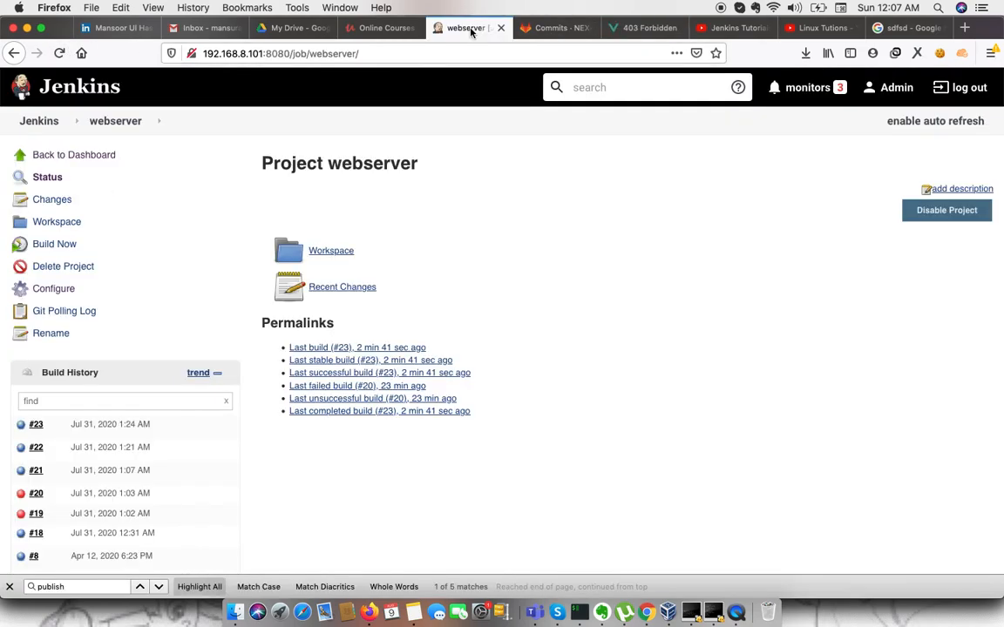
{"action": "left_click", "coordinate": [54, 244]}
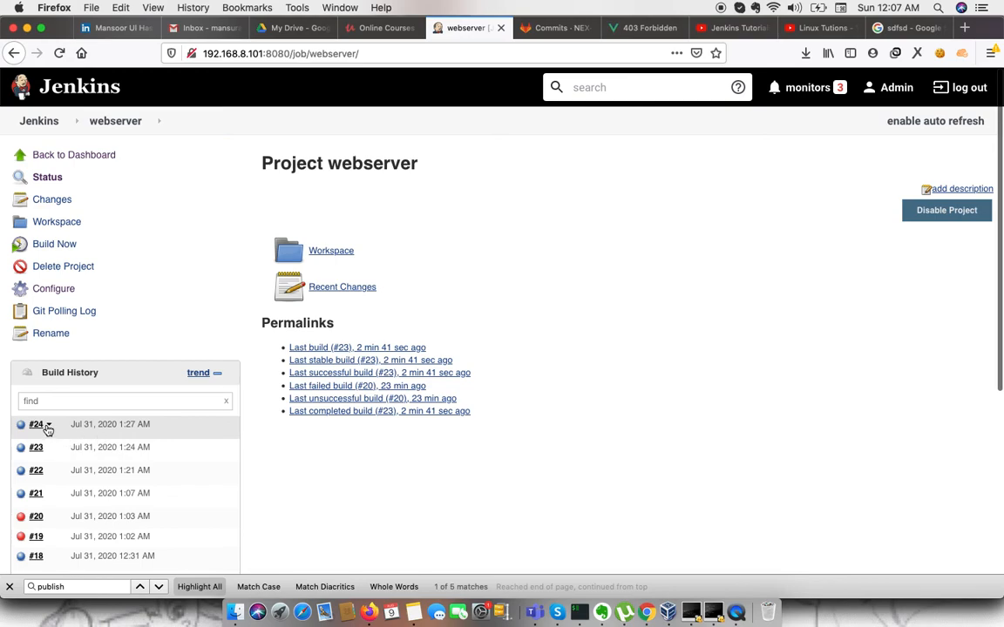
{"action": "left_click", "coordinate": [645, 27]}
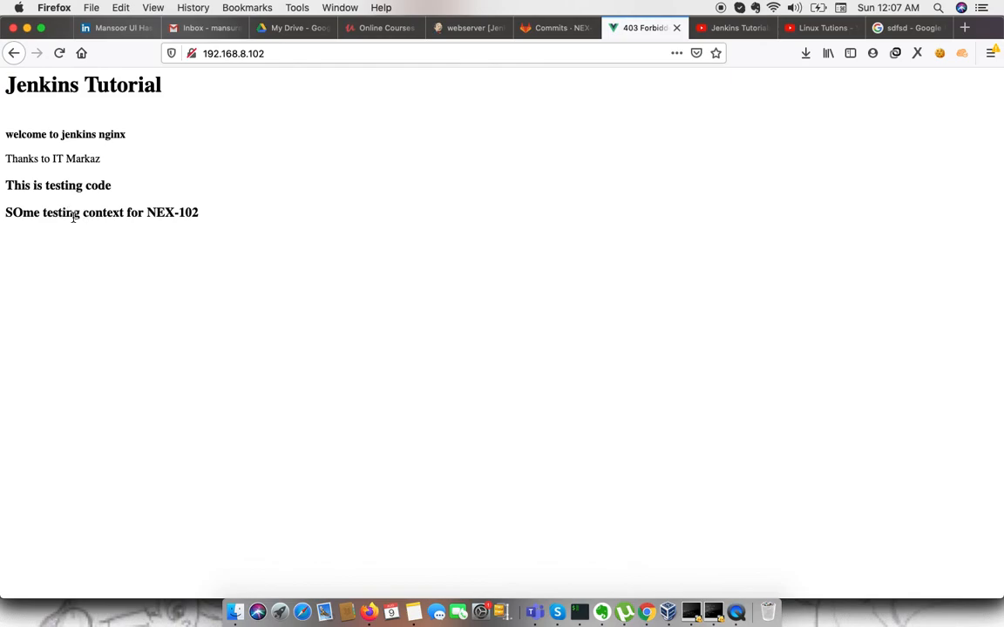
{"action": "triple_click", "coordinate": [101, 212]}
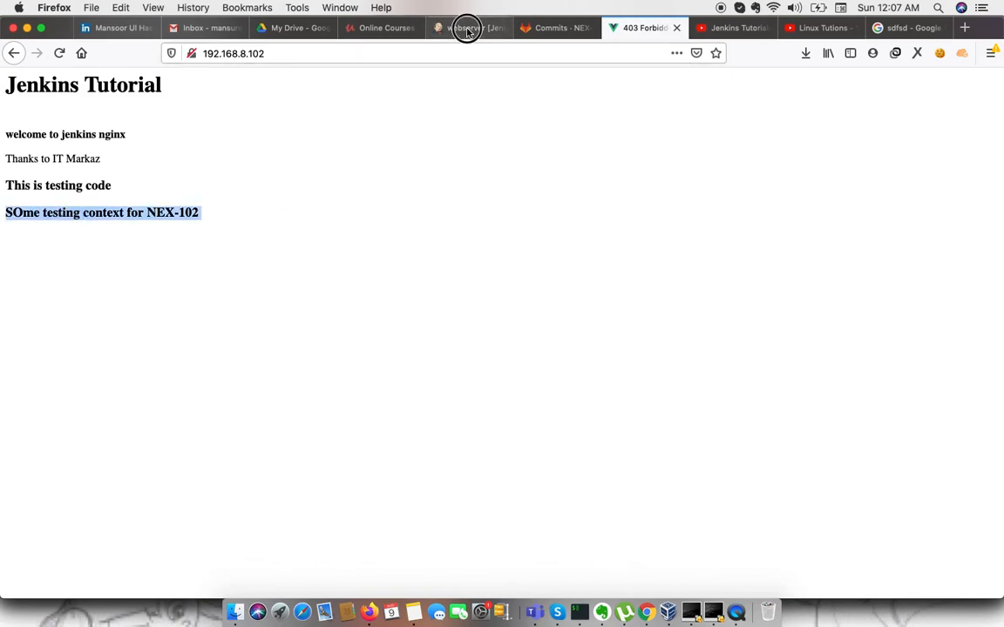
{"action": "left_click", "coordinate": [469, 27]}
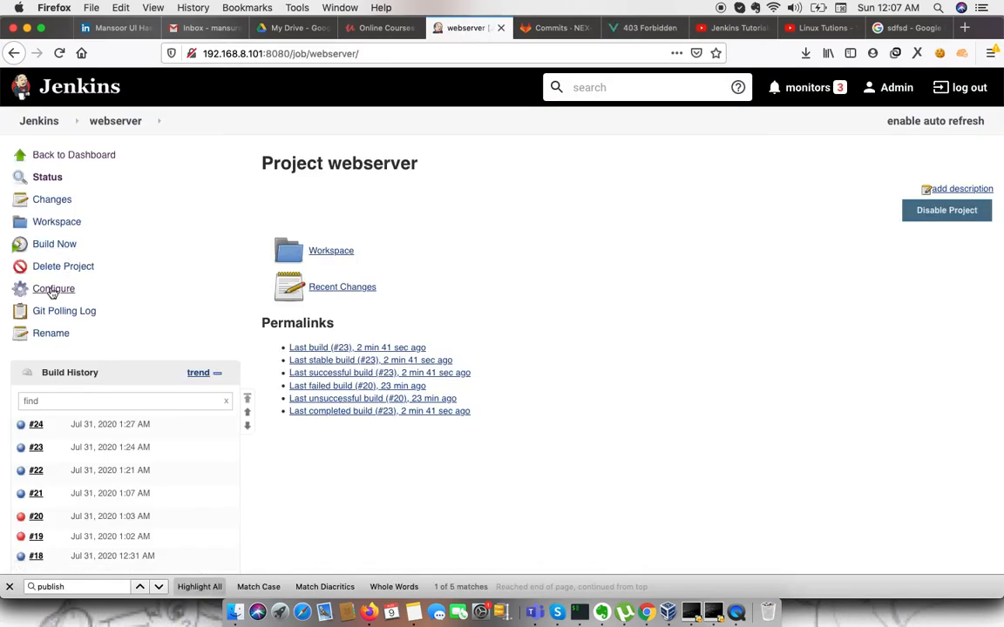
Step: Open the webserver job's Source Code Management settings listing */nginx and */NEX-102
{"action": "left_click", "coordinate": [53, 288]}
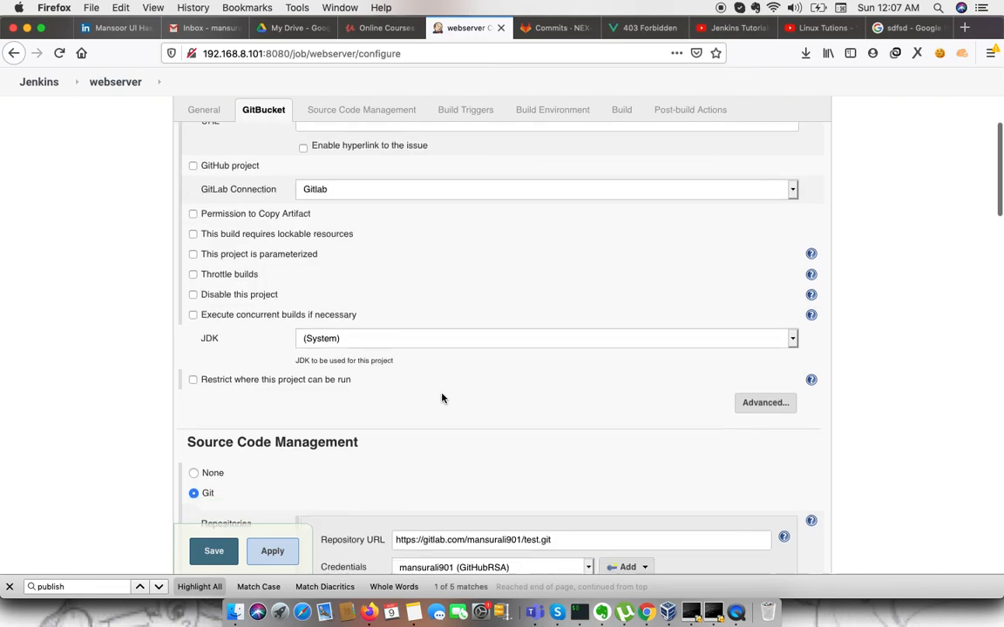
{"action": "left_click", "coordinate": [359, 109]}
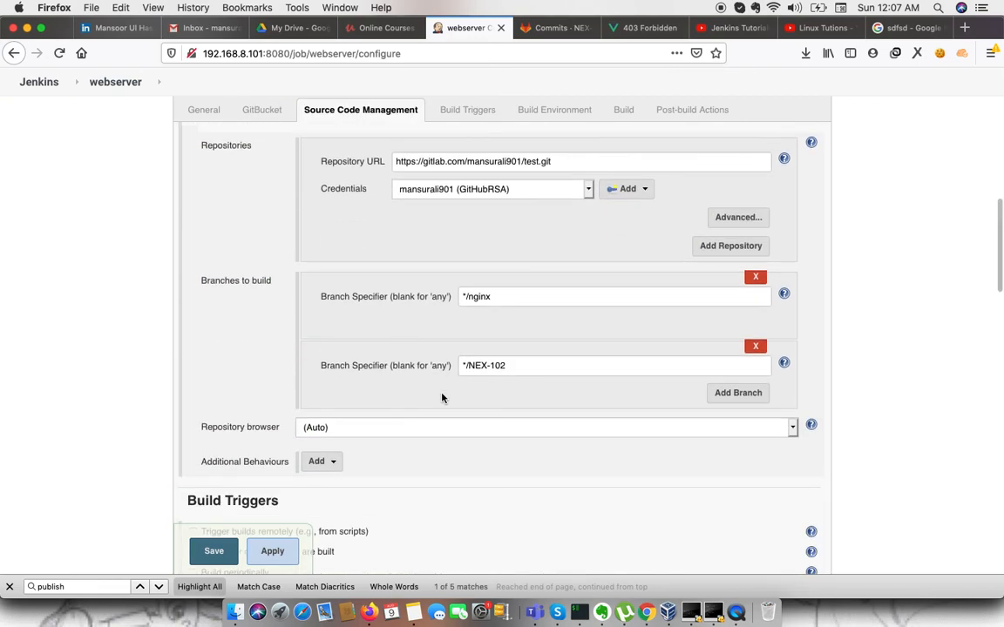
{"action": "mouse_move", "coordinate": [437, 185]}
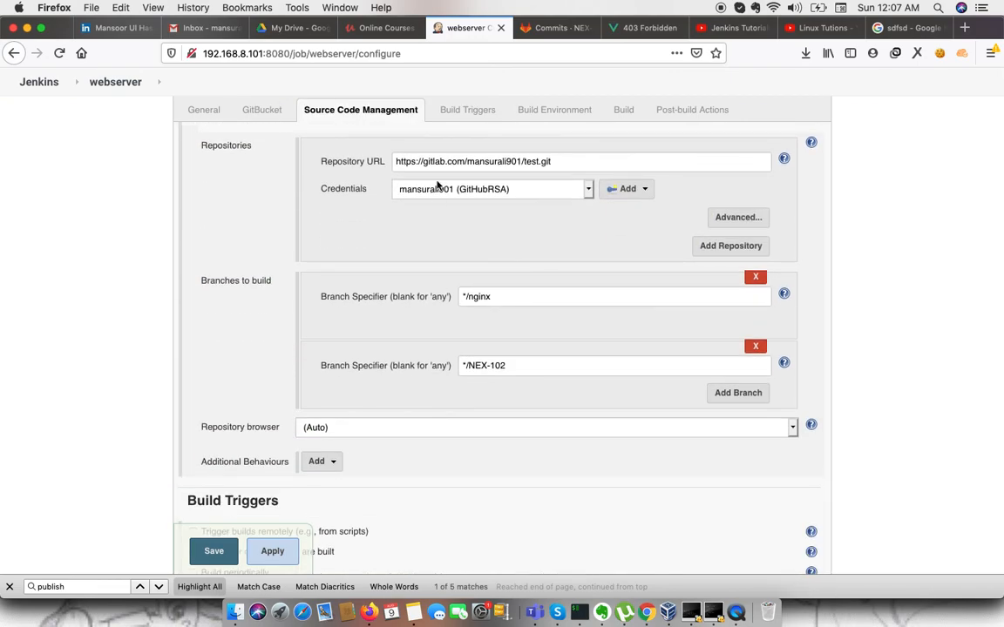